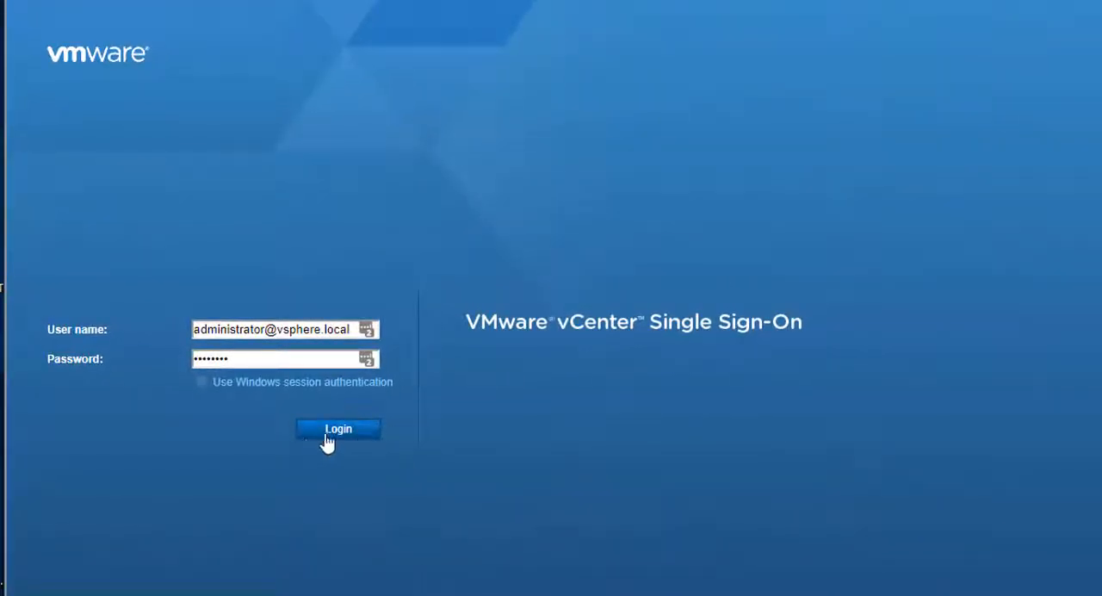
Sign in to vCenter and browse Hosts and Clusters down to host 192.168.20.2 in Toronto
{"action": "left_click", "coordinate": [337, 428]}
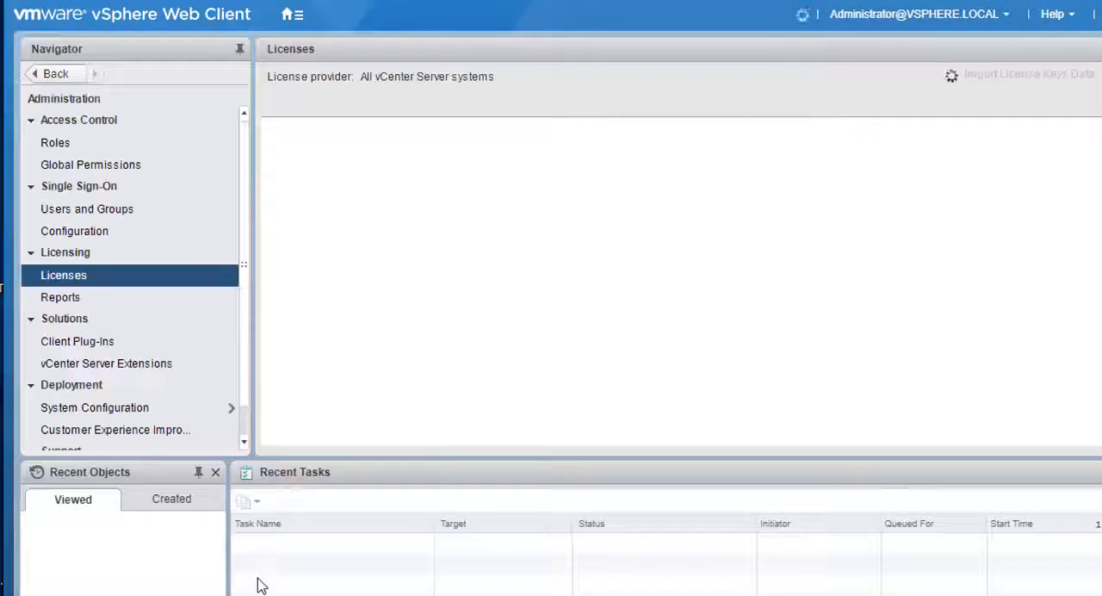
{"action": "left_click", "coordinate": [300, 14]}
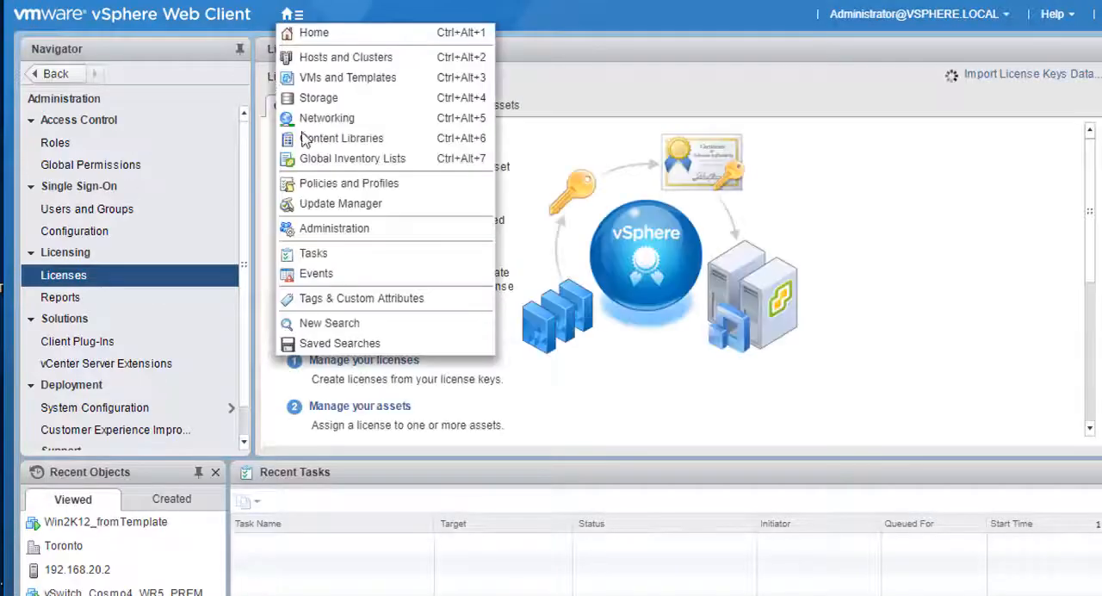
{"action": "left_click", "coordinate": [345, 56]}
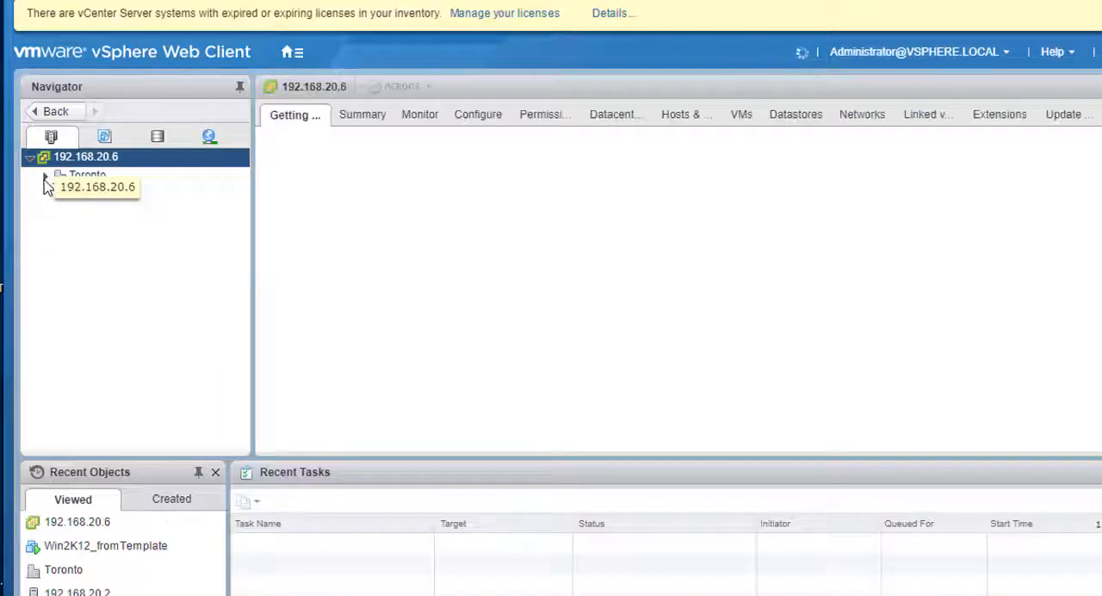
{"action": "left_click", "coordinate": [45, 175]}
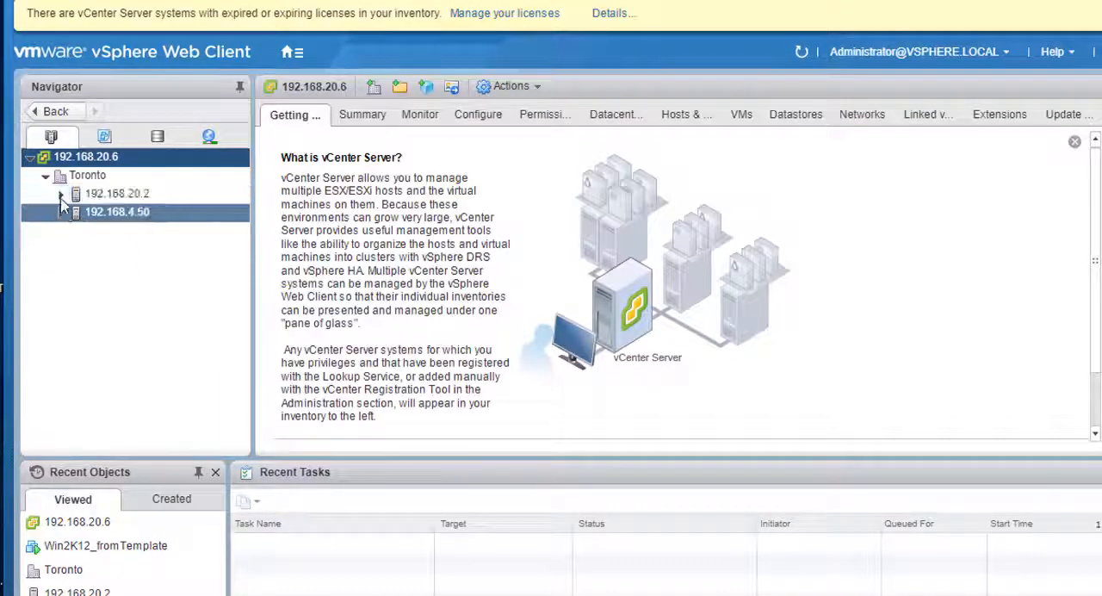
{"action": "left_click", "coordinate": [62, 193]}
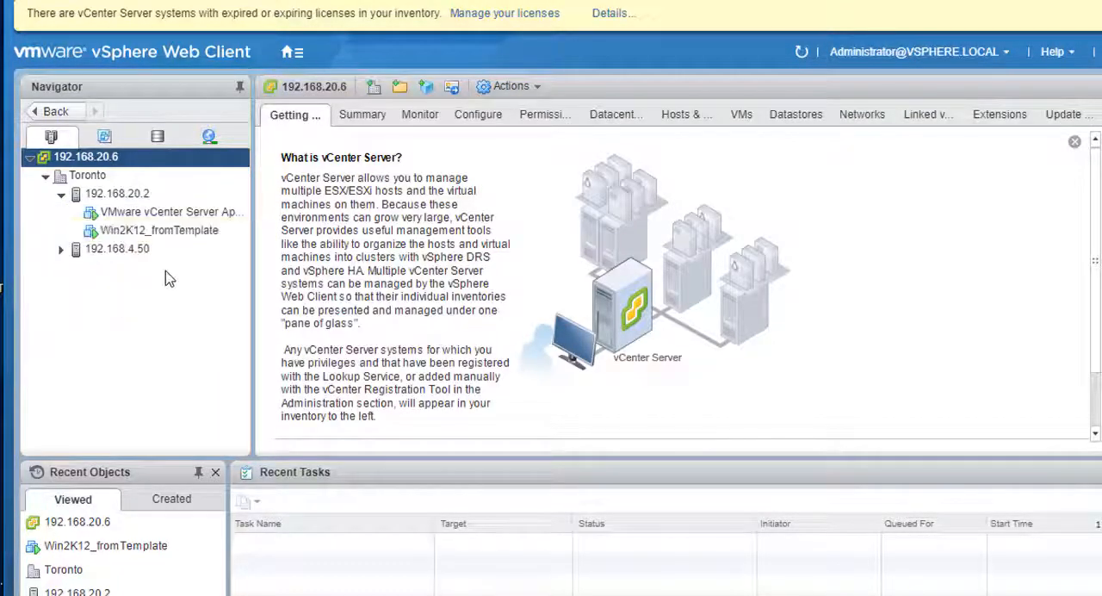
Review the Win2K12_fromTemplate VM summary (IP 192.168.20.225, DNS demohq) and launch its console
{"action": "left_click", "coordinate": [158, 230]}
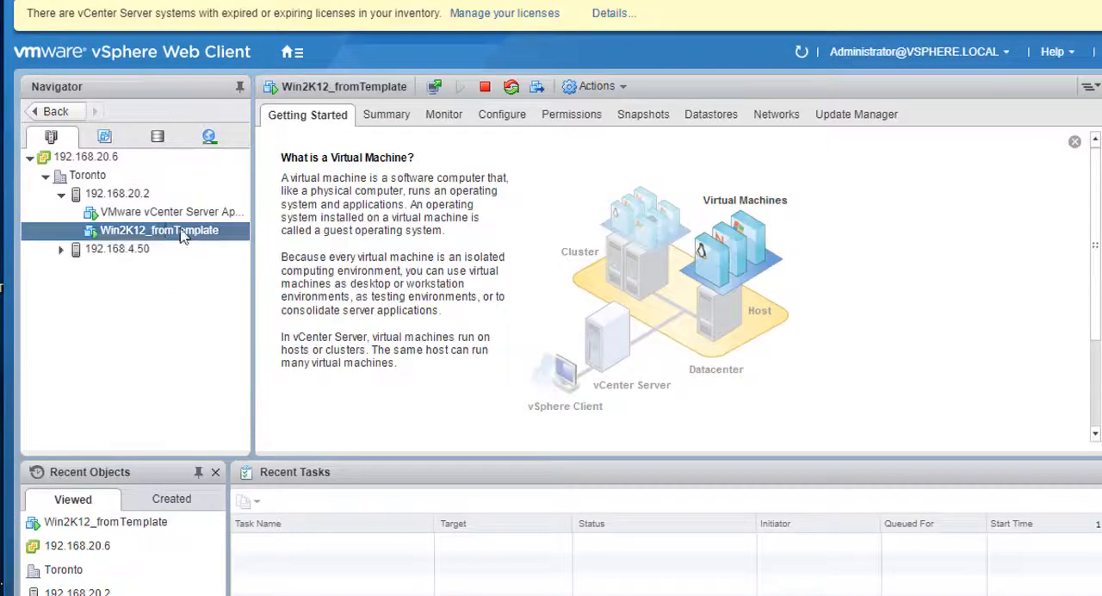
{"action": "left_click", "coordinate": [382, 114]}
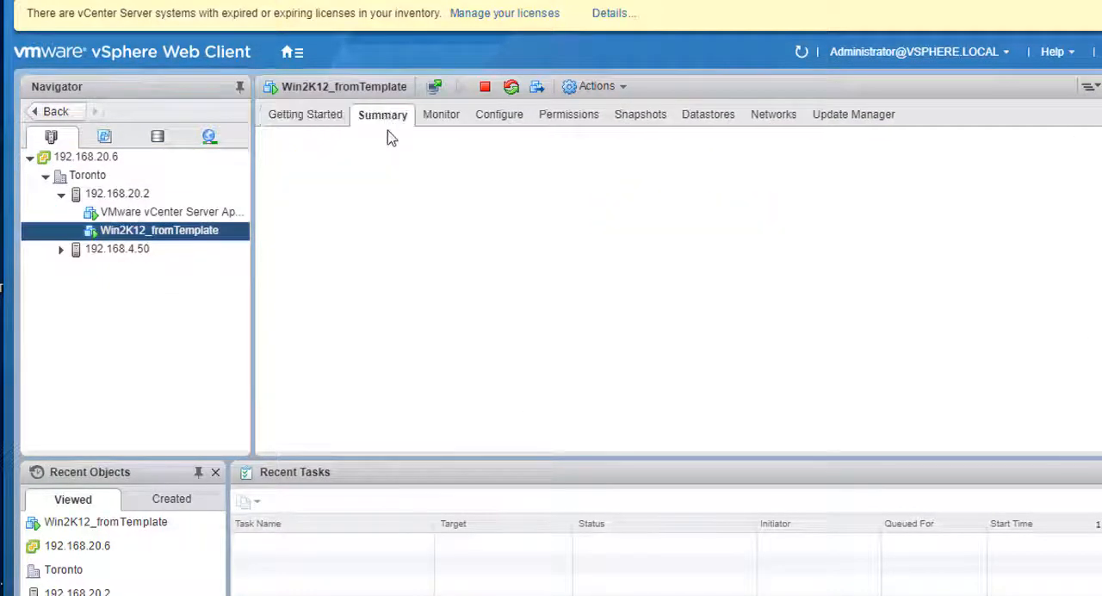
{"action": "left_click", "coordinate": [382, 114]}
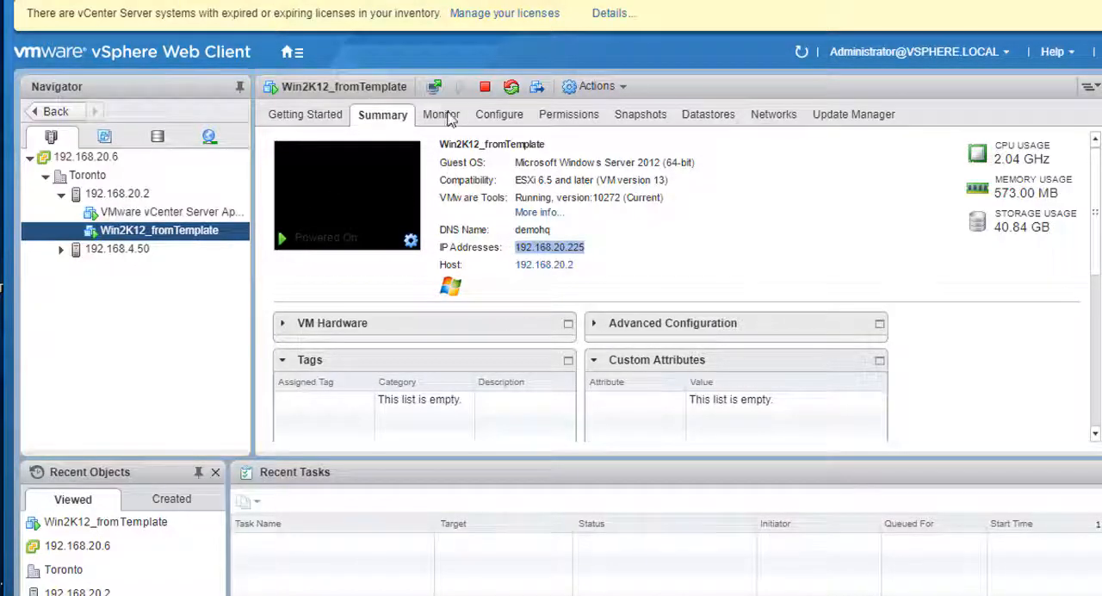
{"action": "left_click", "coordinate": [346, 195]}
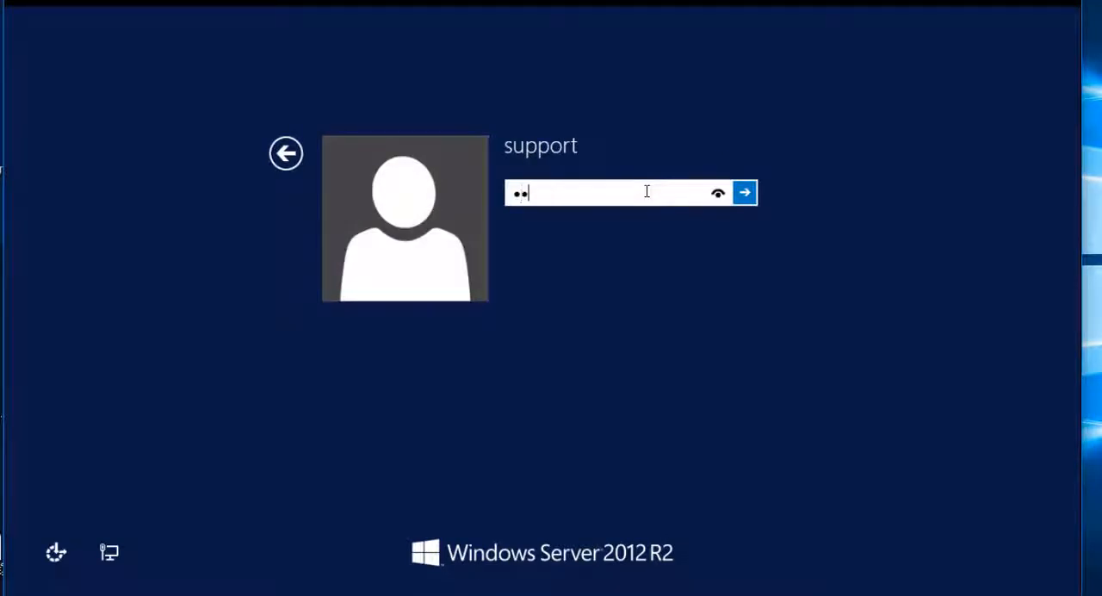
Sign in to the server, answer Shutdown Event Tracker with comment 'restart', and launch ShoreTel Director
{"action": "left_click", "coordinate": [744, 192]}
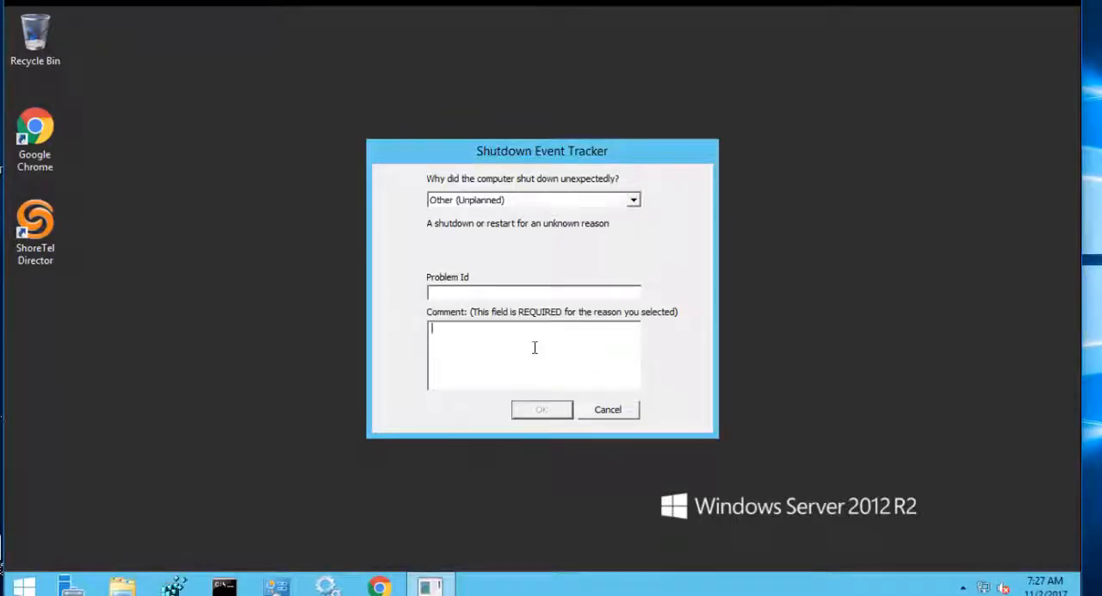
{"action": "type", "text": "restart"}
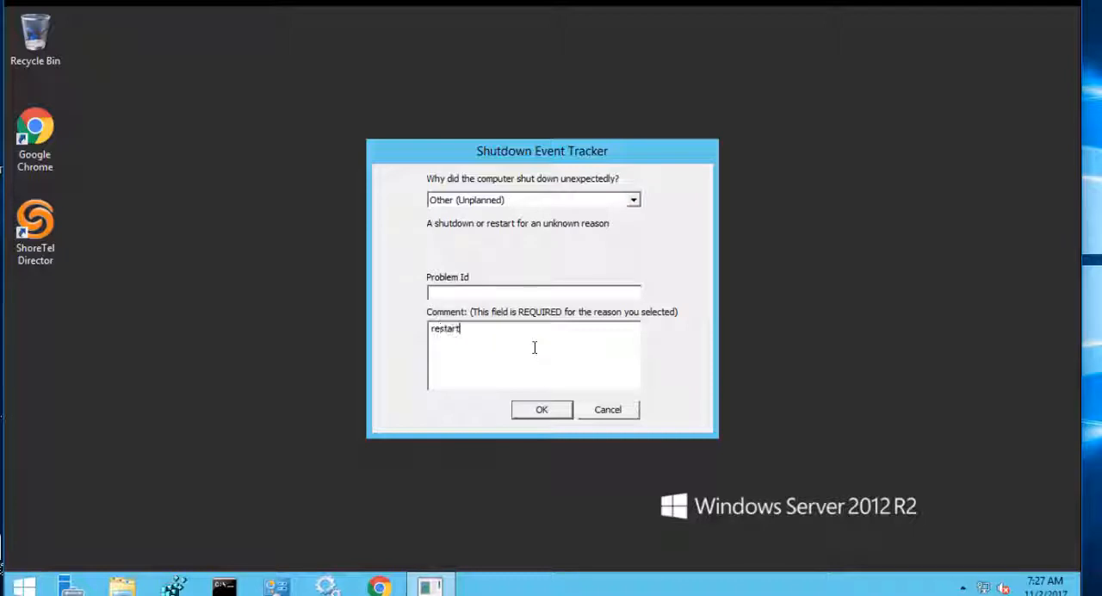
{"action": "left_click", "coordinate": [541, 409]}
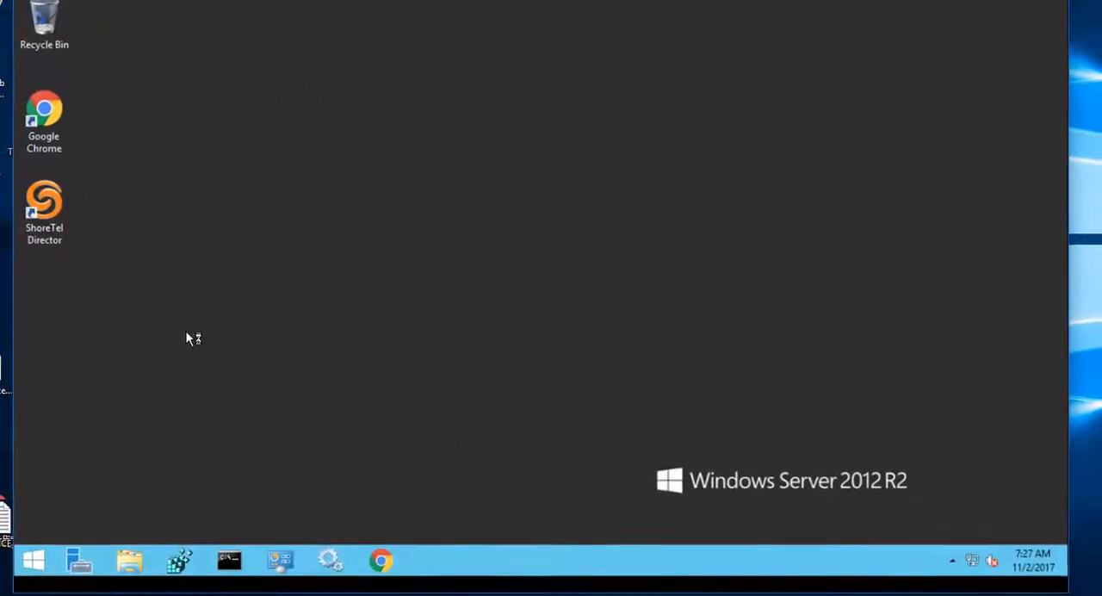
{"action": "left_click", "coordinate": [79, 561]}
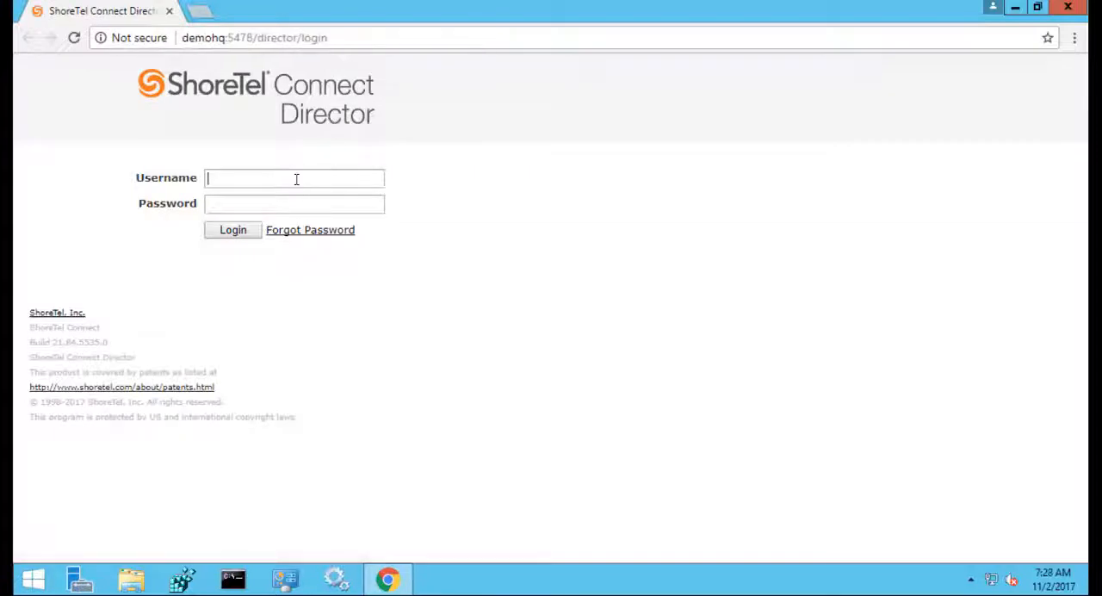
Log in to Director as admin and postpone the System Key Request with LATER
{"action": "type", "text": "admin"}
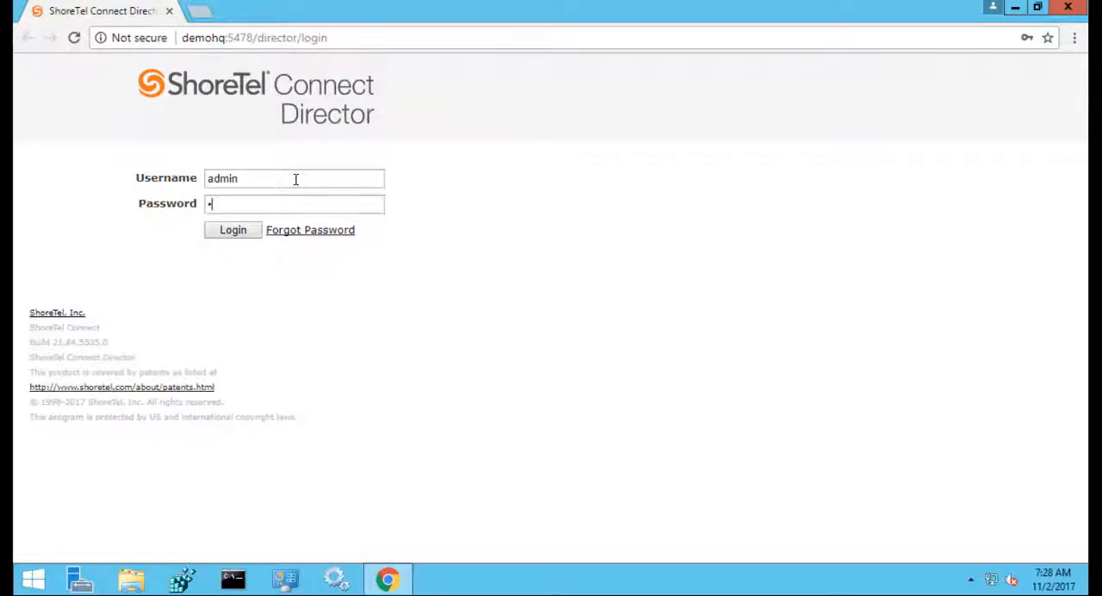
{"action": "left_click", "coordinate": [232, 230]}
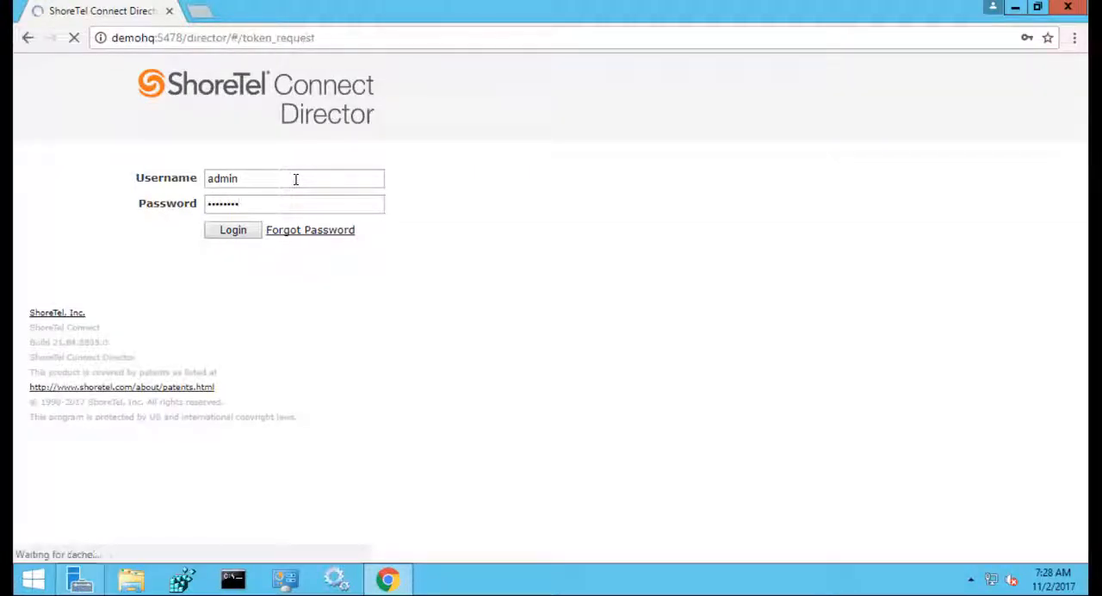
{"action": "left_click", "coordinate": [232, 230]}
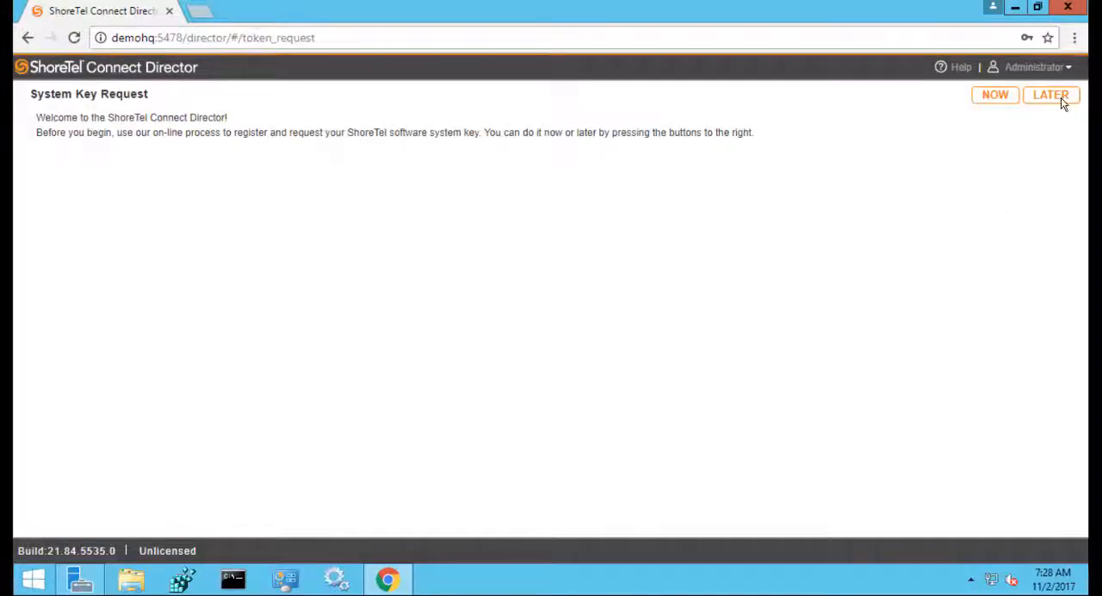
{"action": "left_click", "coordinate": [1050, 95]}
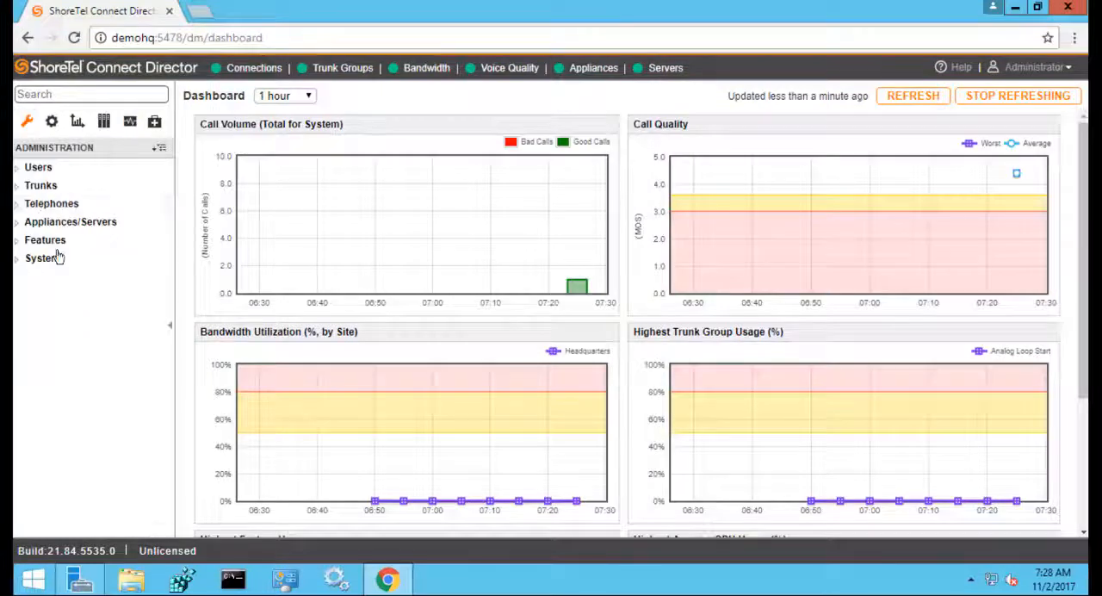
Review the Headquarters SoftSwitch under Platform Equipment: secondary IP 192.168.4.55, Certificate and General details
{"action": "left_click", "coordinate": [70, 222]}
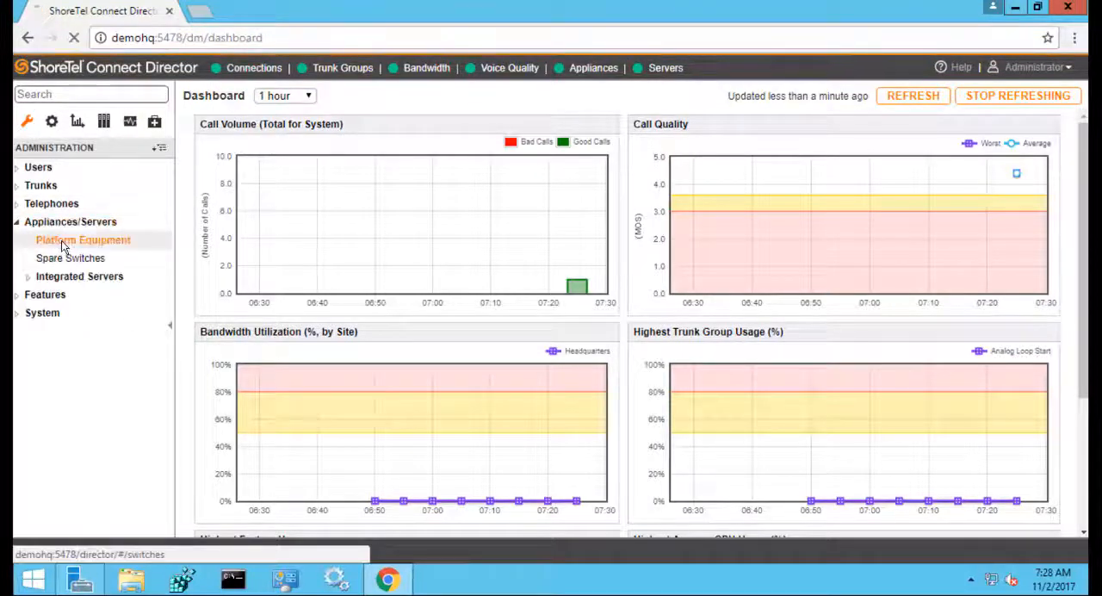
{"action": "left_click", "coordinate": [83, 239]}
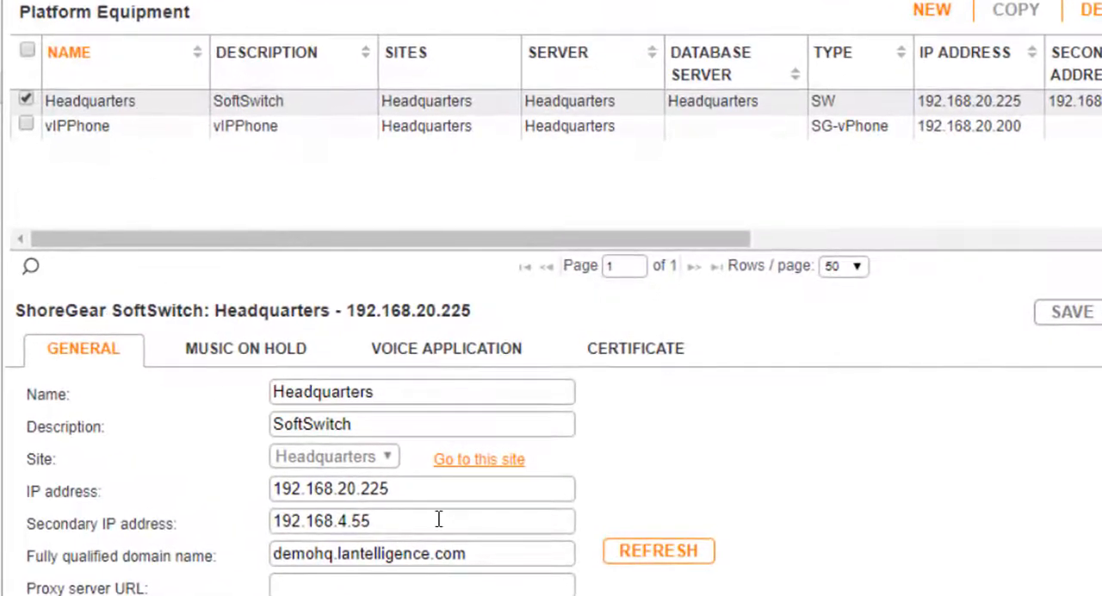
{"action": "triple_click", "coordinate": [421, 520]}
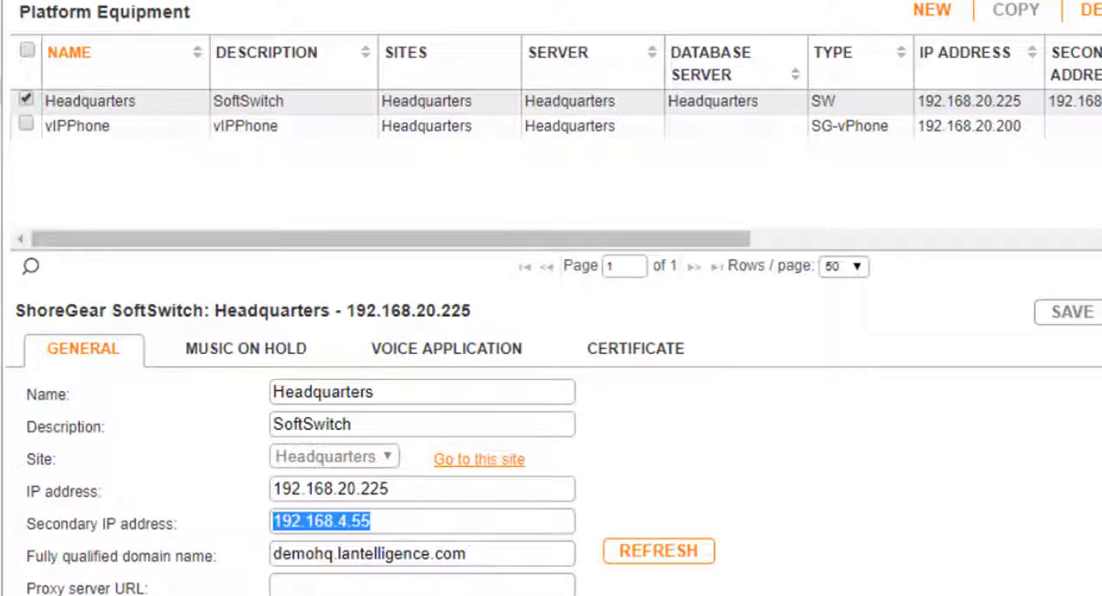
{"action": "mouse_move", "coordinate": [828, 438]}
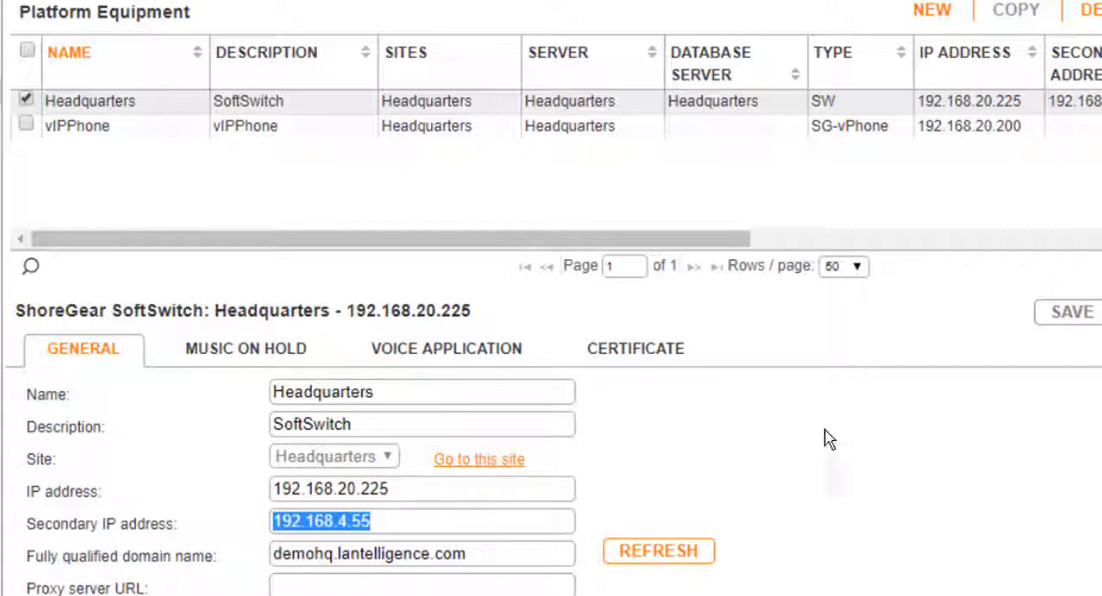
{"action": "left_click", "coordinate": [635, 348]}
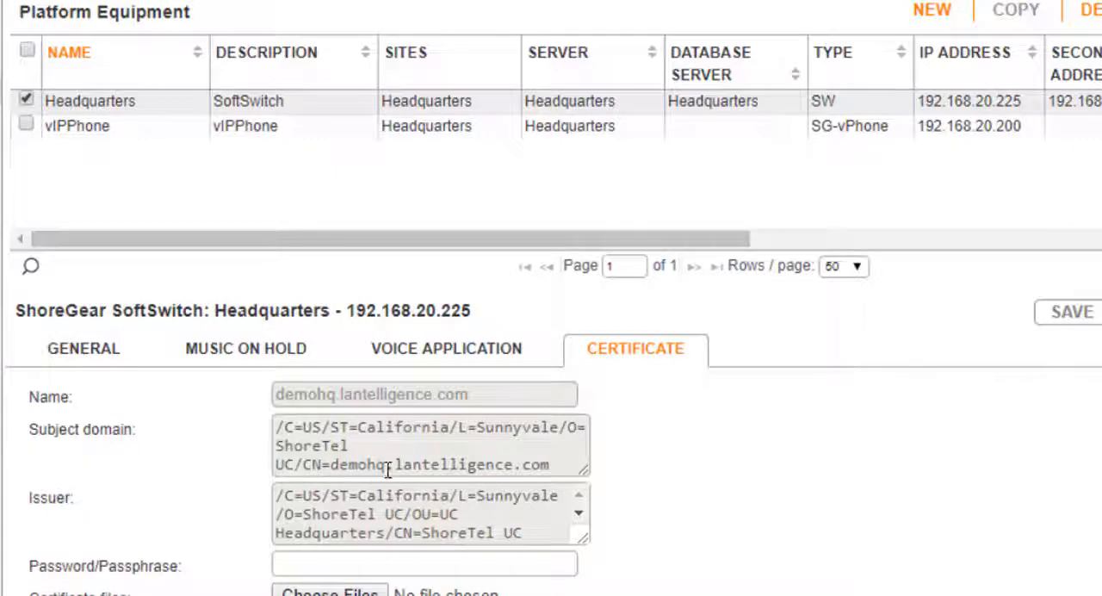
{"action": "left_click", "coordinate": [83, 348]}
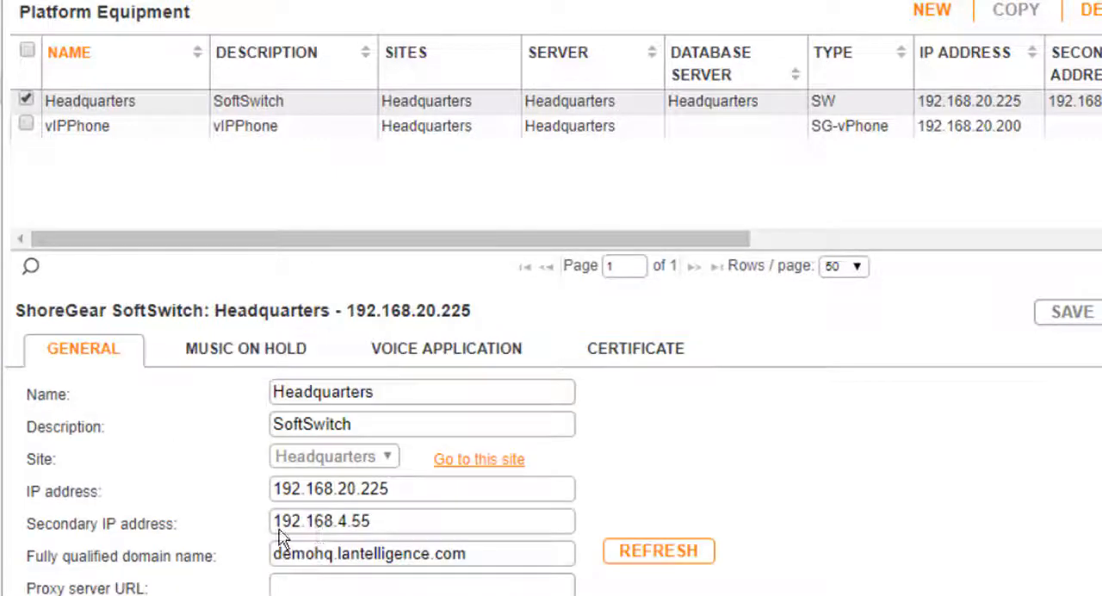
{"action": "mouse_move", "coordinate": [859, 565]}
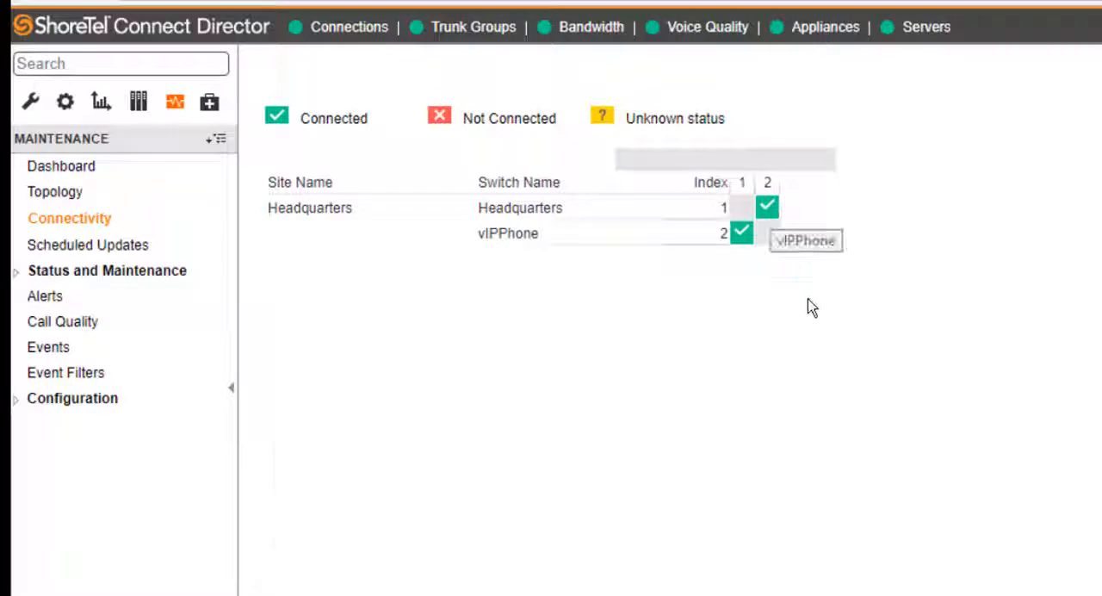
Check the connectivity matrix showing Headquarters and vIPPhone connected under Status and Maintenance
{"action": "left_click", "coordinate": [106, 270]}
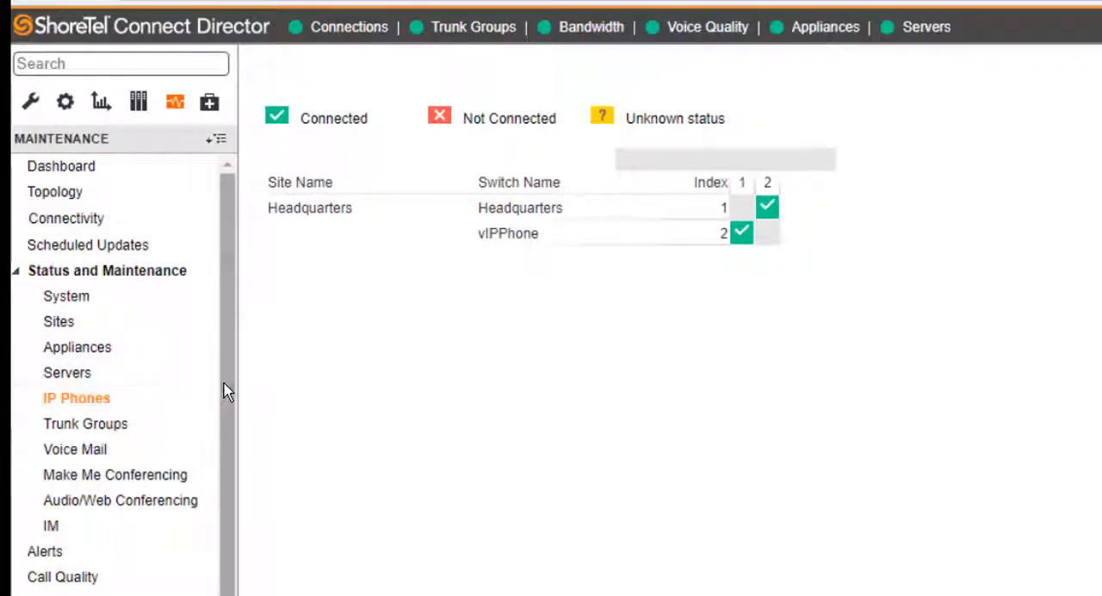
{"action": "left_click", "coordinate": [76, 397]}
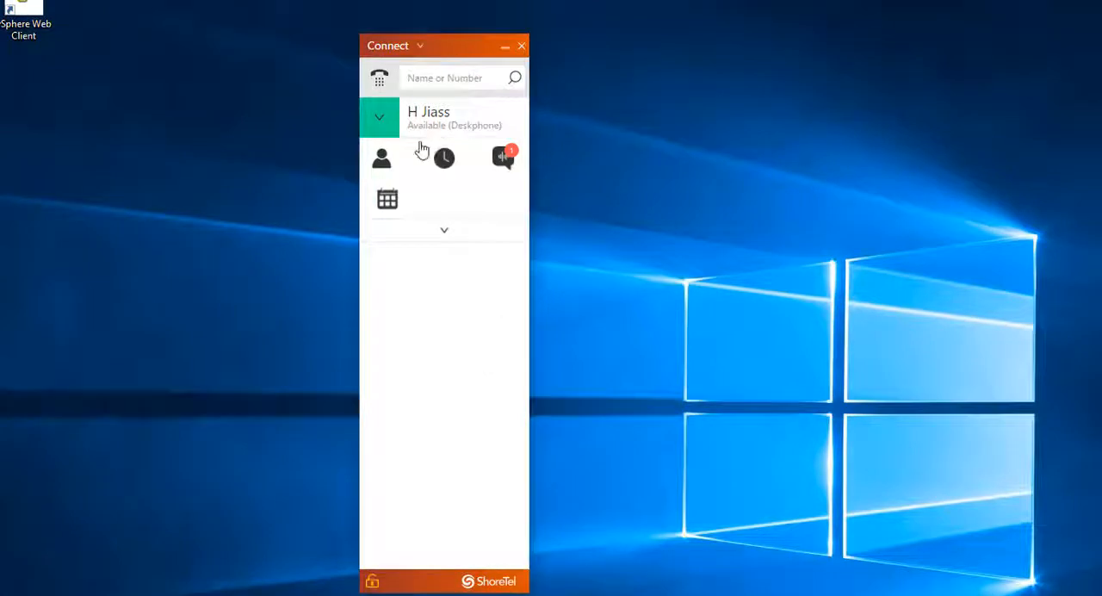
Confirm the account settings show Connected To demohq.lantelligence.com and review voicemails
{"action": "left_click", "coordinate": [379, 118]}
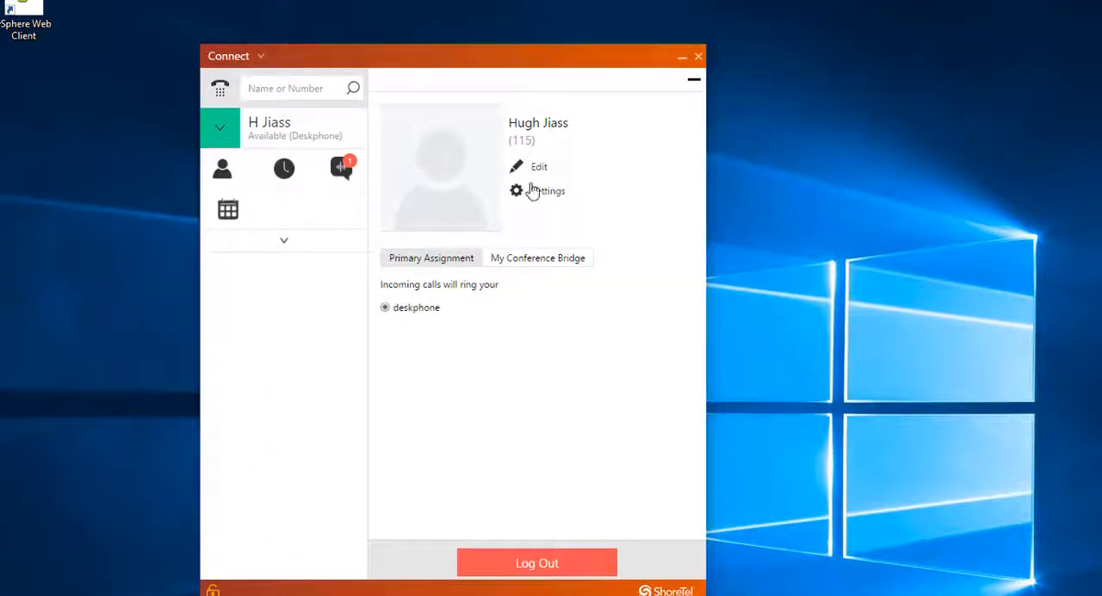
{"action": "left_click", "coordinate": [544, 191]}
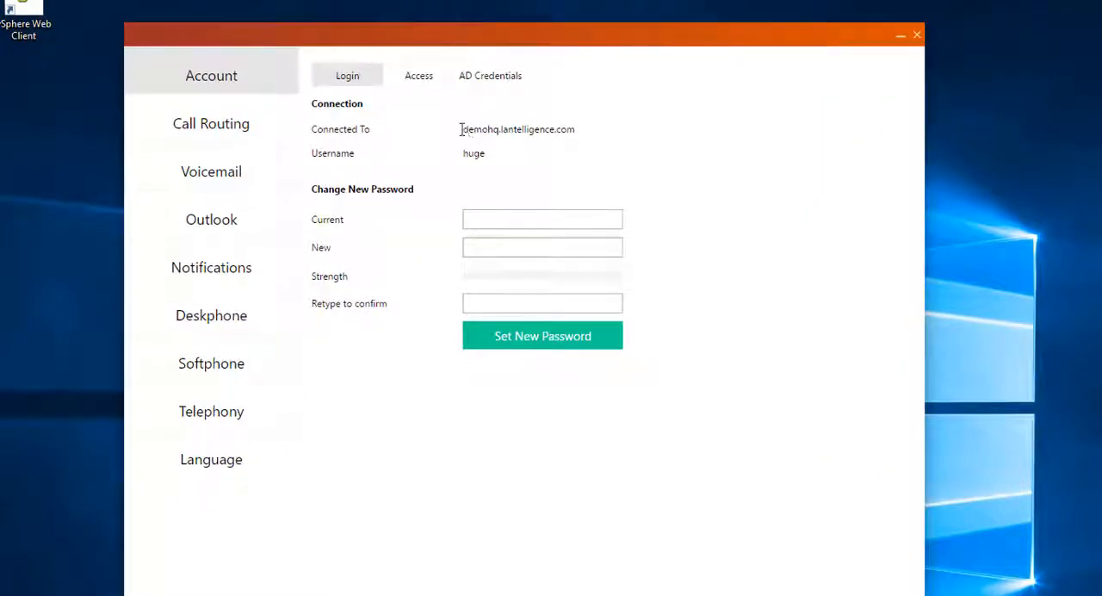
{"action": "mouse_move", "coordinate": [645, 181]}
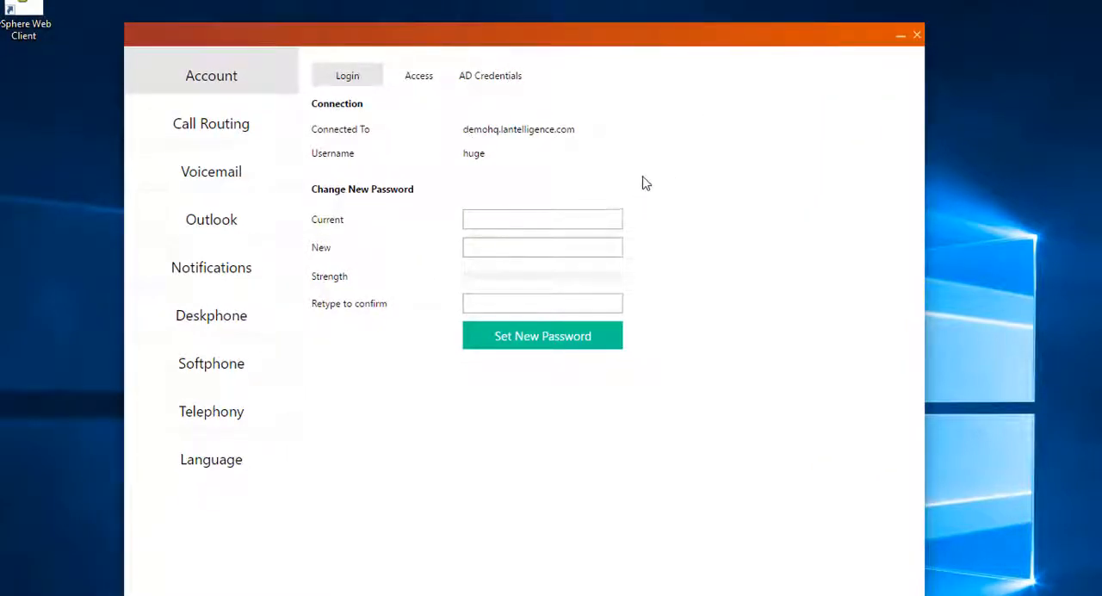
{"action": "mouse_move", "coordinate": [559, 142]}
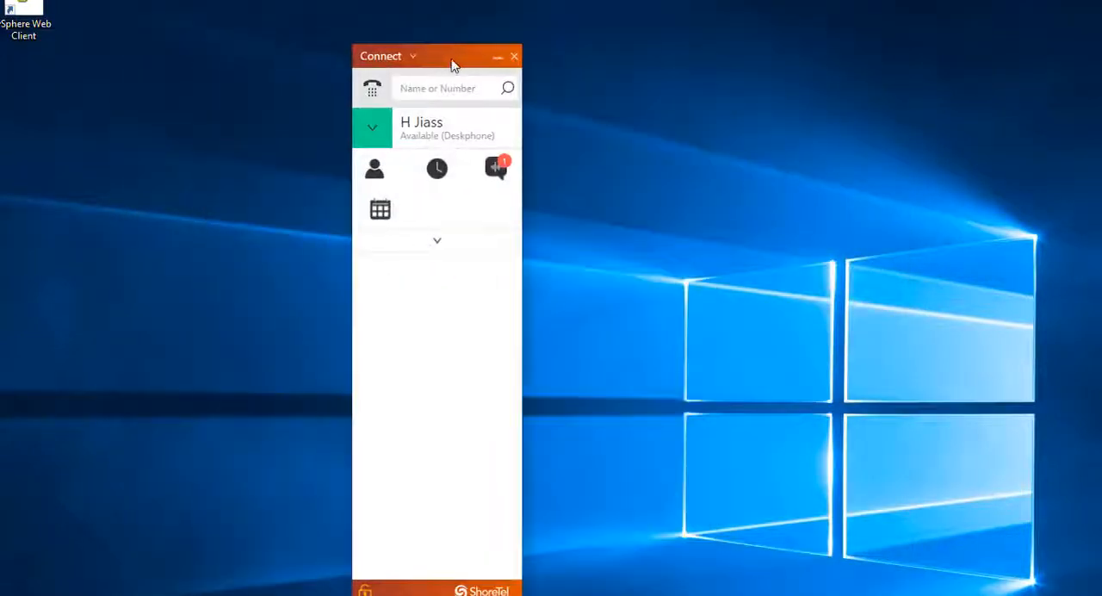
{"action": "left_click", "coordinate": [495, 168]}
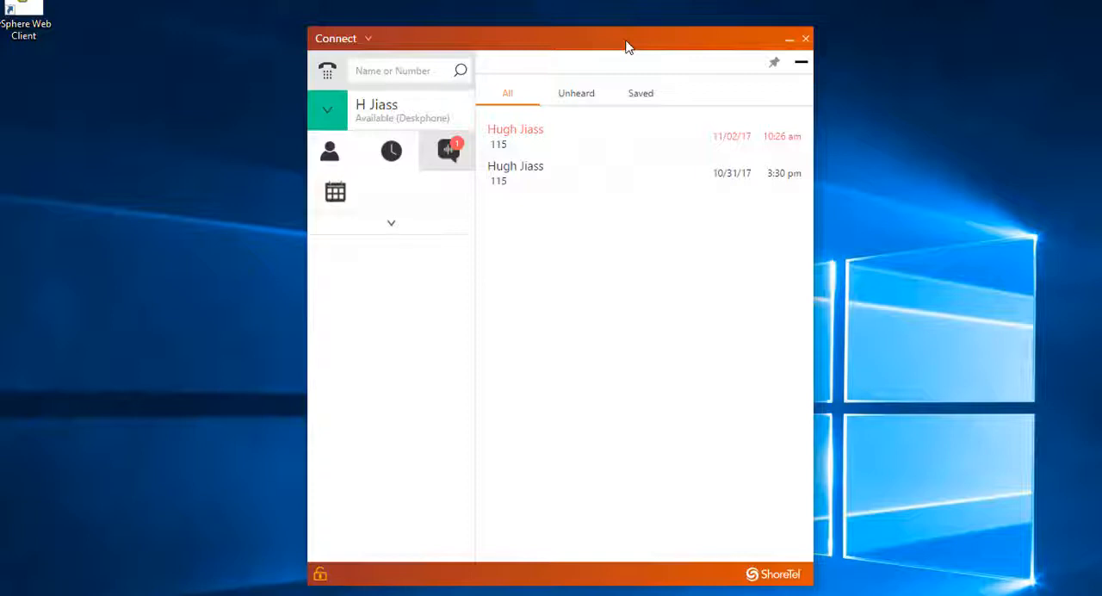
{"action": "left_click_drag", "start_coordinate": [627, 46], "coordinate": [608, 46]}
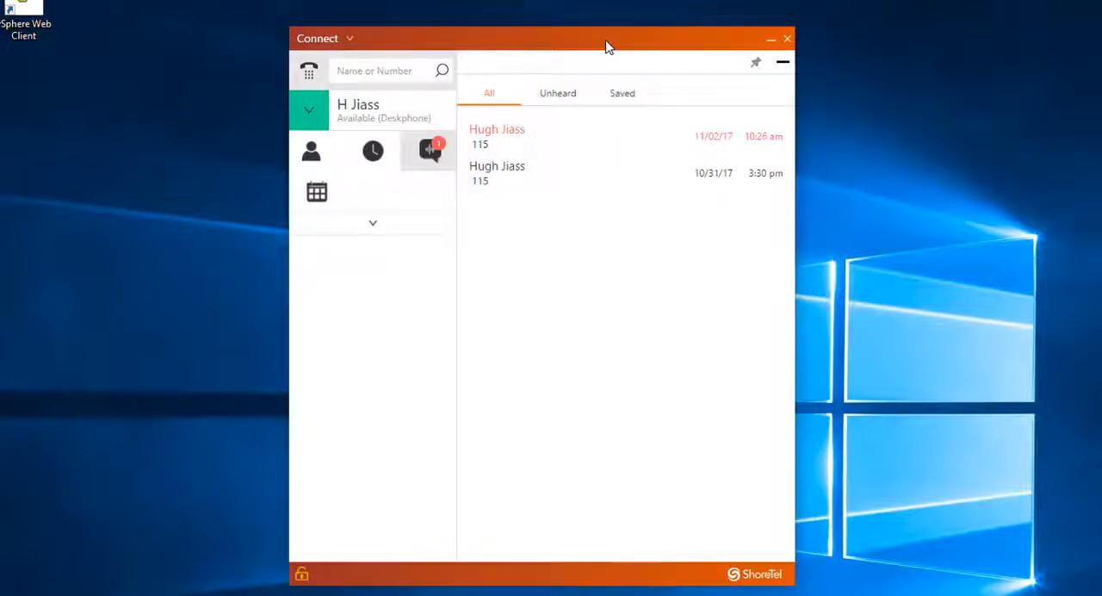
{"action": "mouse_move", "coordinate": [428, 151]}
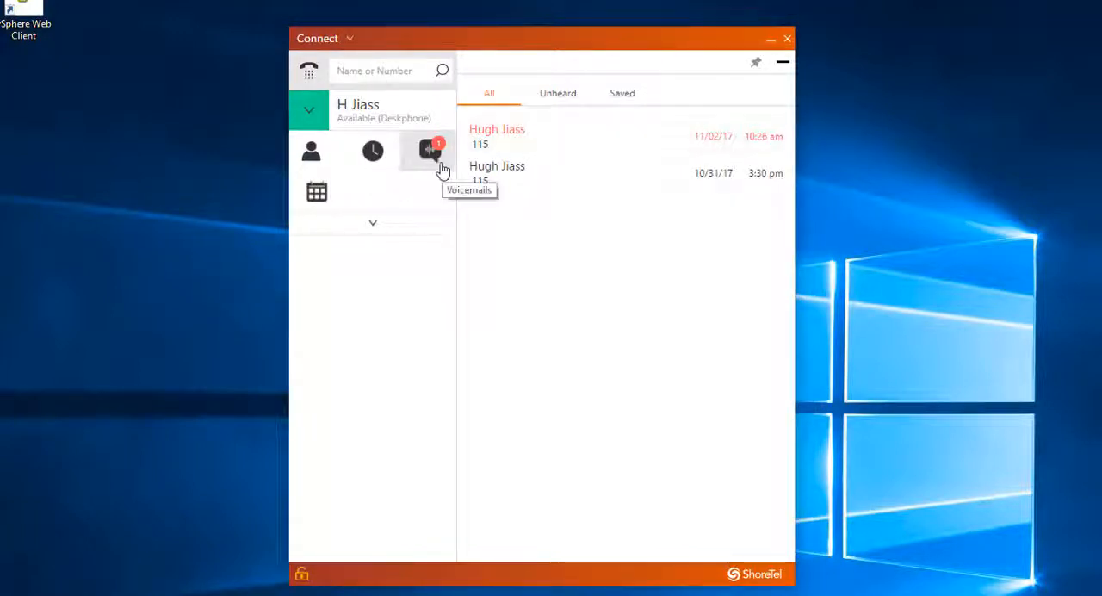
{"action": "mouse_move", "coordinate": [586, 39]}
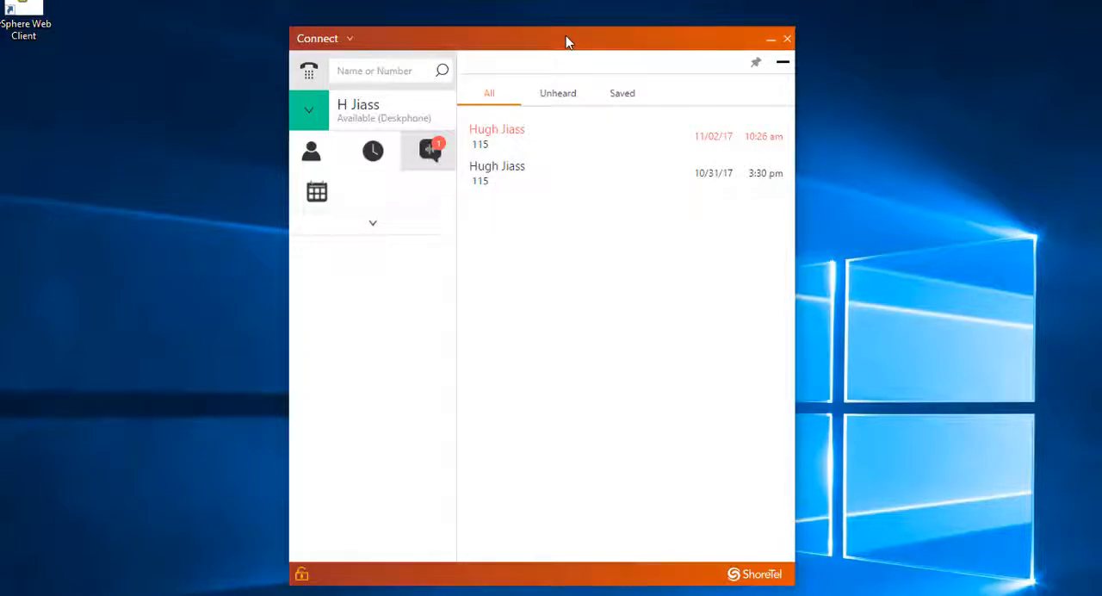
{"action": "mouse_move", "coordinate": [395, 175]}
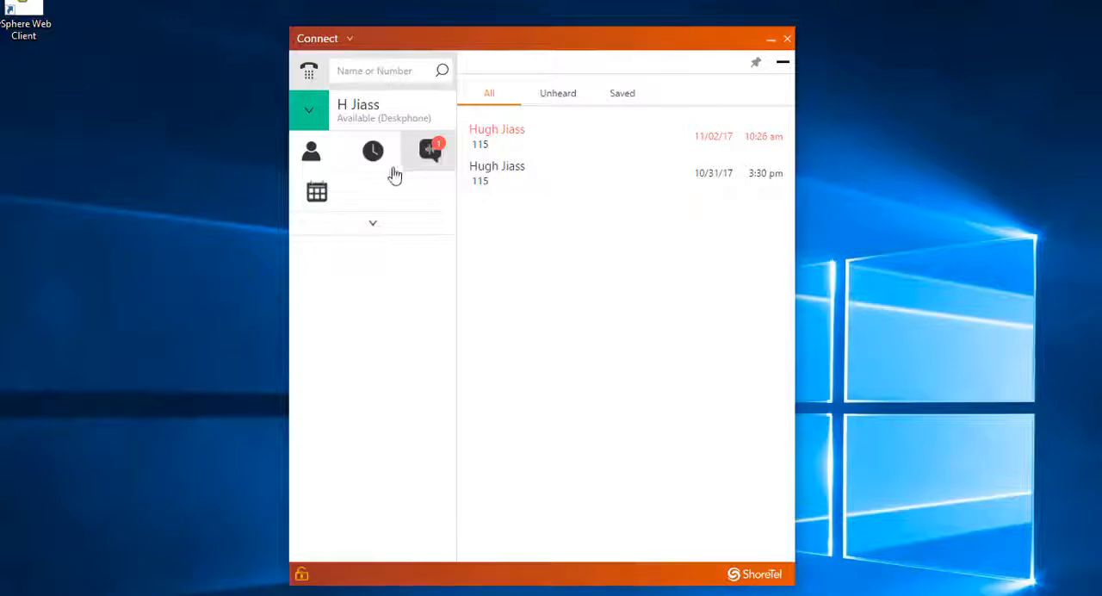
Search 'voice', place a test call to Voice Mail Login, hang up and collapse the client
{"action": "left_click", "coordinate": [392, 71]}
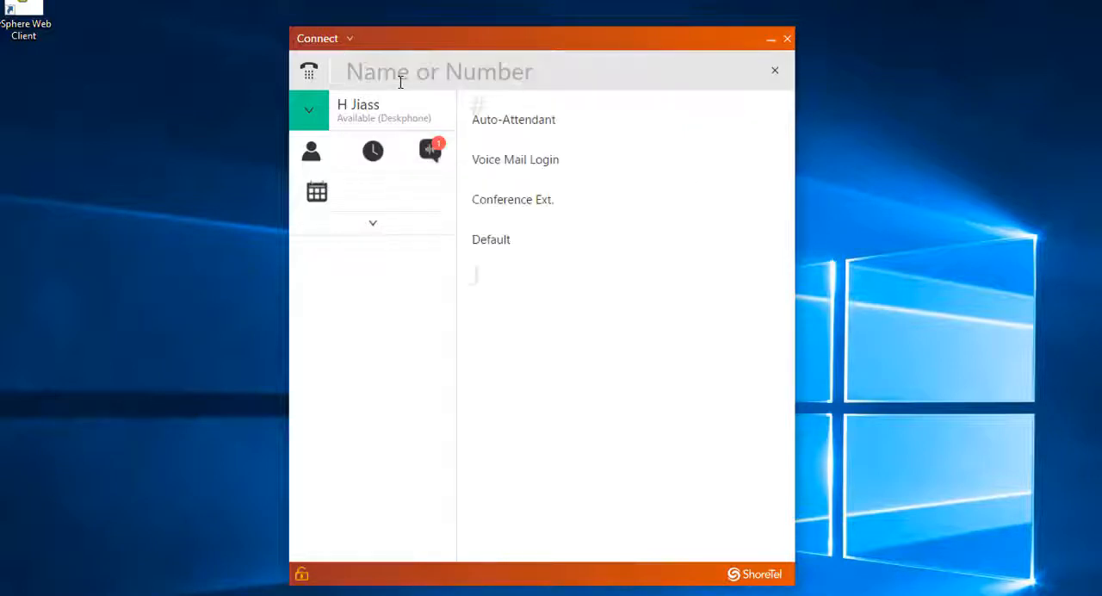
{"action": "type", "text": "voice"}
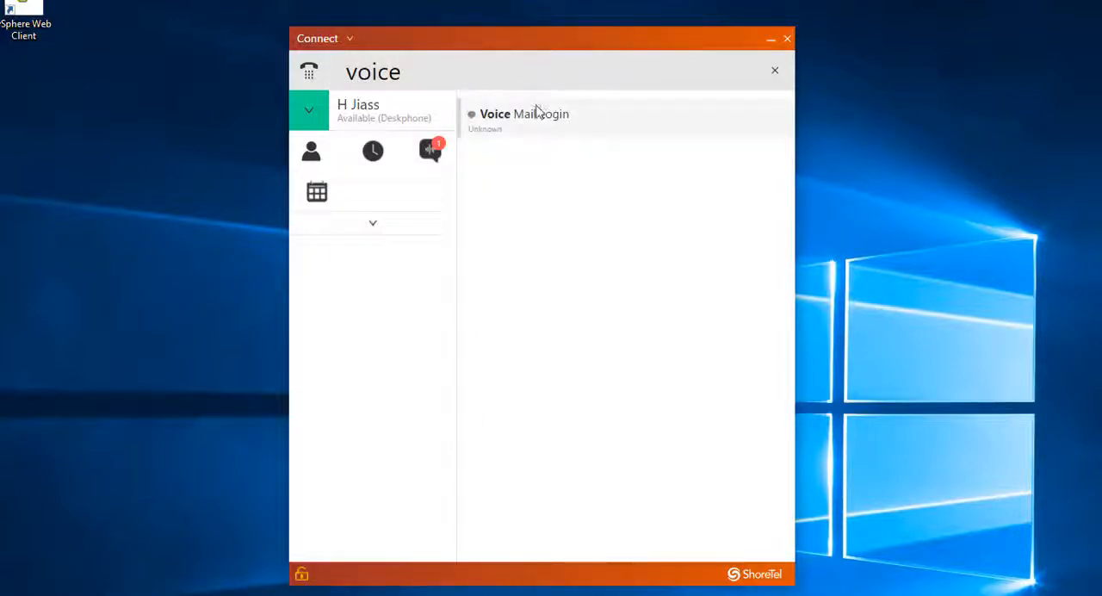
{"action": "left_click", "coordinate": [524, 112]}
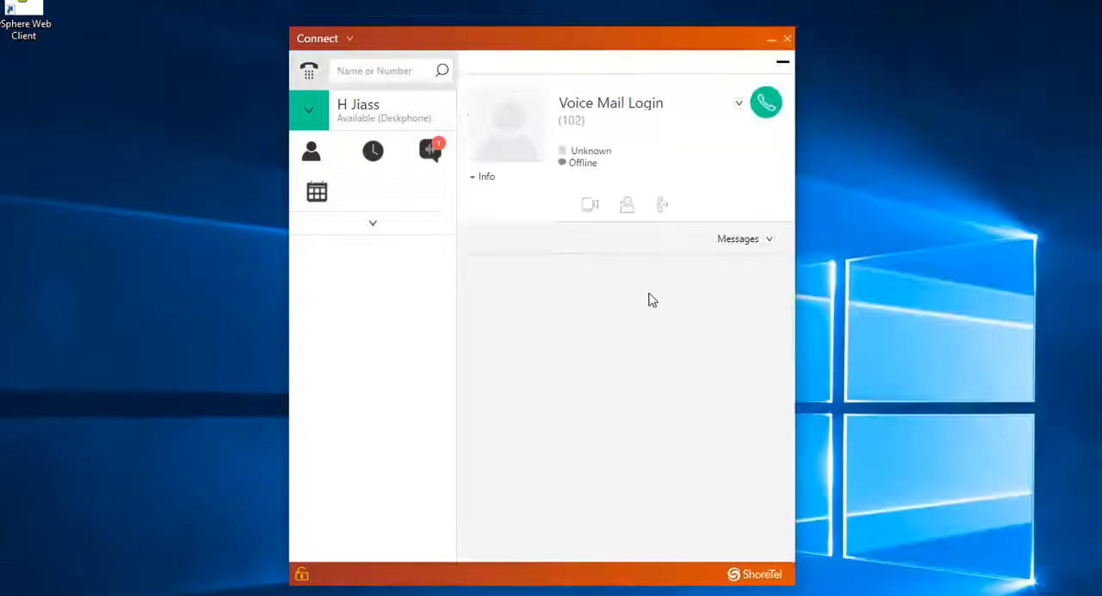
{"action": "left_click", "coordinate": [765, 102]}
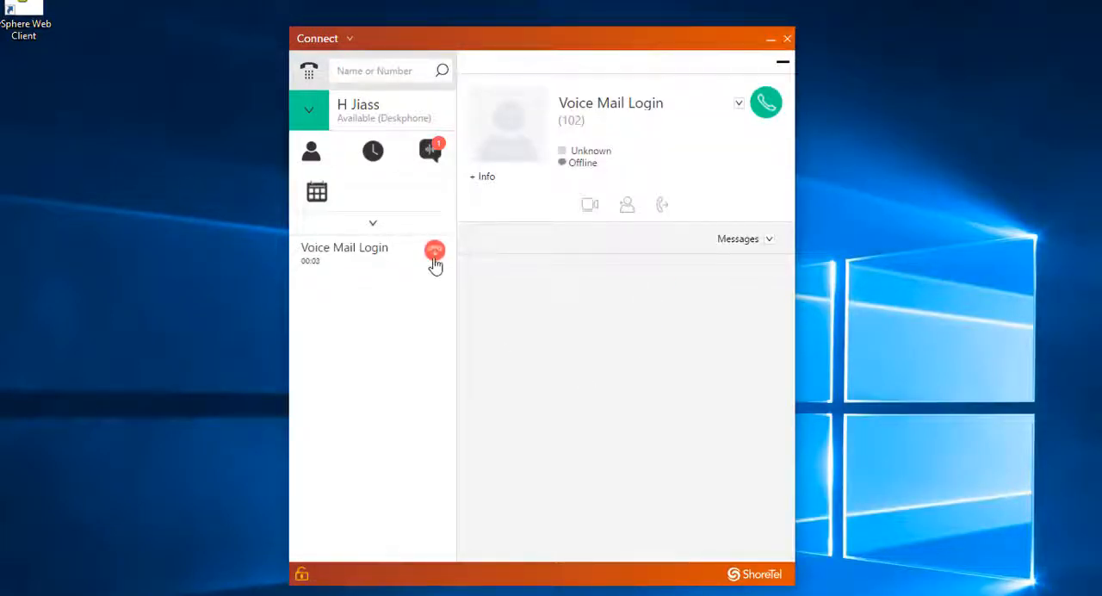
{"action": "left_click", "coordinate": [434, 254]}
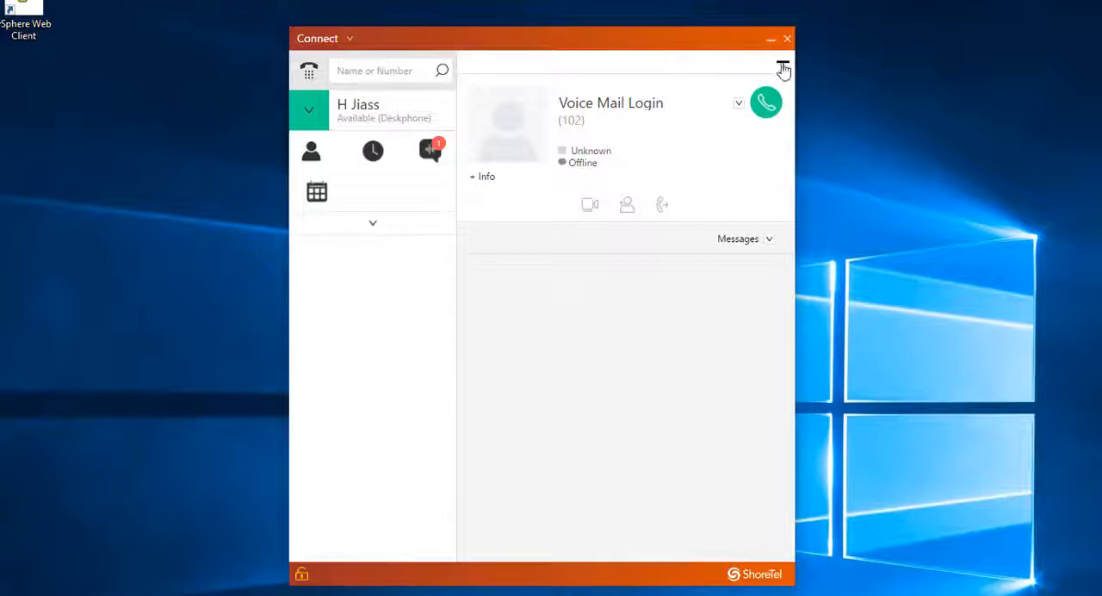
{"action": "left_click", "coordinate": [782, 69]}
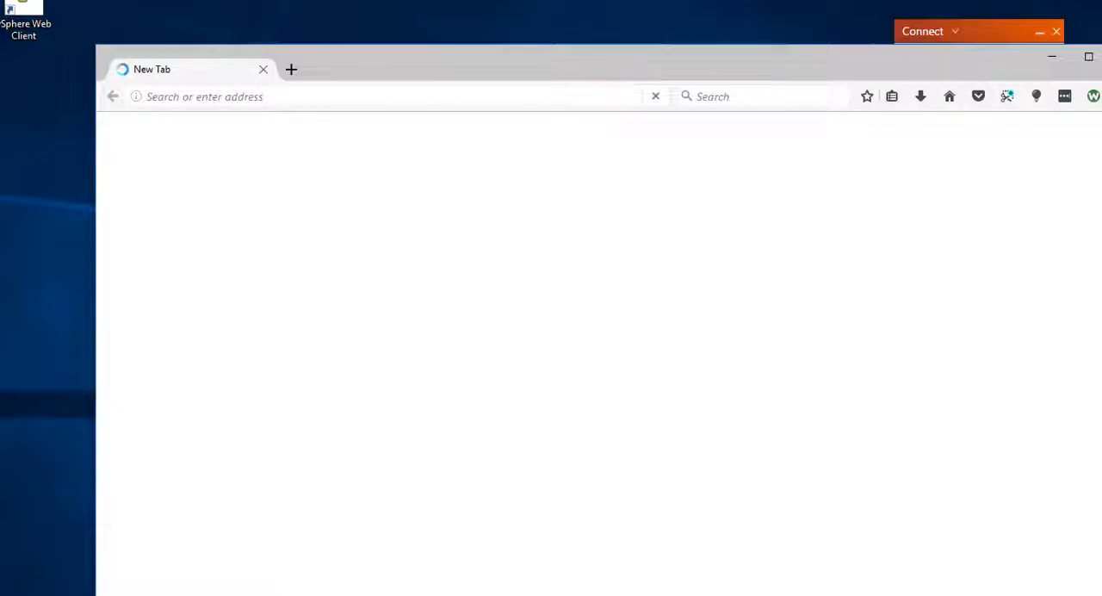
Switch to vSphere and power off the Win2K12_fromTemplate VM at 192.168.20.225
{"action": "key", "text": "alt+tab"}
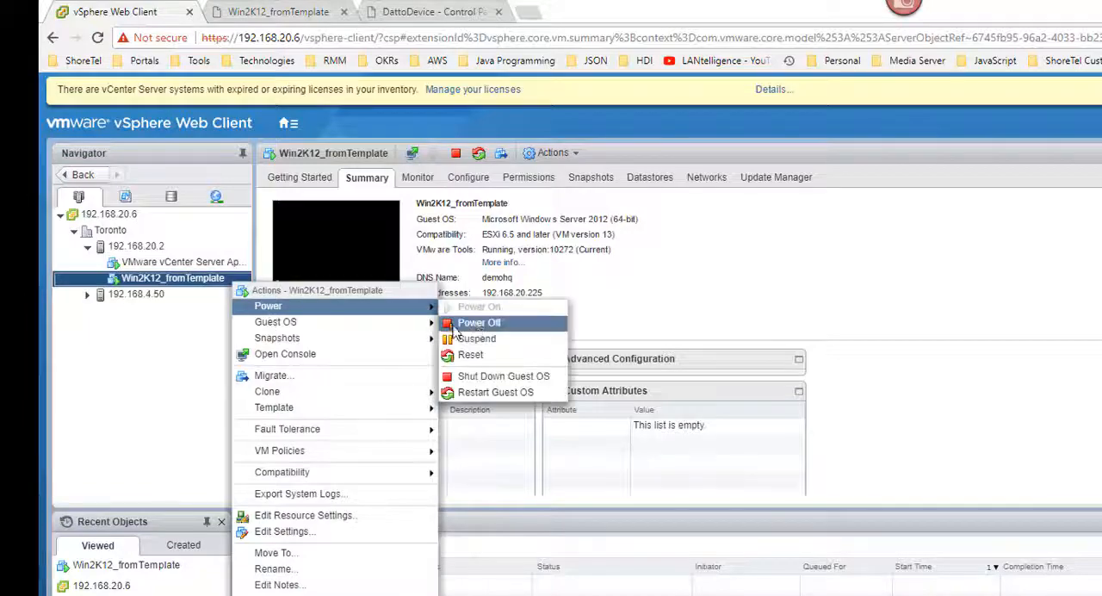
{"action": "left_click", "coordinate": [479, 322]}
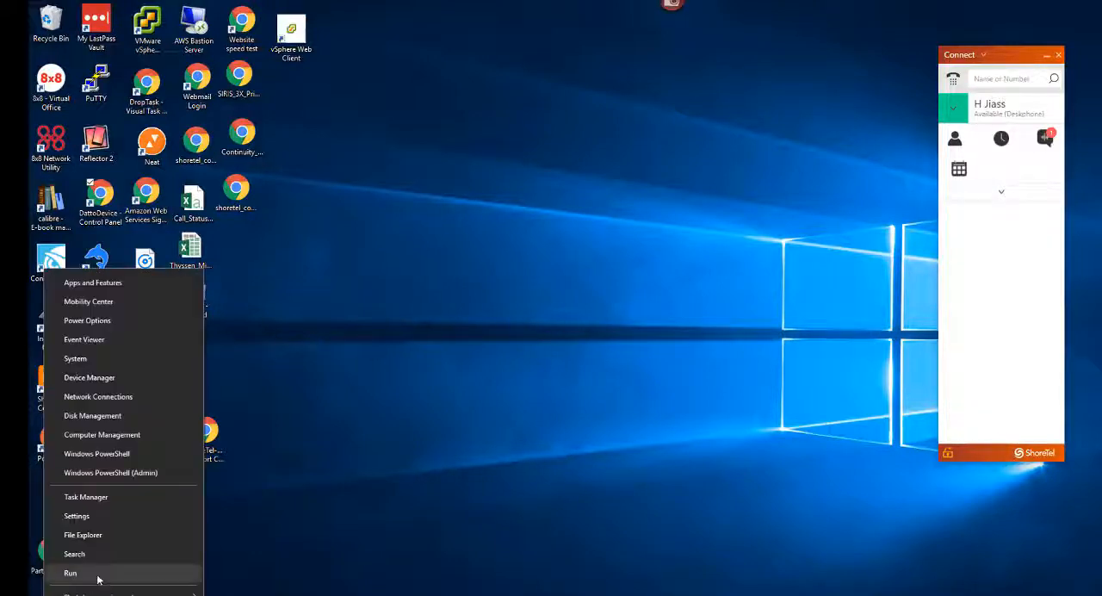
Open a command prompt via Run and ping 192.168.20.225, stopping the unanswered ping
{"action": "left_click", "coordinate": [70, 573]}
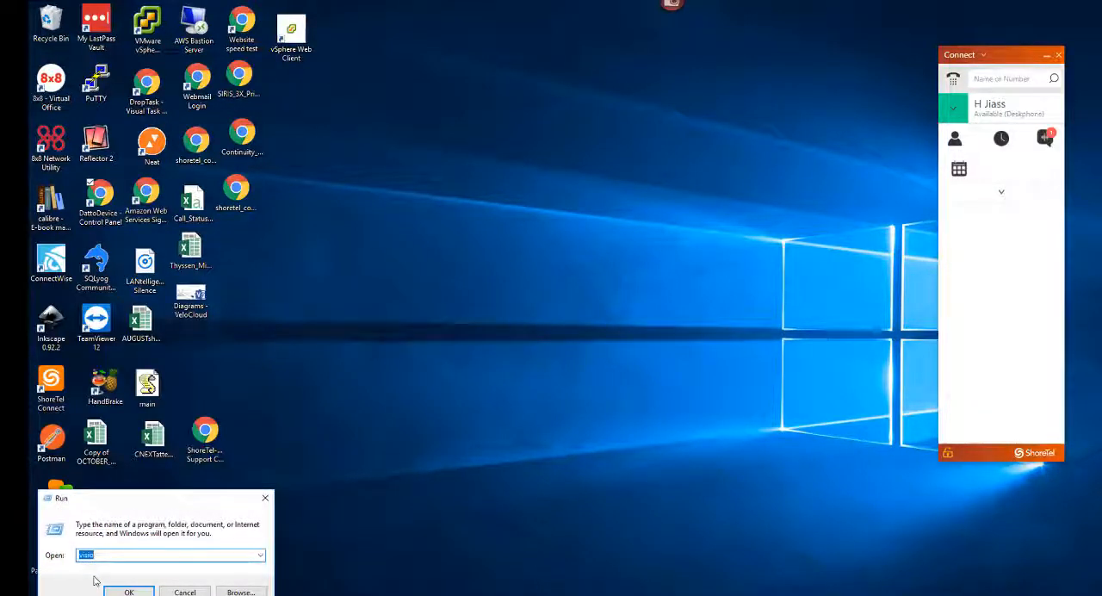
{"action": "left_click", "coordinate": [129, 591]}
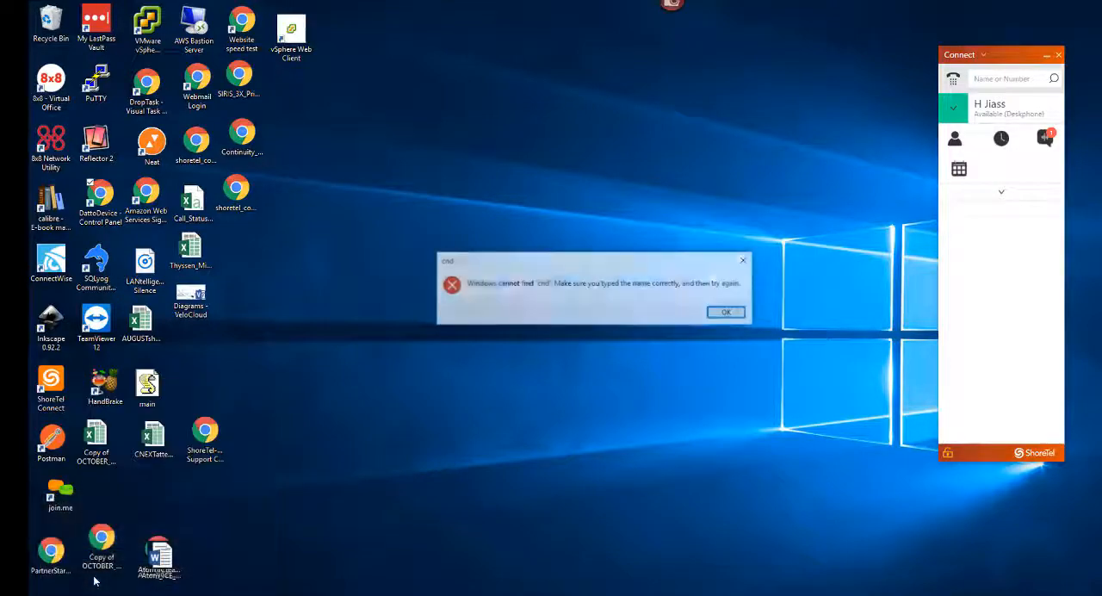
{"action": "left_click", "coordinate": [725, 312]}
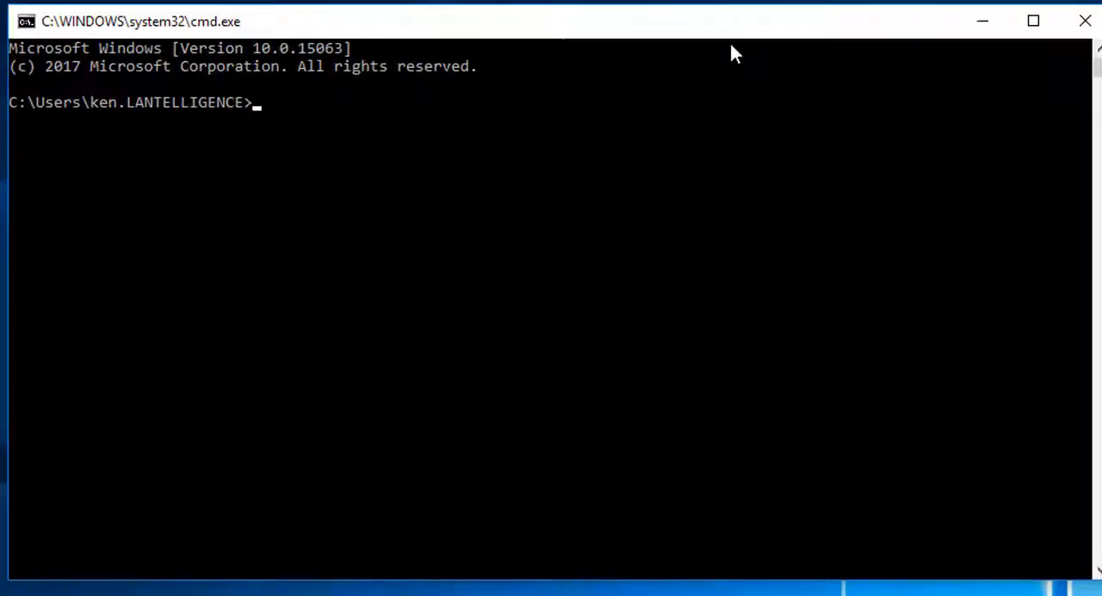
{"action": "type", "text": "ping 192.168.20.225"}
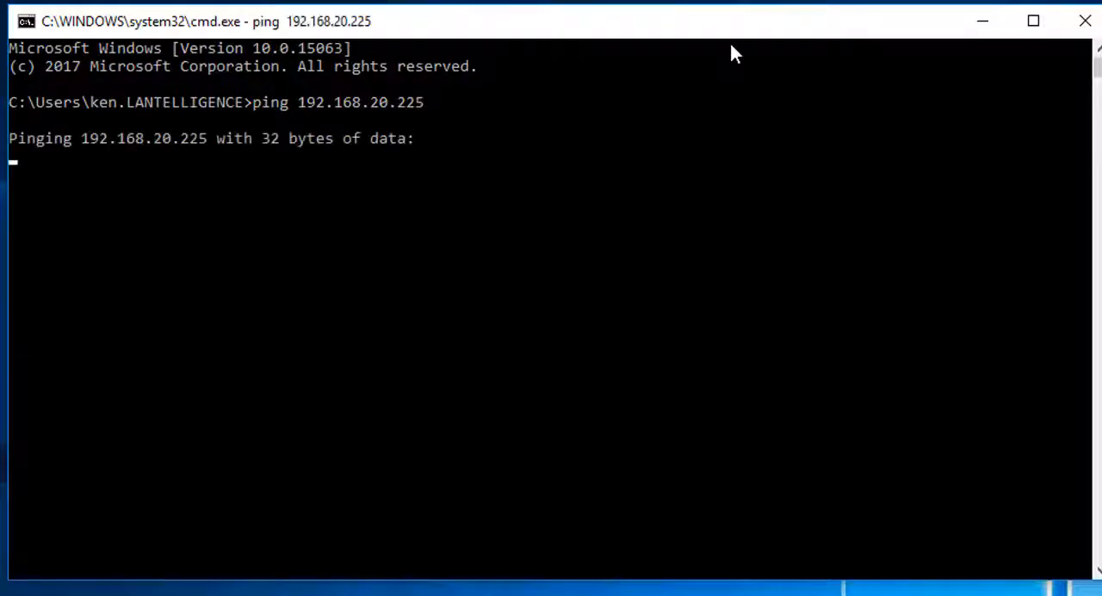
{"action": "key", "text": "ctrl+c"}
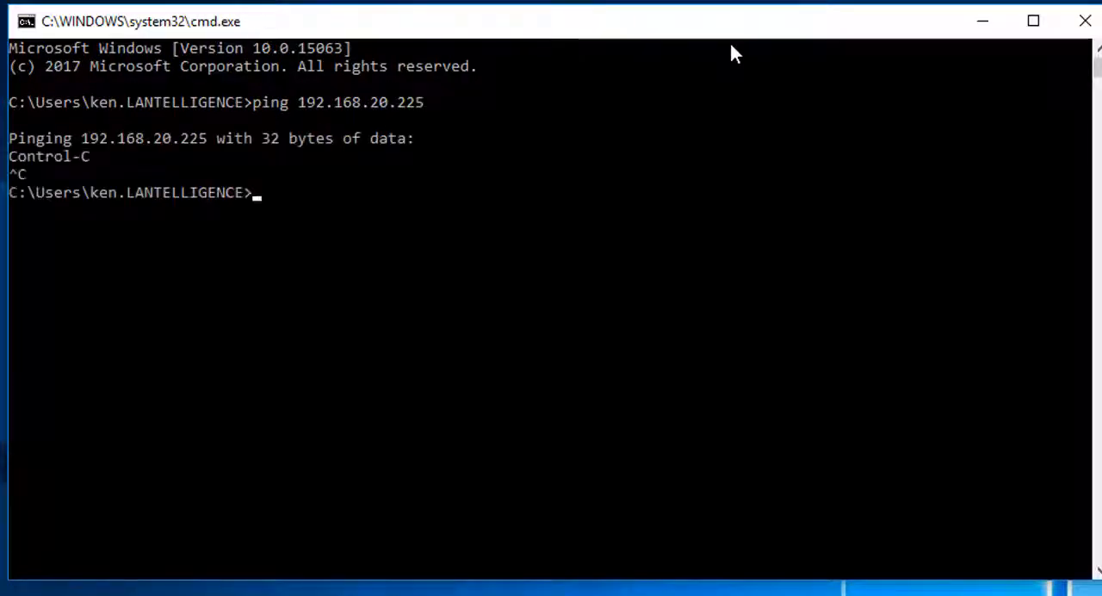
Run nslookup demohq.lantelligence.com, resolving to 192.168.20.225
{"action": "type", "text": "nsl"}
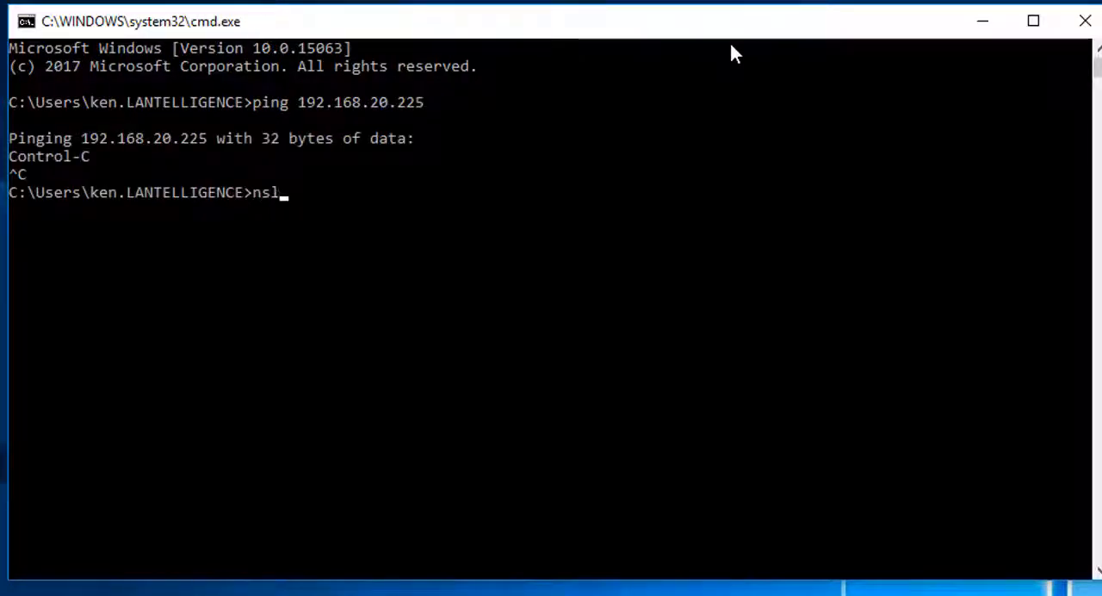
{"action": "type", "text": "ookup"}
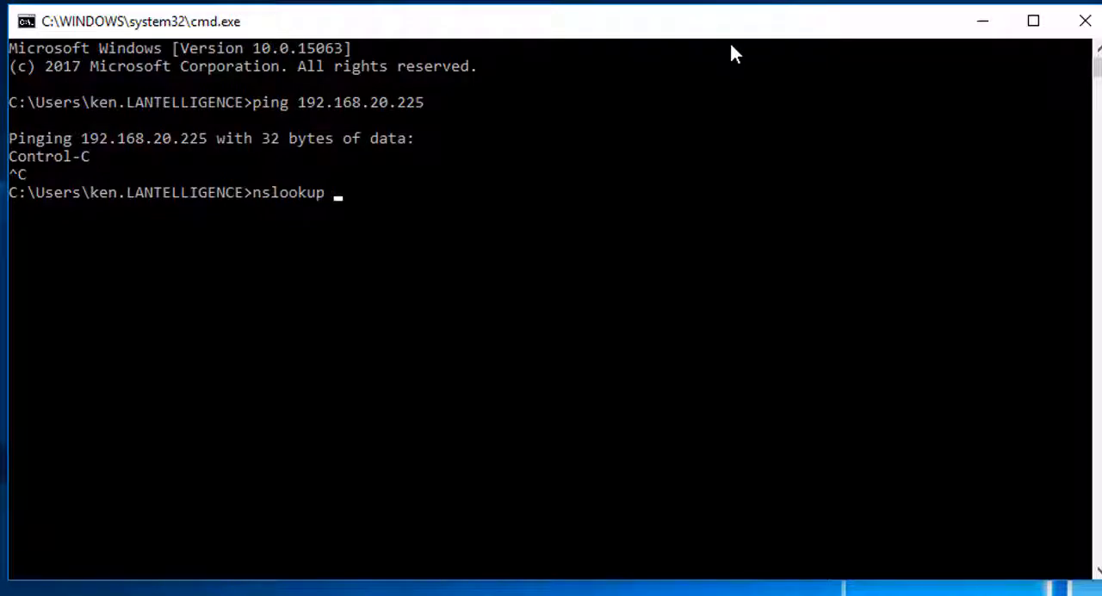
{"action": "type", "text": "demohq.l"}
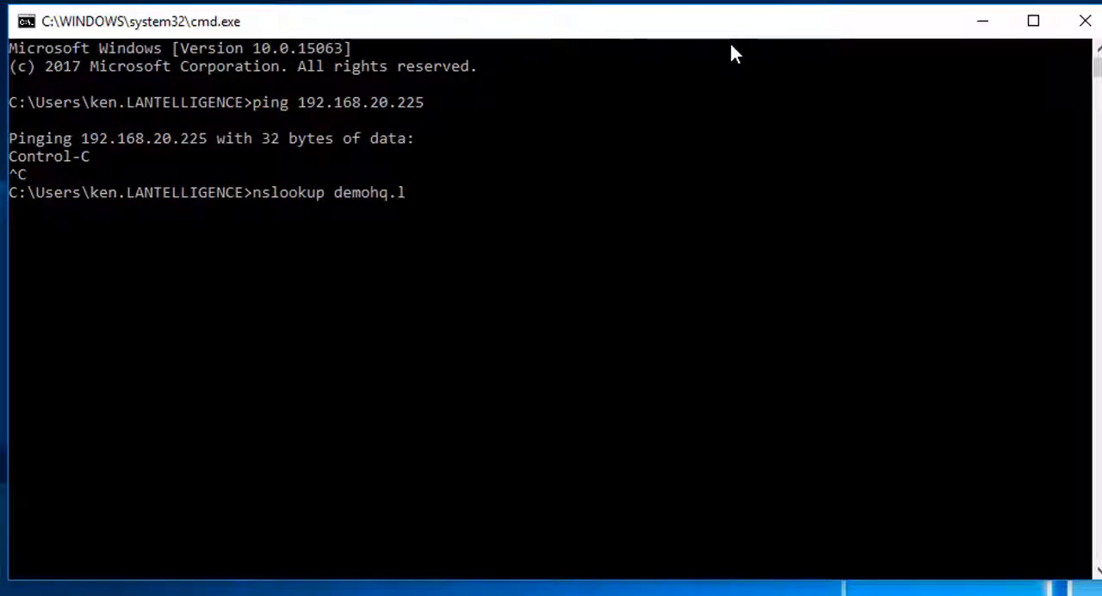
{"action": "key", "text": "Return"}
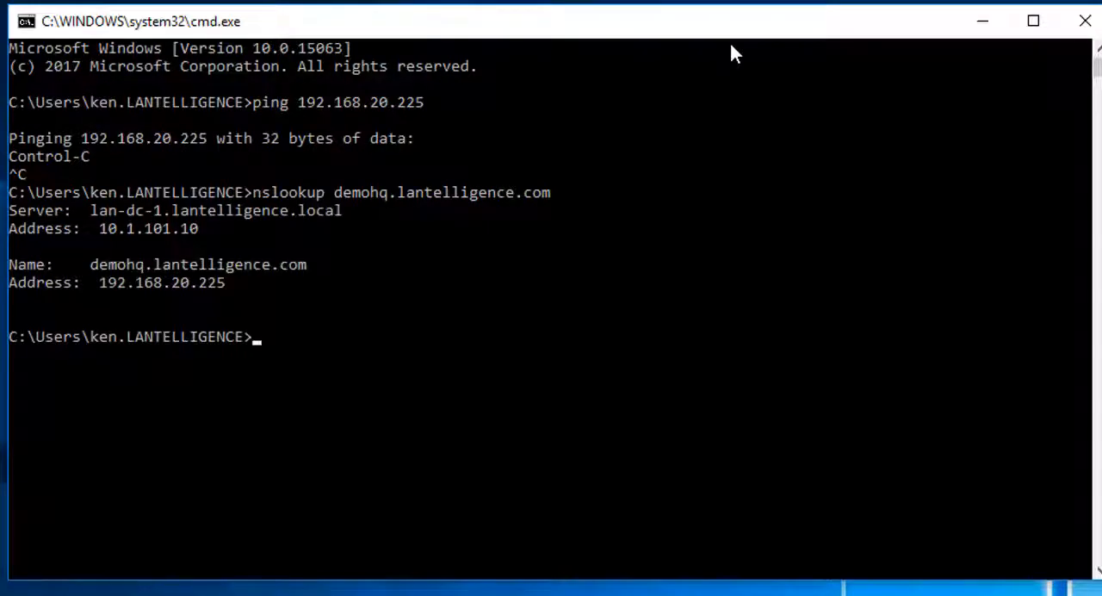
{"action": "mouse_move", "coordinate": [747, 272]}
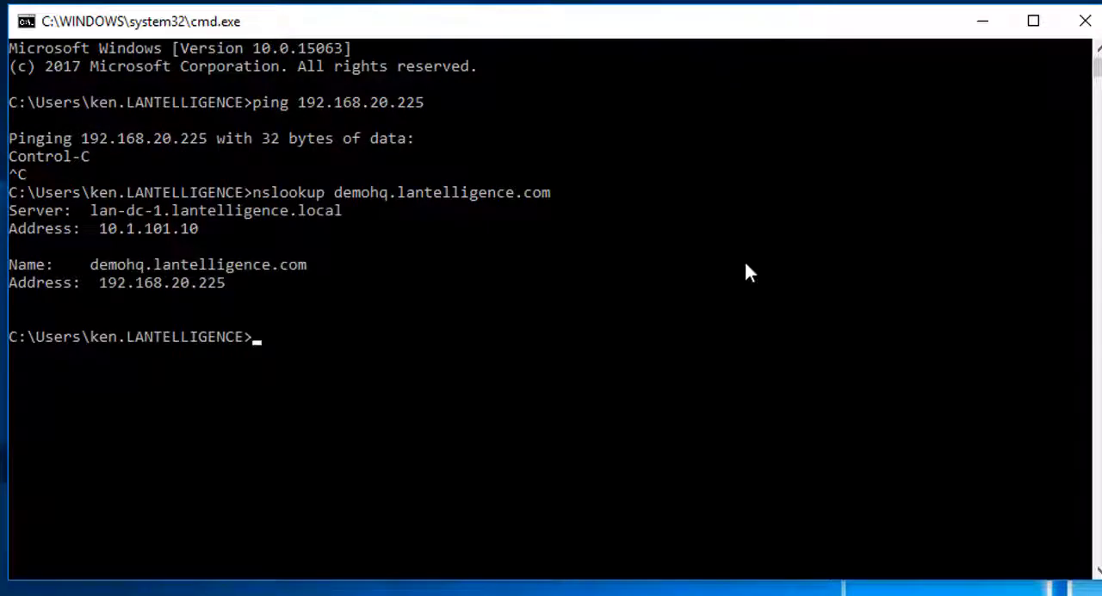
{"action": "mouse_move", "coordinate": [685, 29]}
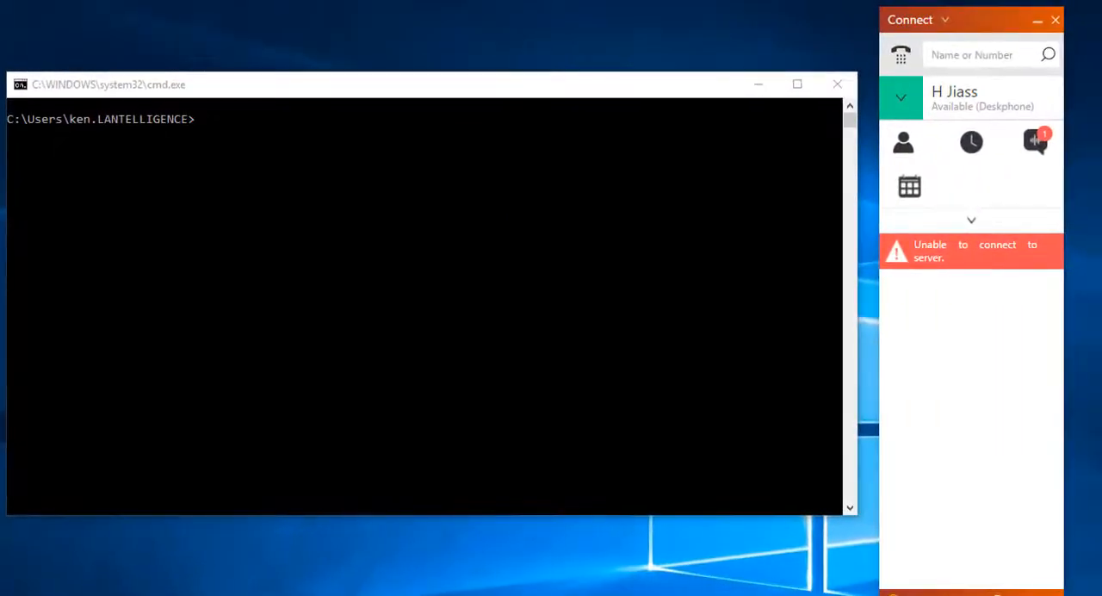
{"action": "mouse_move", "coordinate": [849, 284]}
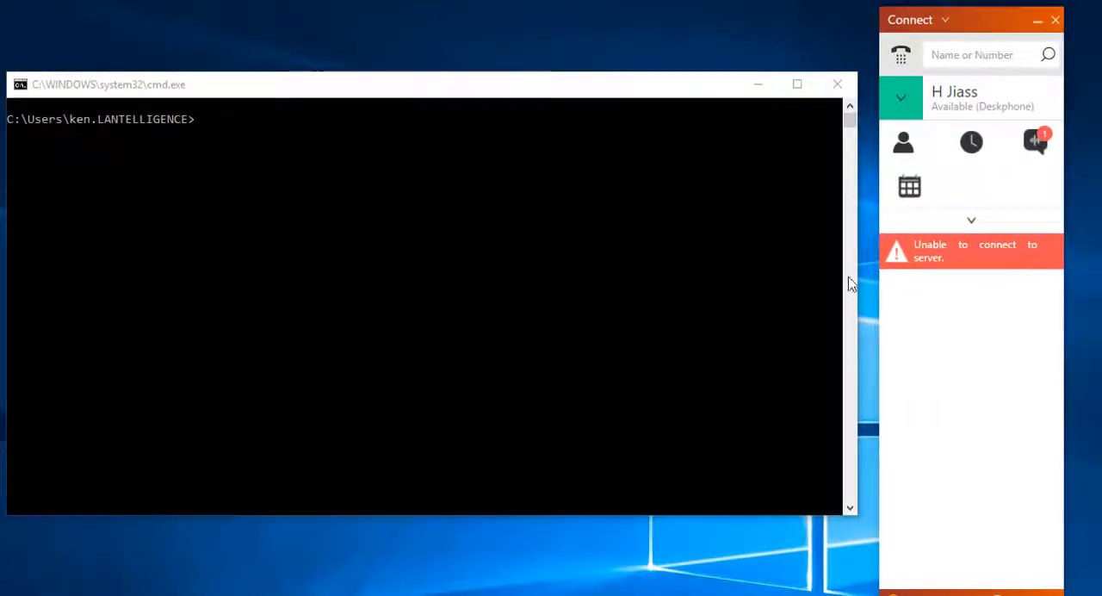
{"action": "mouse_move", "coordinate": [227, 184]}
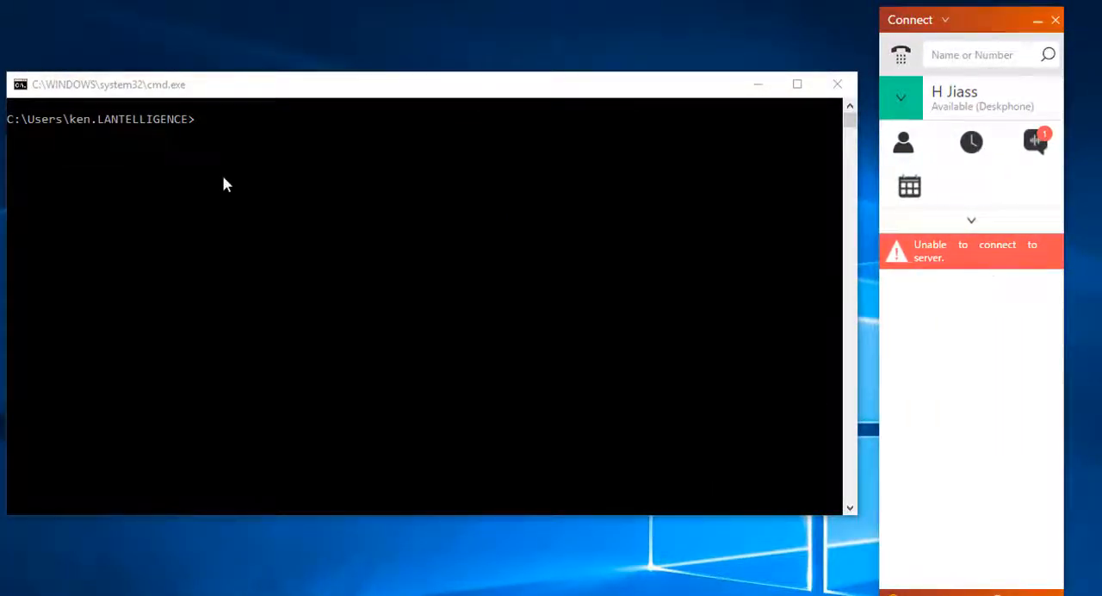
Run nslookup demohq.lantelligence.com again, now resolving to 192.168.4.55 via lan-dc-1
{"action": "left_click", "coordinate": [247, 119]}
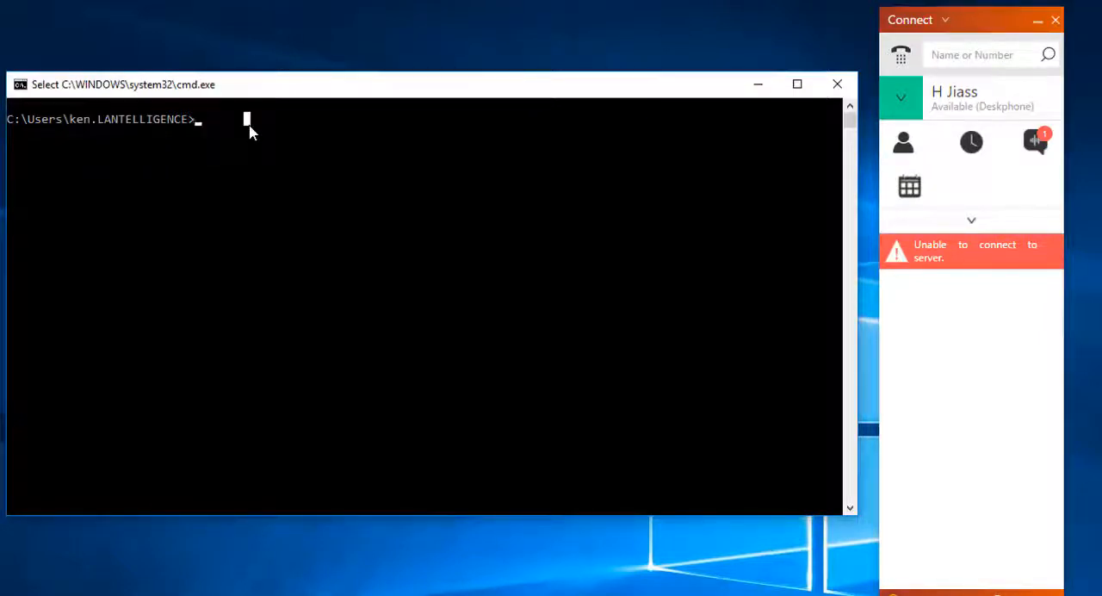
{"action": "type", "text": "nslooku"}
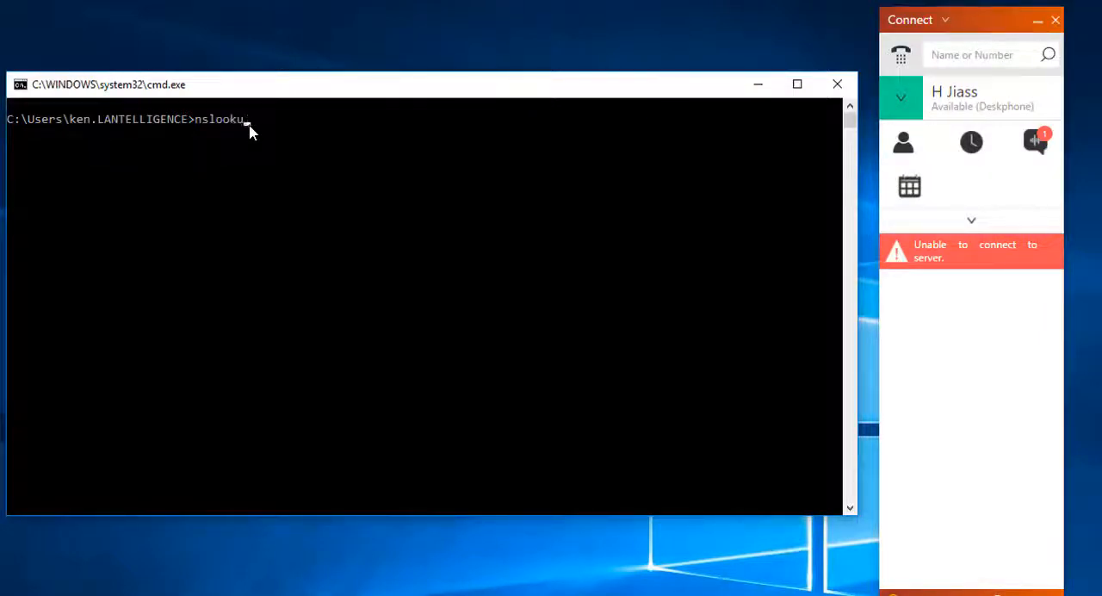
{"action": "type", "text": "p"}
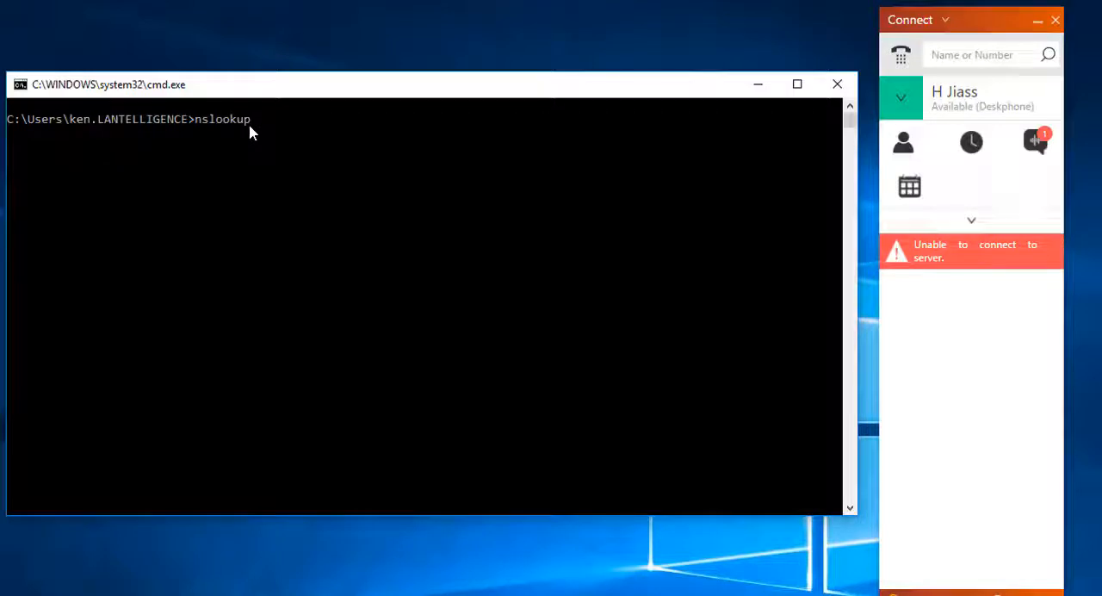
{"action": "type", "text": "demohq.lante"}
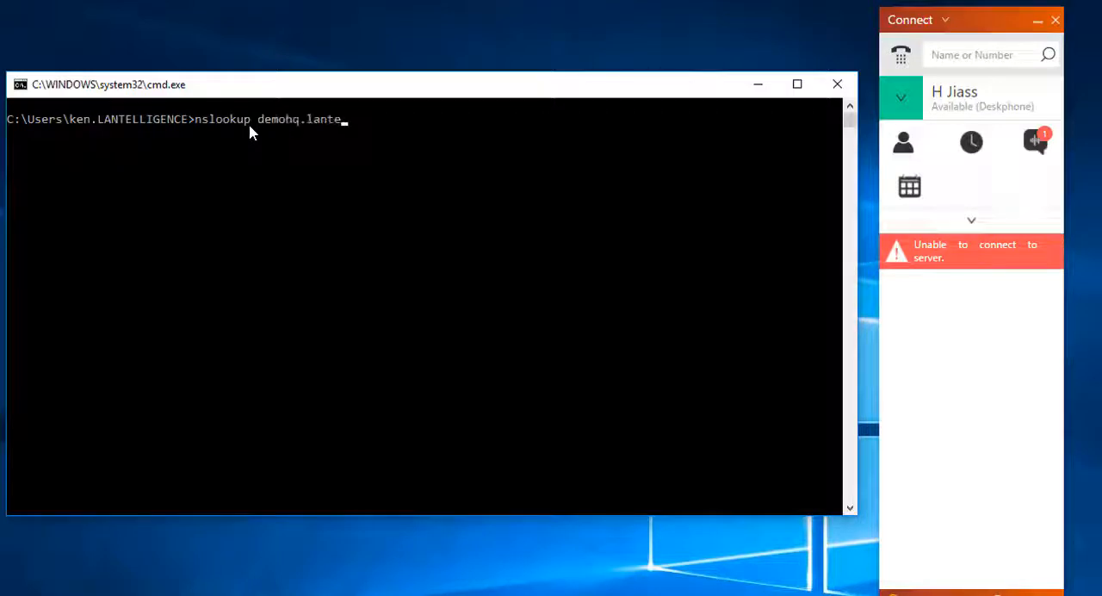
{"action": "key", "text": "Return"}
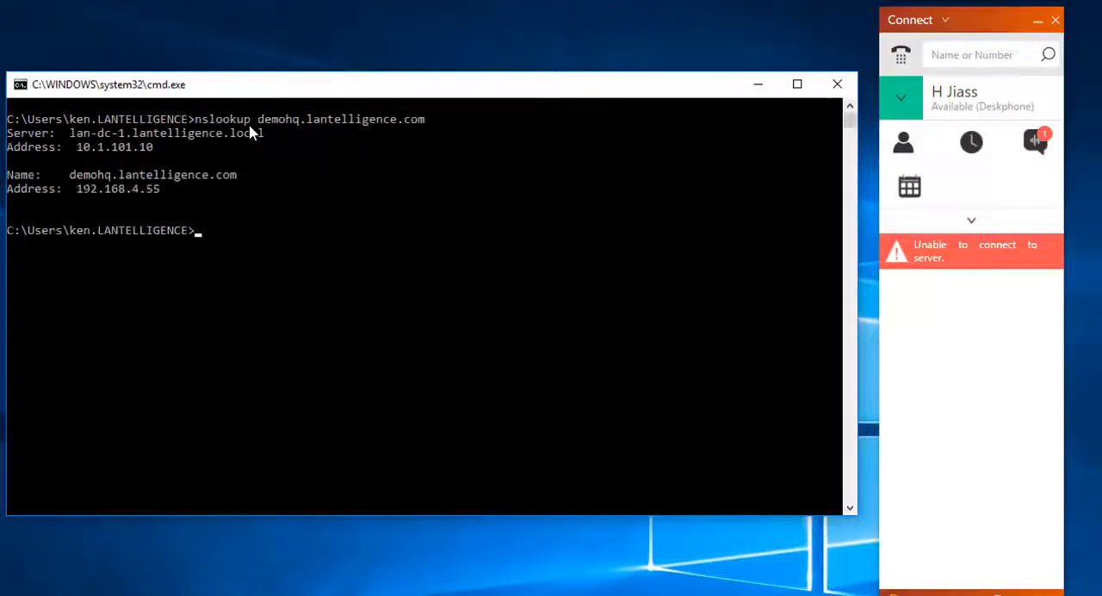
{"action": "mouse_move", "coordinate": [172, 198]}
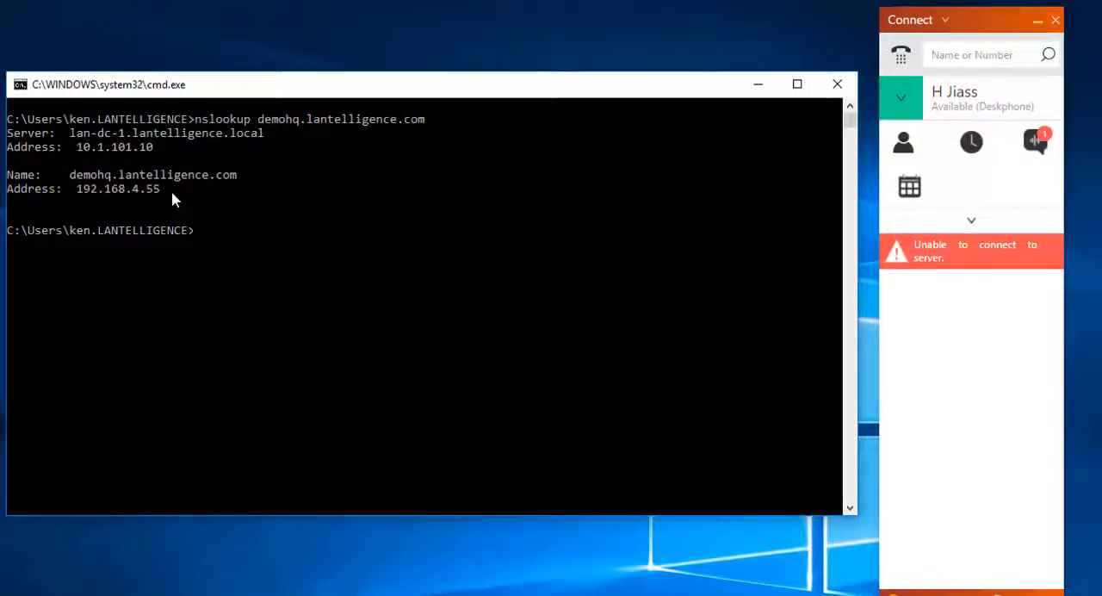
{"action": "mouse_move", "coordinate": [188, 190]}
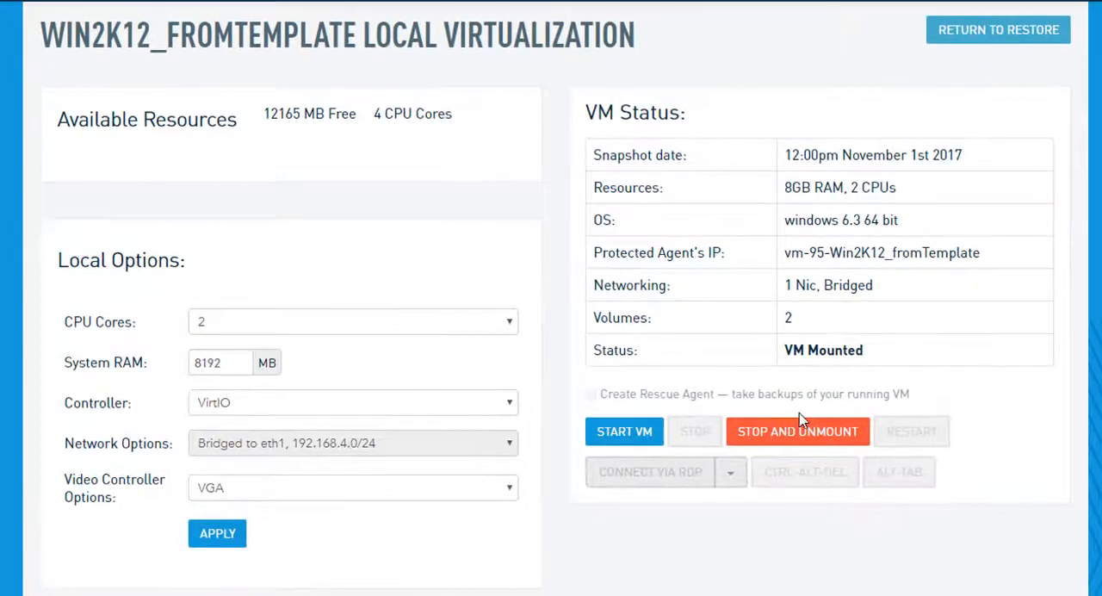
{"action": "mouse_move", "coordinate": [904, 111]}
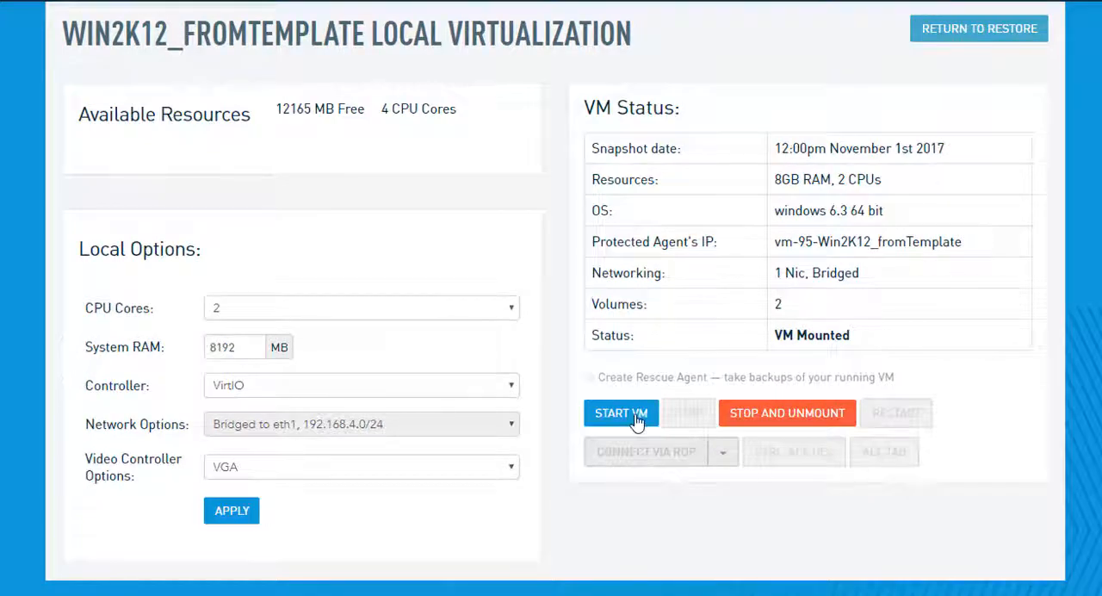
Start the Win2K12_fromTemplate local virtualization in Datto, stop the running ping and clear the prompt
{"action": "left_click", "coordinate": [621, 413]}
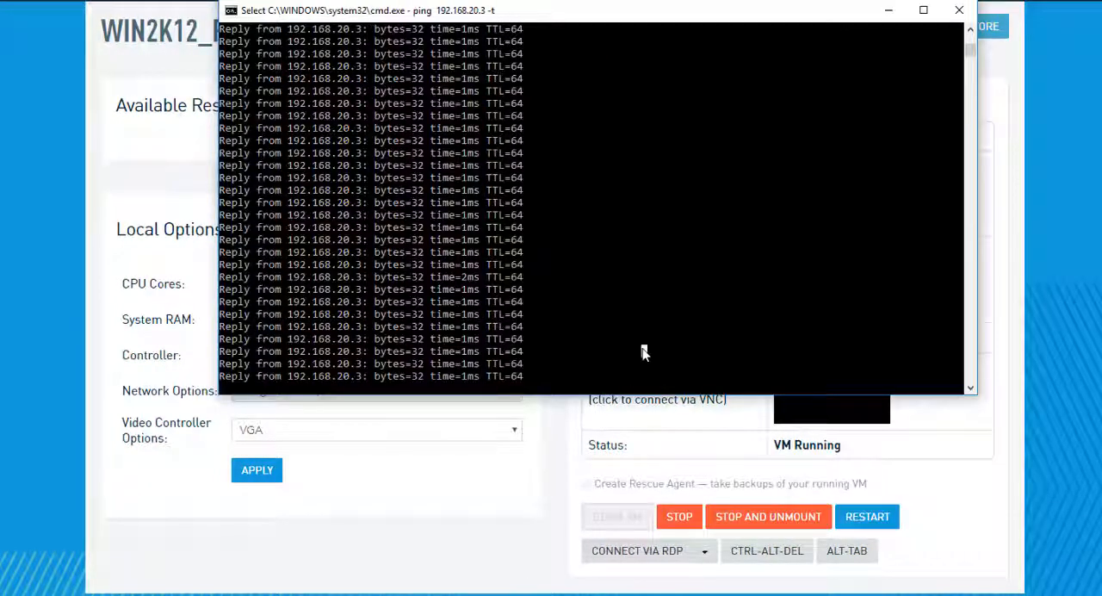
{"action": "key", "text": "ctrl+c"}
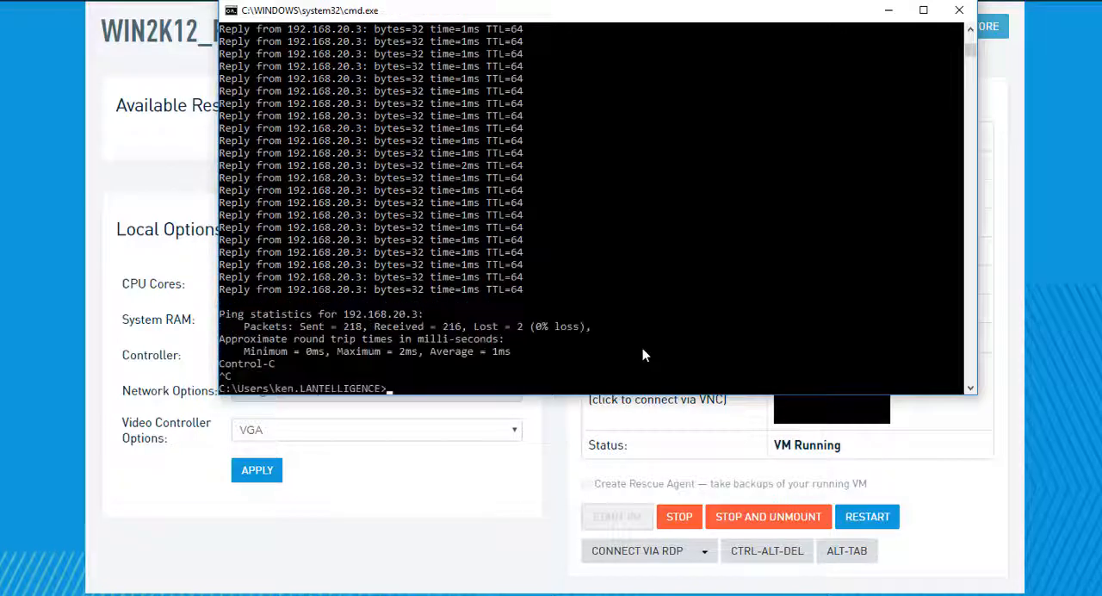
{"action": "type", "text": "cle"}
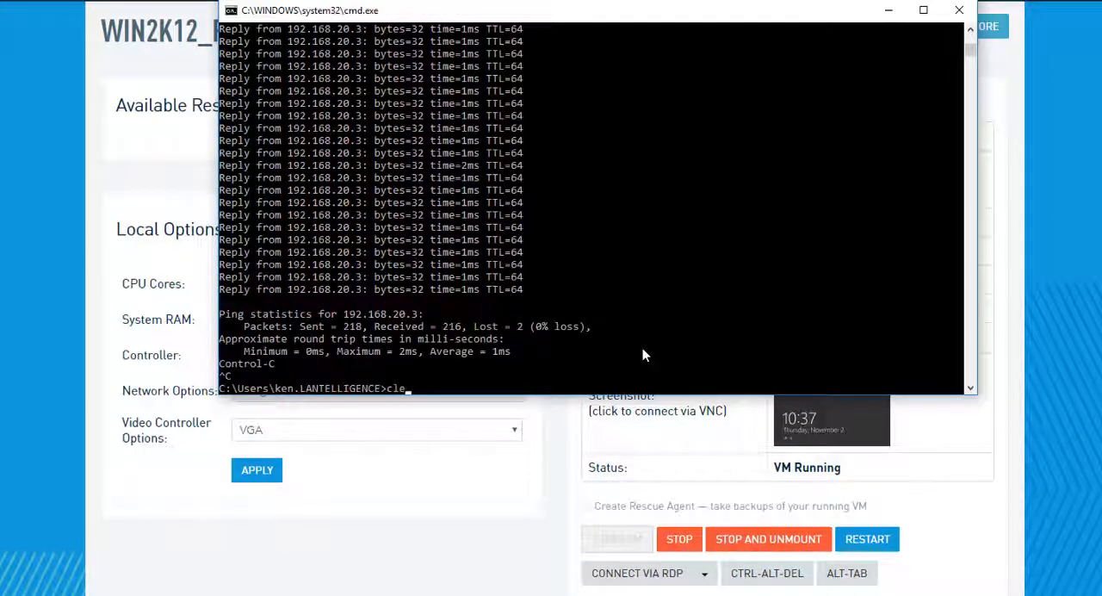
{"action": "key", "text": "Backspace"}
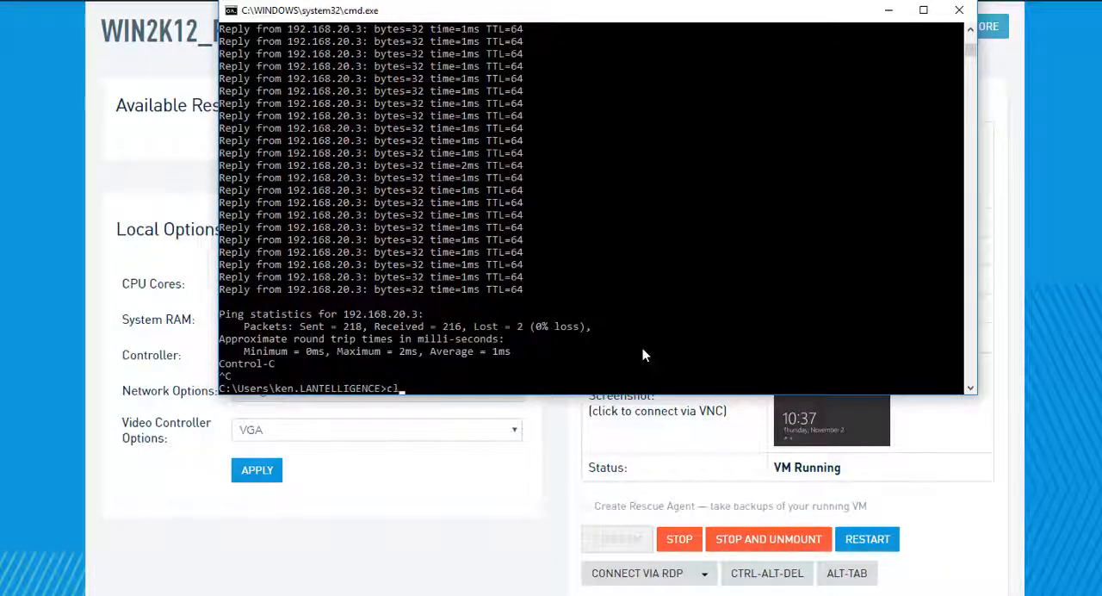
{"action": "key", "text": "Return"}
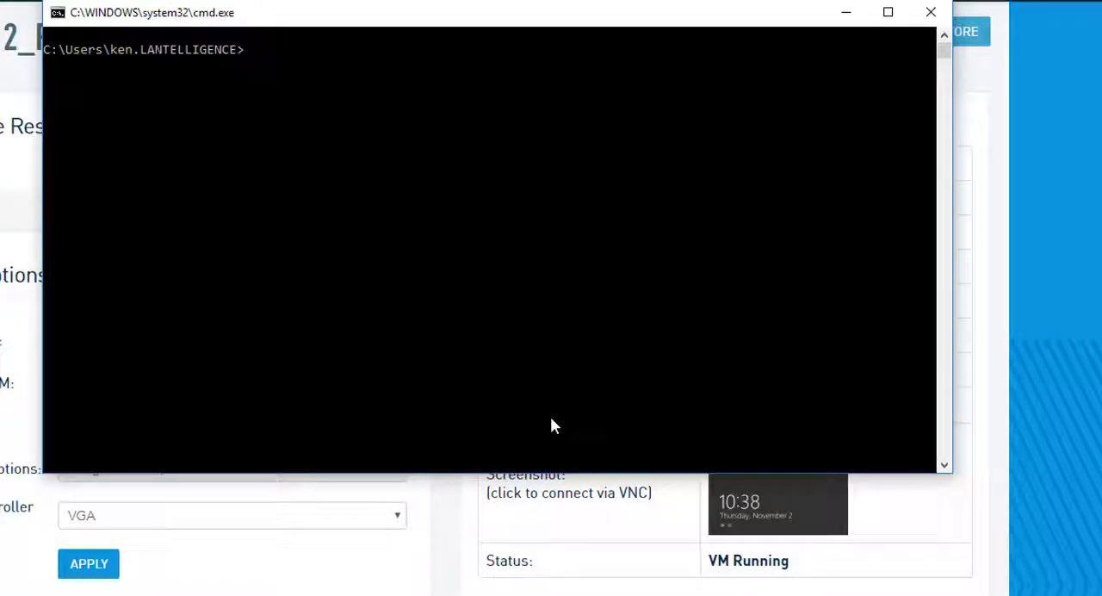
Ping 192.168.4.55 and then demohq.lantelligence.com by host name
{"action": "type", "text": "ping 192.1"}
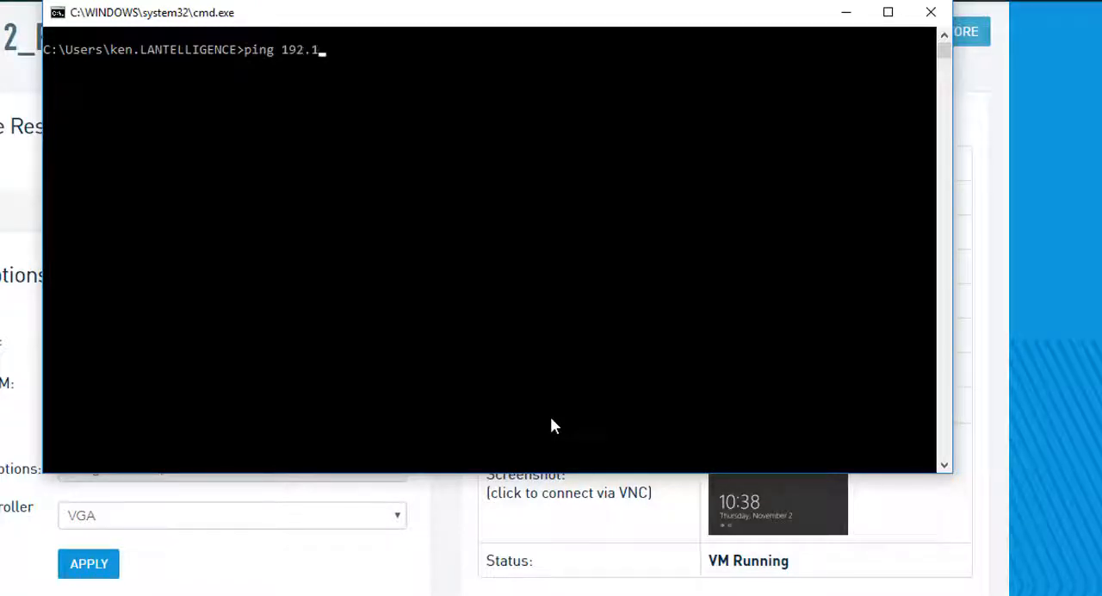
{"action": "key", "text": "Return"}
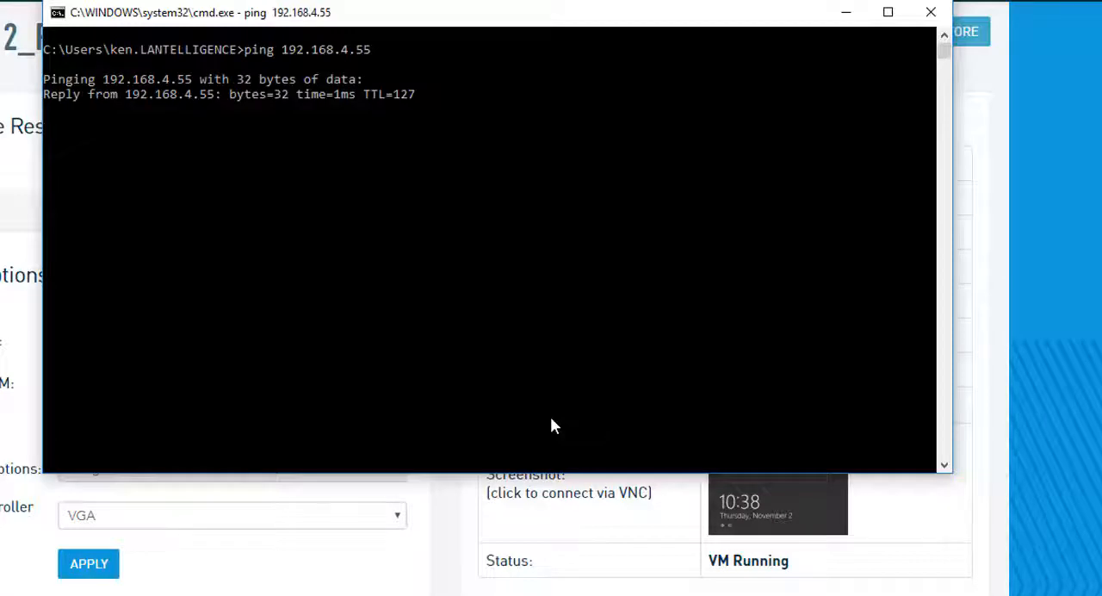
{"action": "type", "text": "ping d"}
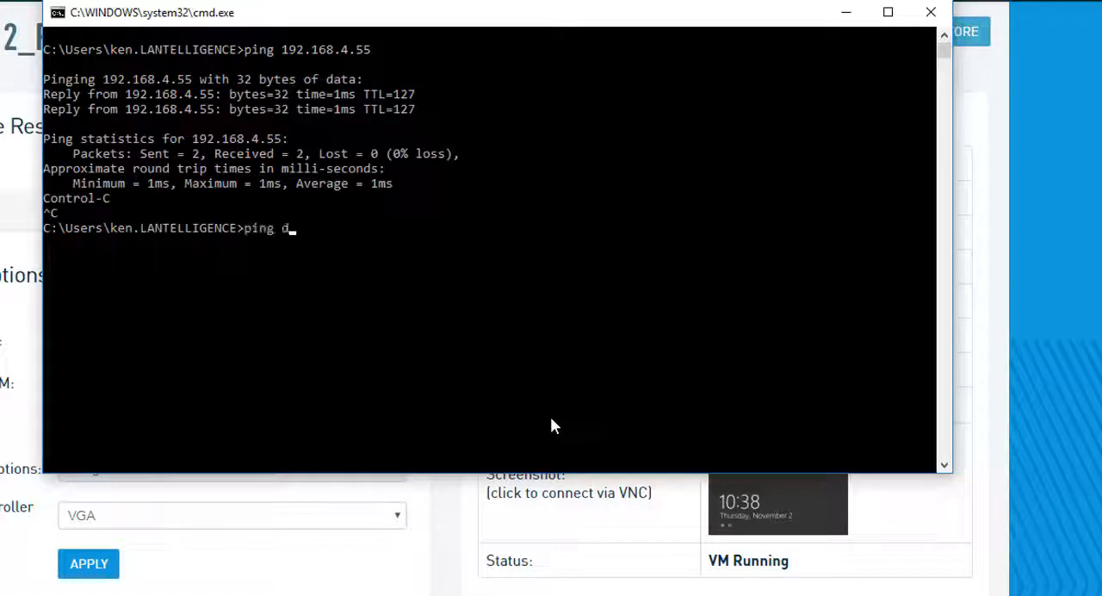
{"action": "type", "text": "emohq.lantelligence."}
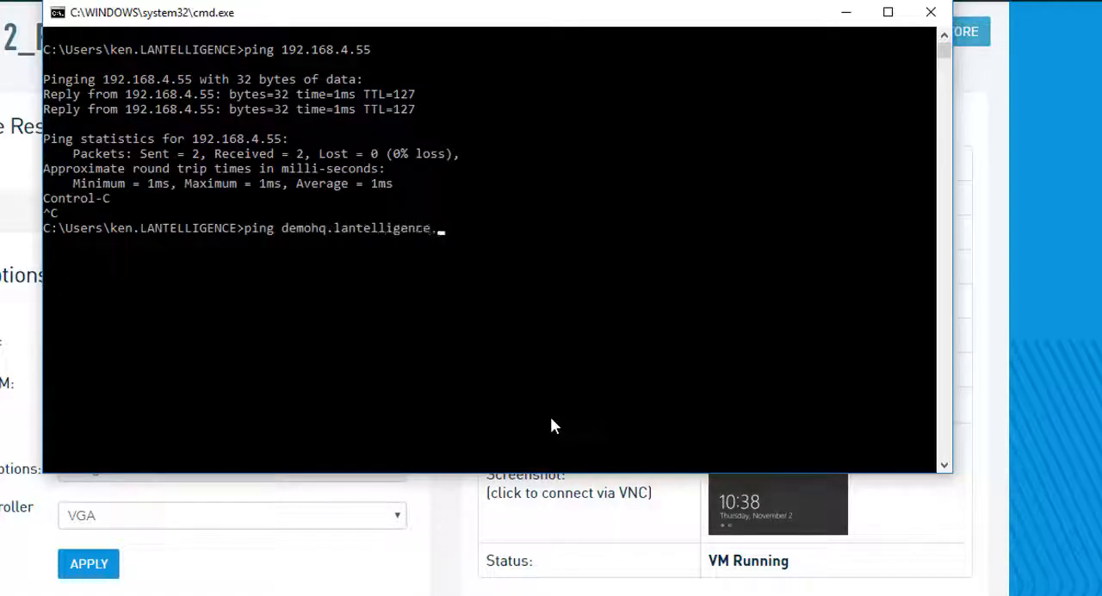
{"action": "key", "text": "Return"}
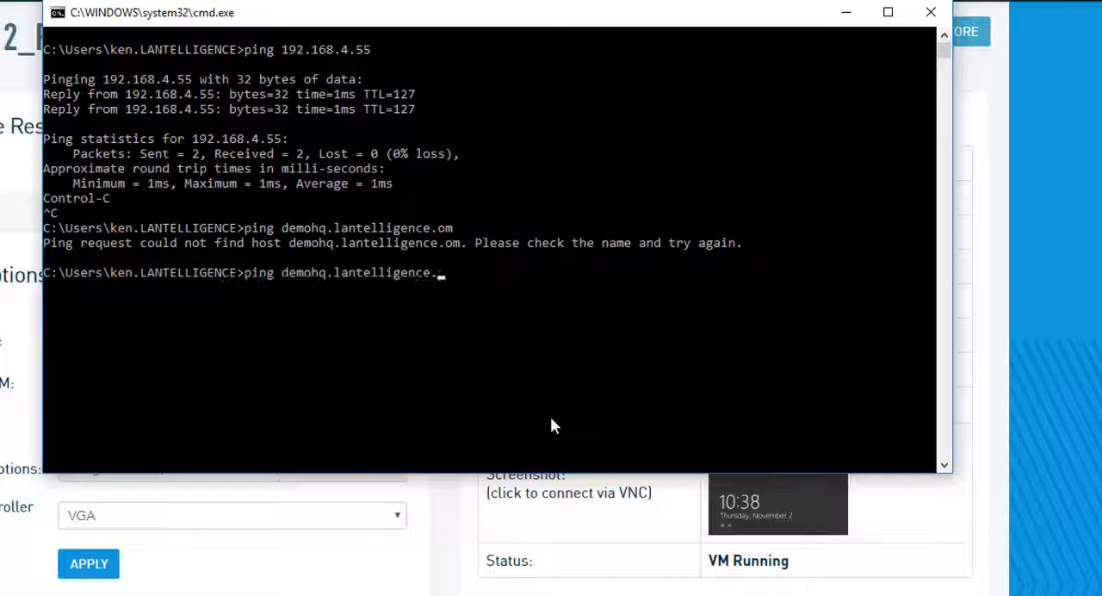
{"action": "type", "text": "com"}
{"action": "key", "text": "Return"}
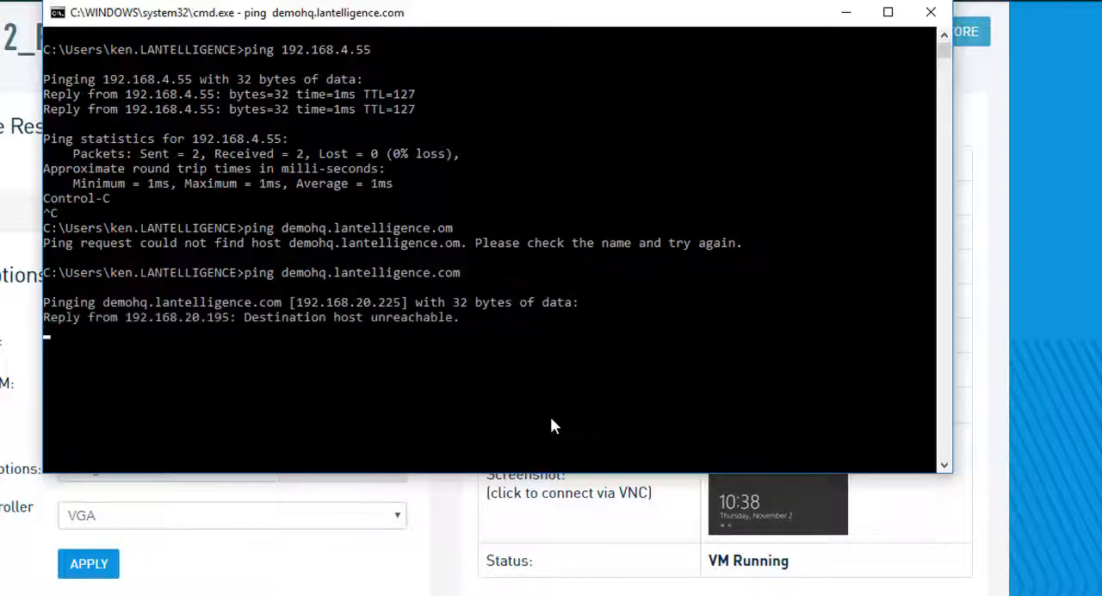
Flush the DNS cache with ipconfig /flushdns, confirm the hostname pings at 192.168.4.55, and close the window
{"action": "type", "text": "ipconfig /flushdns"}
{"action": "type", "text": "ping demohq.lantelligence.com"}
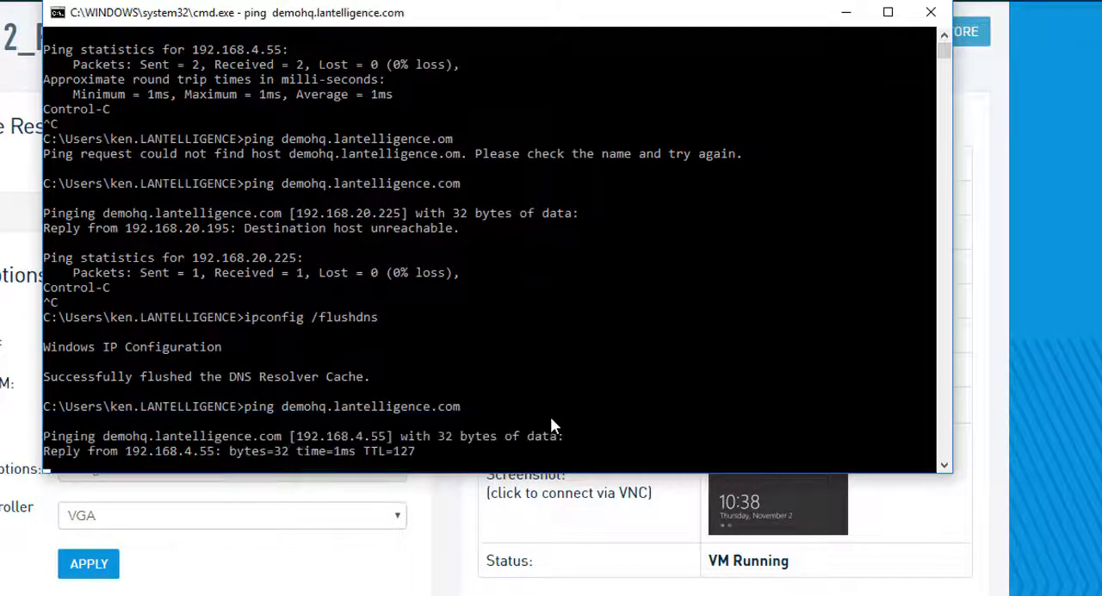
{"action": "scroll", "scroll_direction": "down", "scroll_amount": 3}
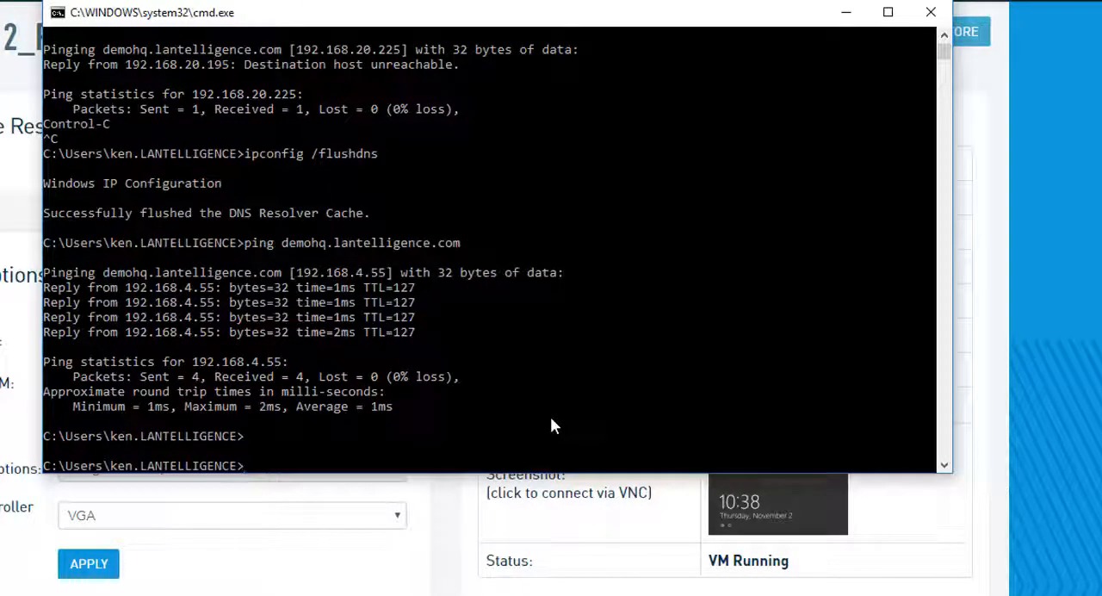
{"action": "mouse_move", "coordinate": [931, 13]}
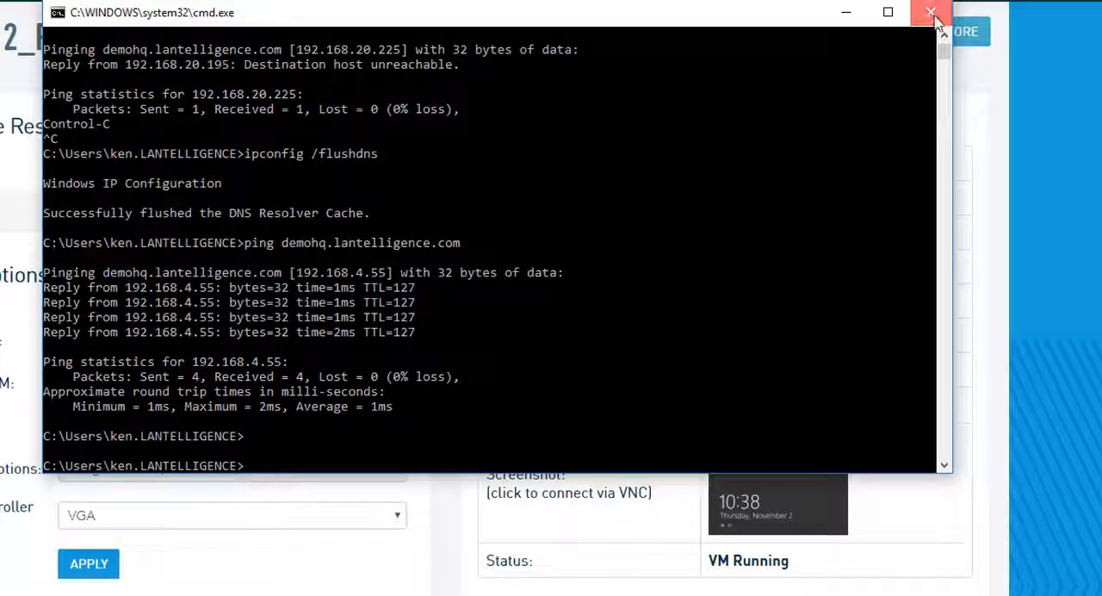
{"action": "left_click", "coordinate": [930, 13]}
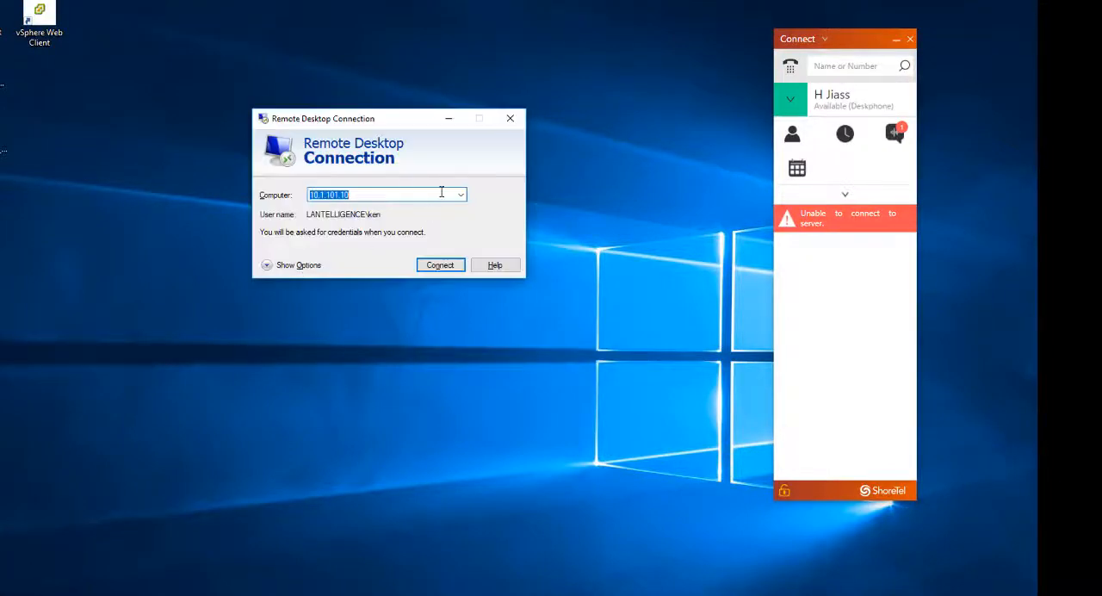
Connect a Remote Desktop session to the server at 192.168.4.55
{"action": "left_click", "coordinate": [460, 194]}
{"action": "type", "text": "192.168.4.55"}
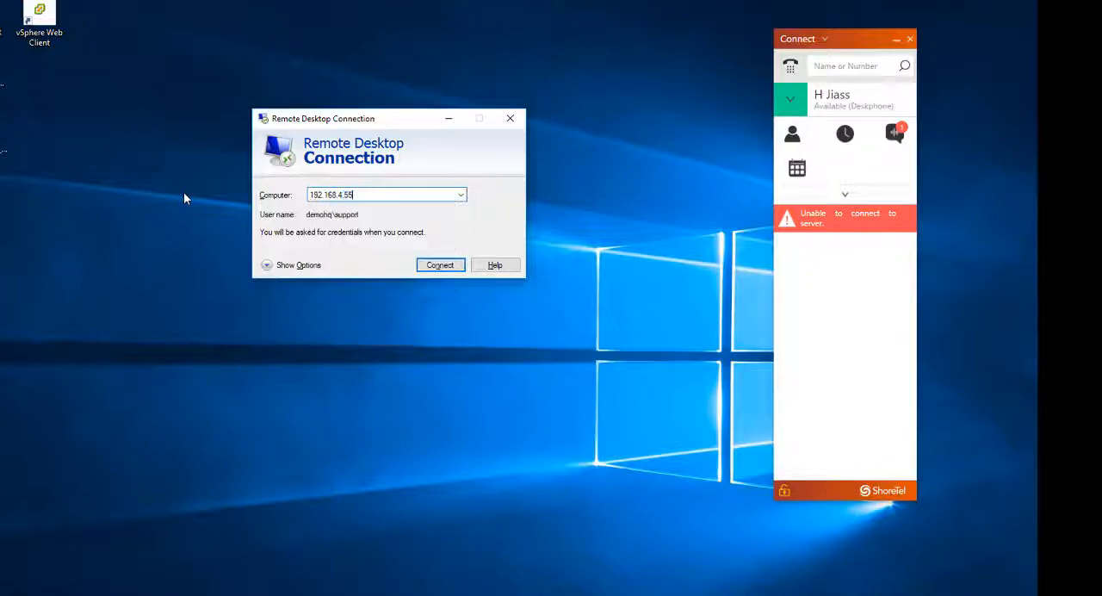
{"action": "left_click", "coordinate": [440, 265]}
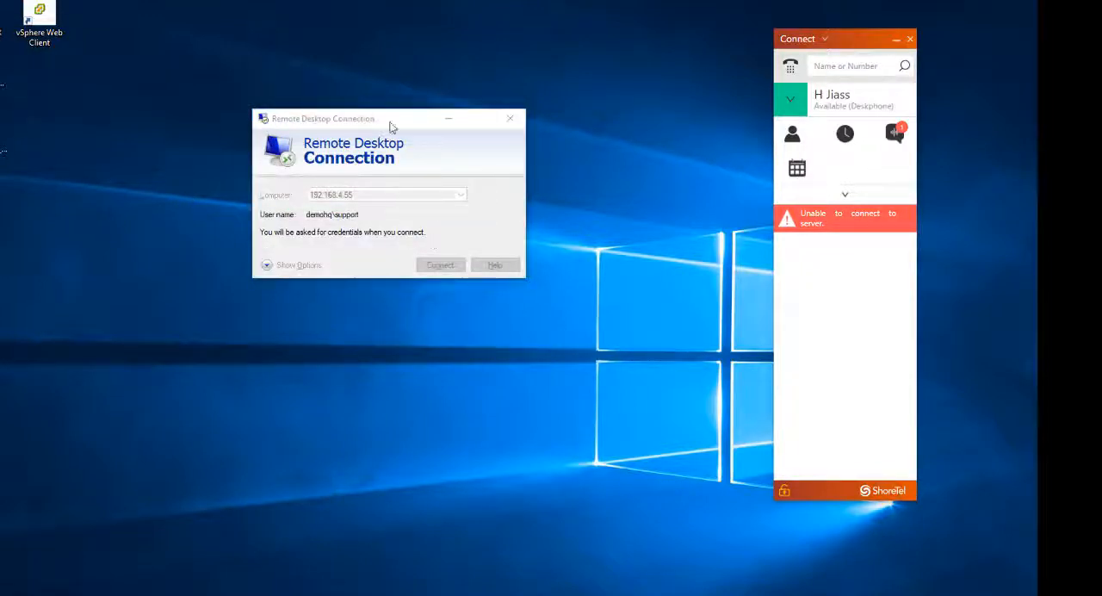
{"action": "left_click", "coordinate": [440, 264]}
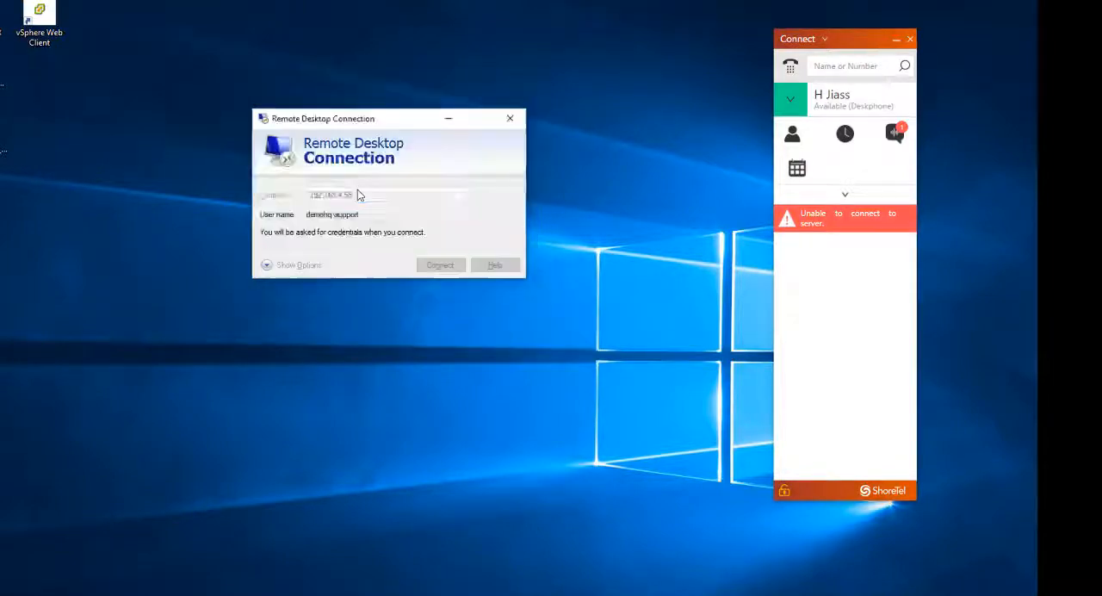
{"action": "left_click", "coordinate": [440, 265]}
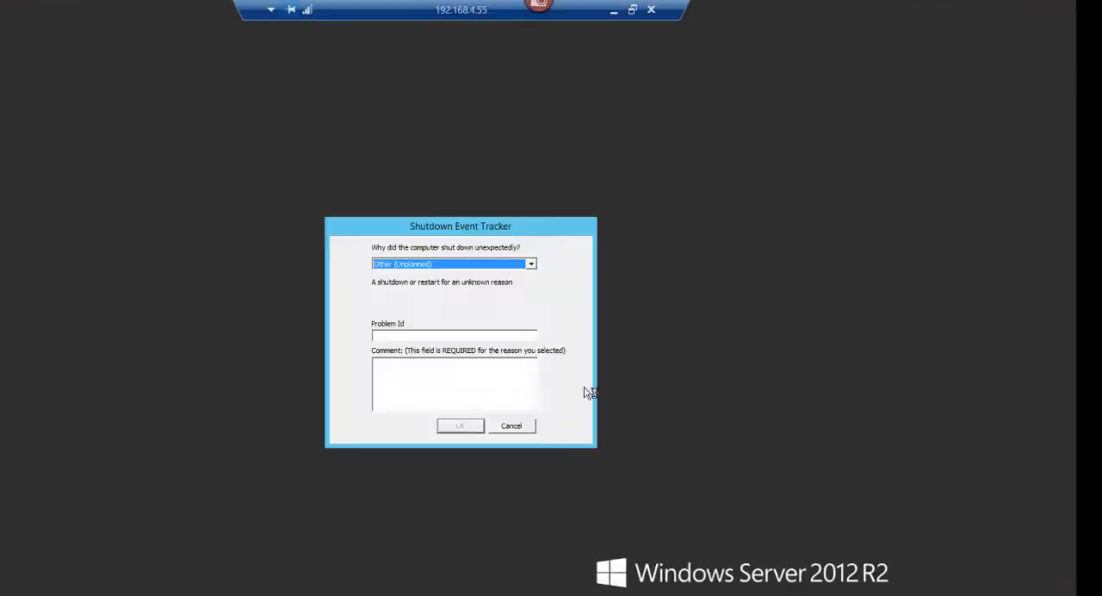
Check the HQServerAddress registry value and close the Server Manager dashboard
{"action": "type", "text": "reb"}
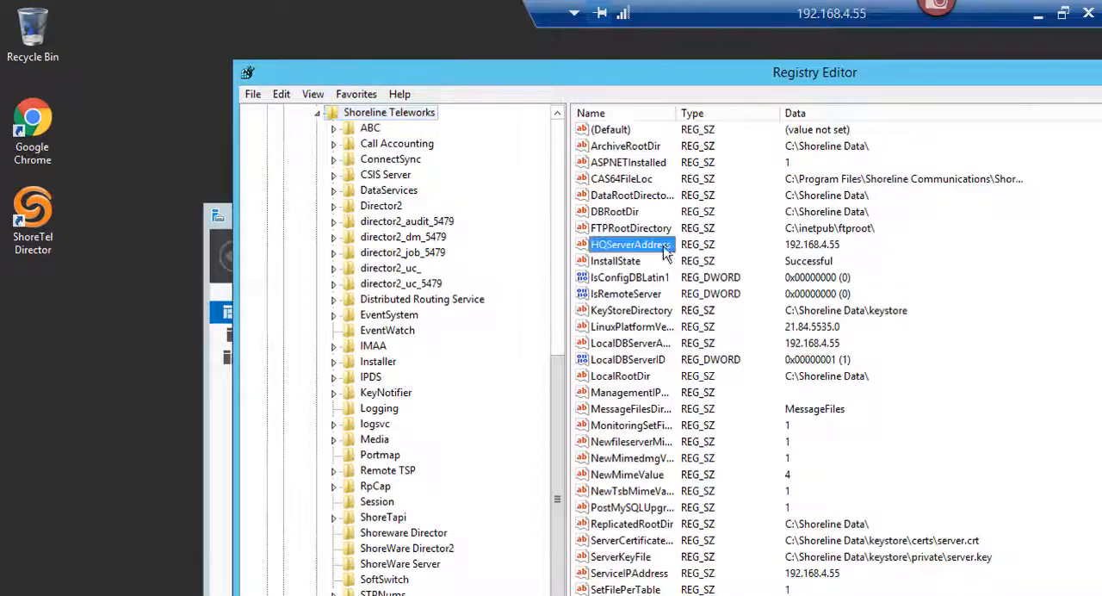
{"action": "left_click", "coordinate": [629, 573]}
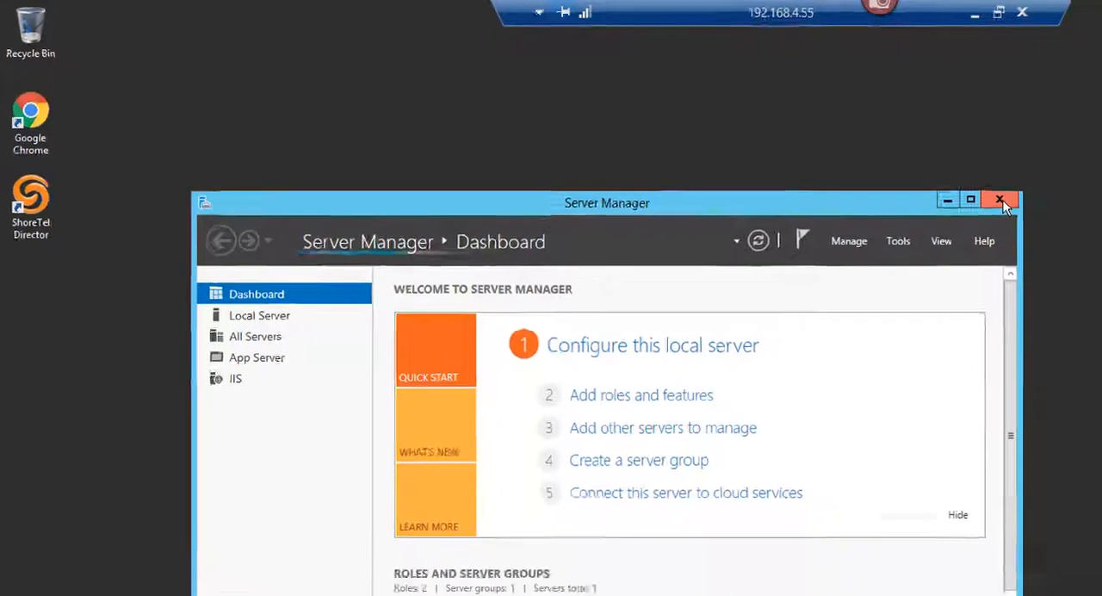
{"action": "left_click", "coordinate": [1001, 199]}
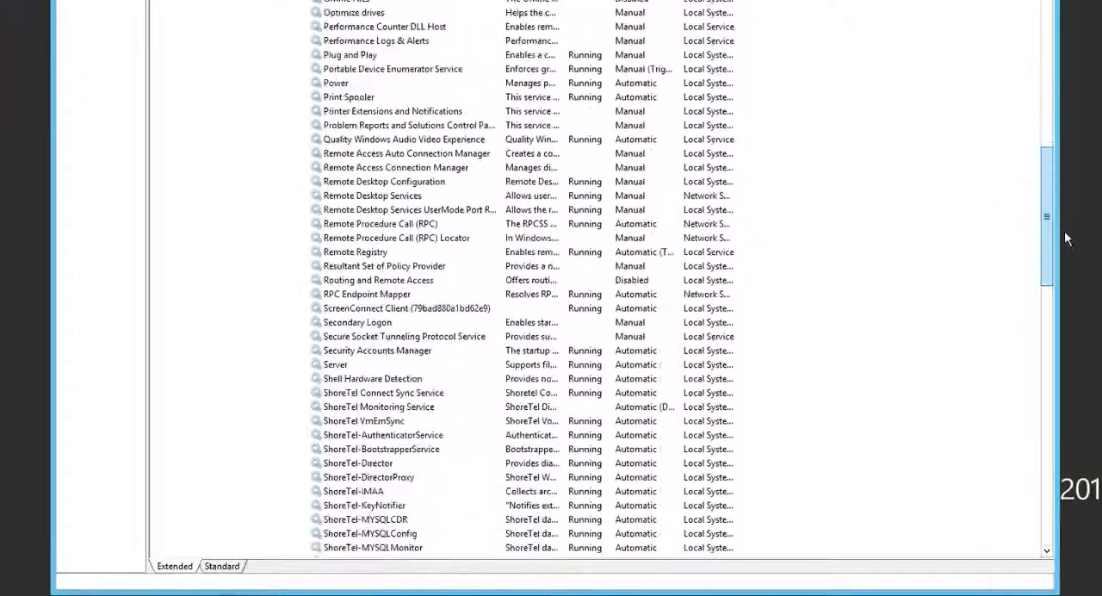
Scroll the Services list to the ShoreTel and ShoreWare services to confirm they are running
{"action": "scroll", "scroll_direction": "down", "scroll_amount": 3}
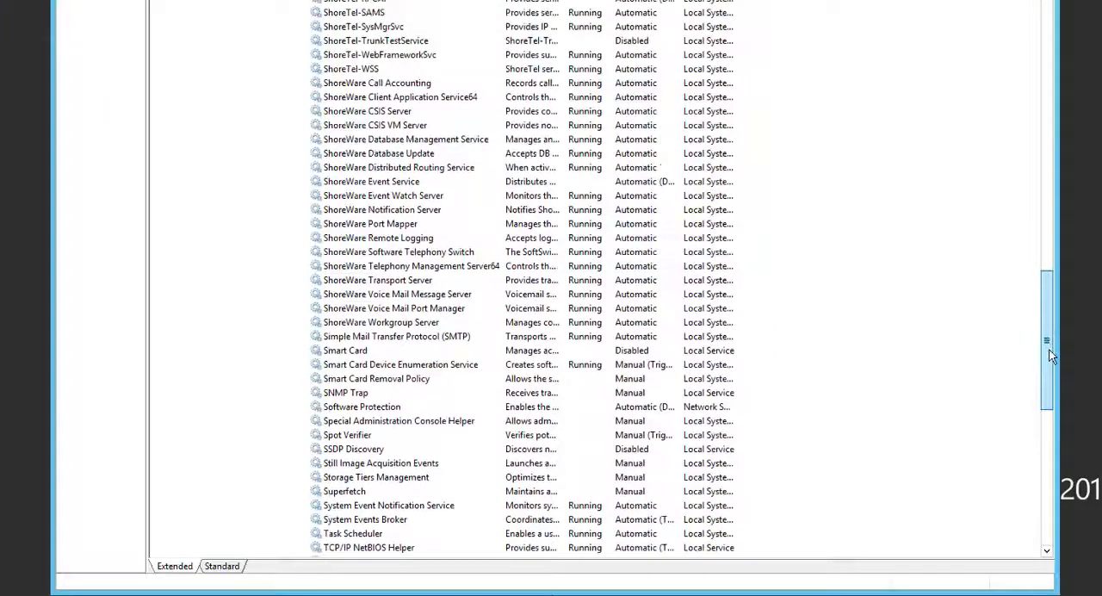
{"action": "scroll", "scroll_direction": "up", "scroll_amount": 3}
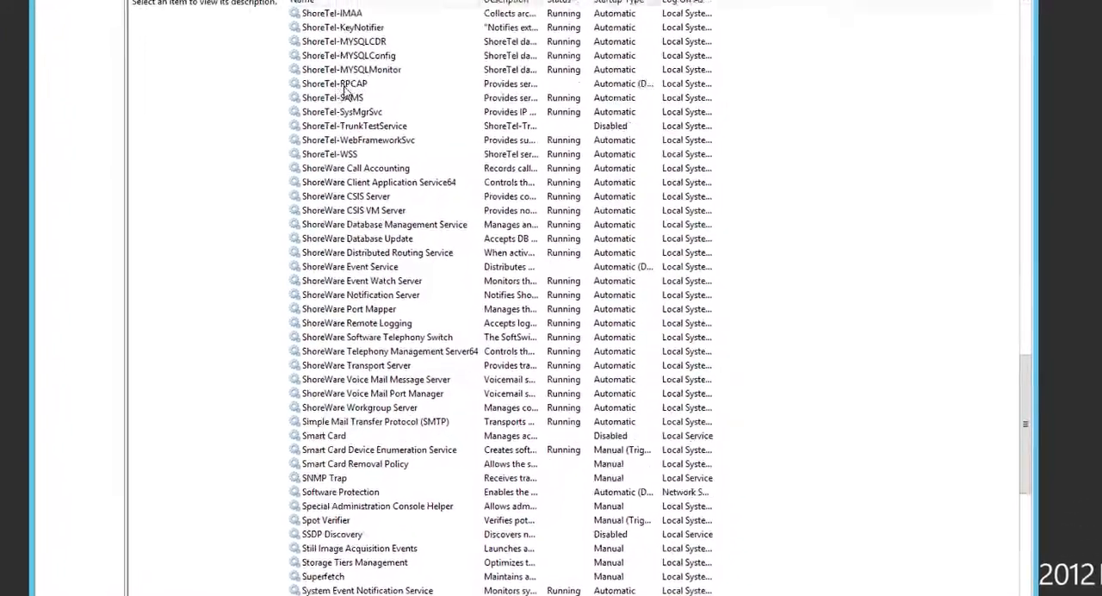
{"action": "scroll", "scroll_direction": "up", "scroll_amount": 3}
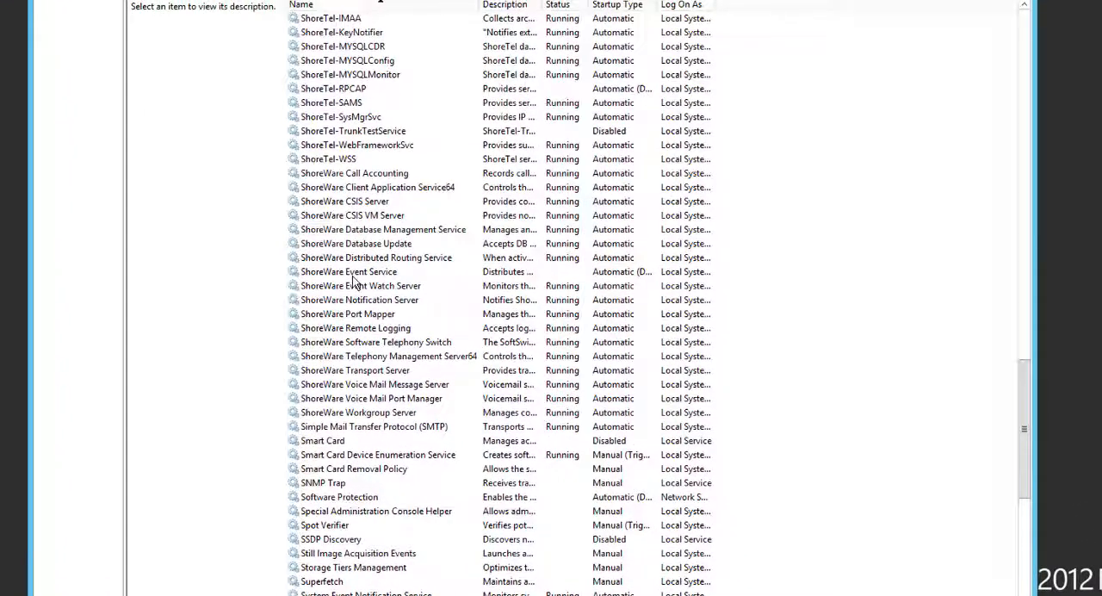
{"action": "mouse_move", "coordinate": [312, 301]}
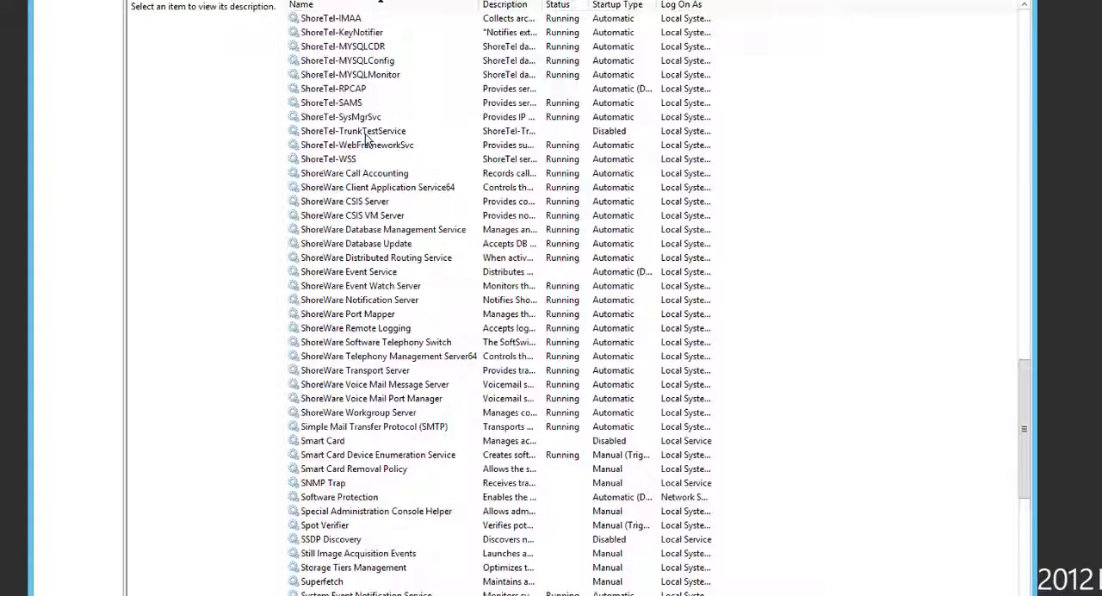
{"action": "mouse_move", "coordinate": [663, 128]}
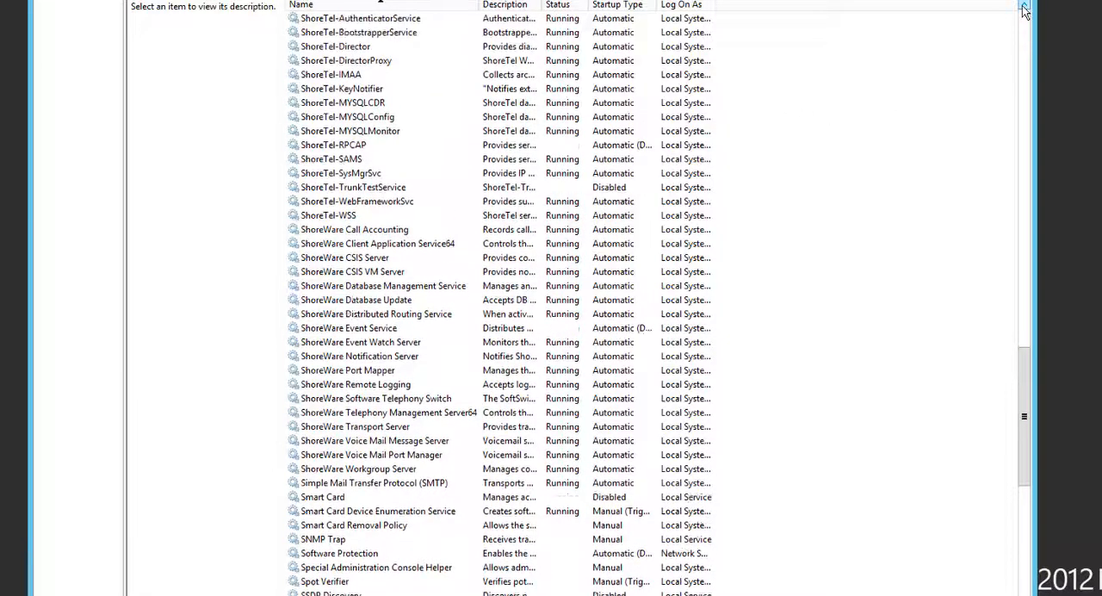
{"action": "scroll", "scroll_direction": "up", "scroll_amount": 3}
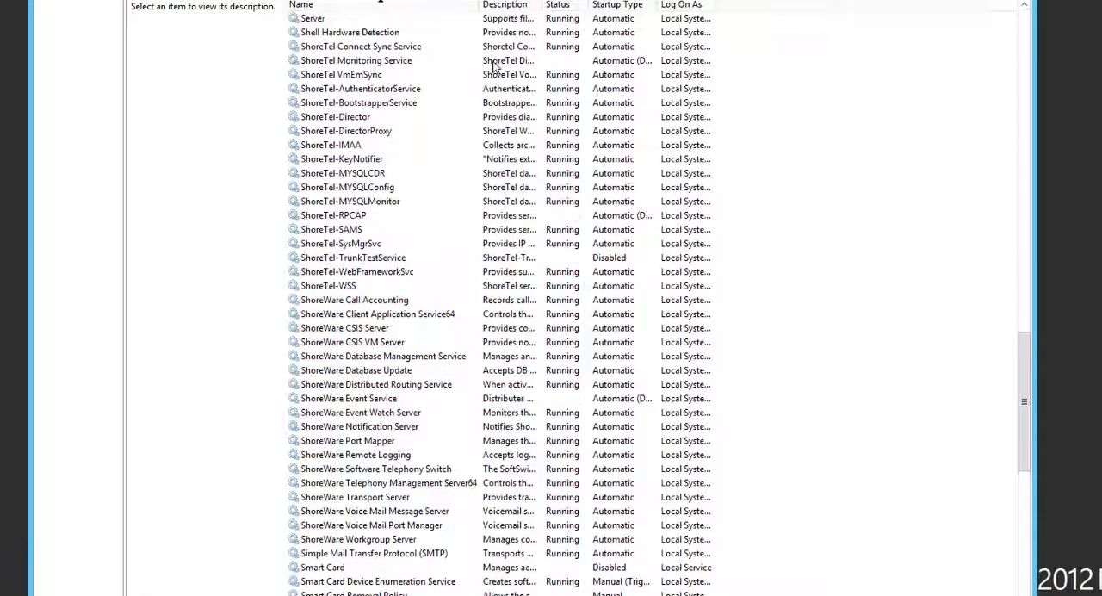
{"action": "mouse_move", "coordinate": [824, 230]}
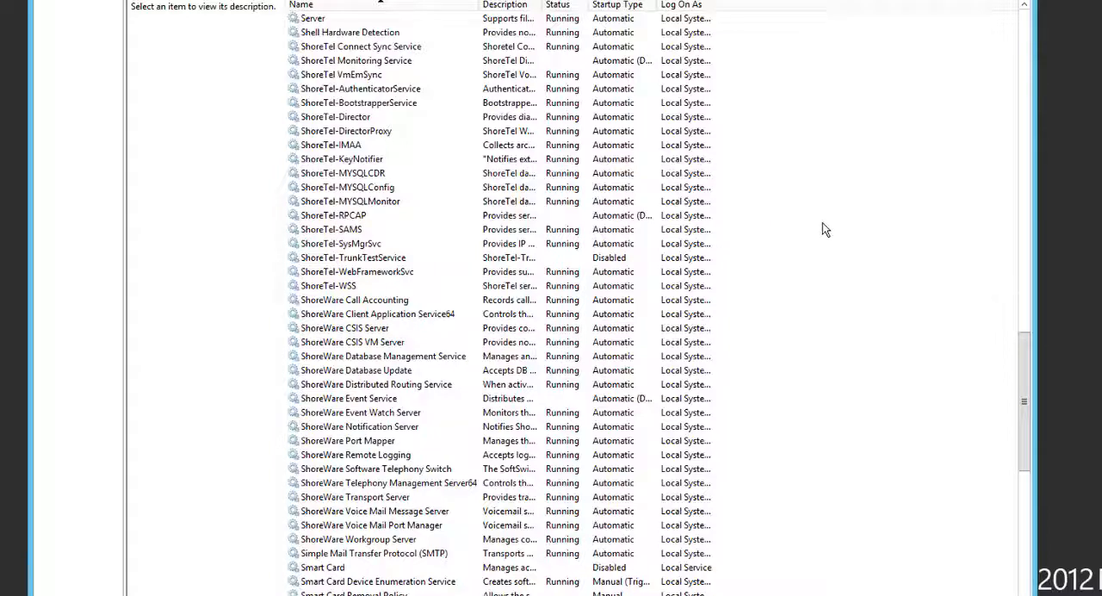
{"action": "mouse_move", "coordinate": [592, 269]}
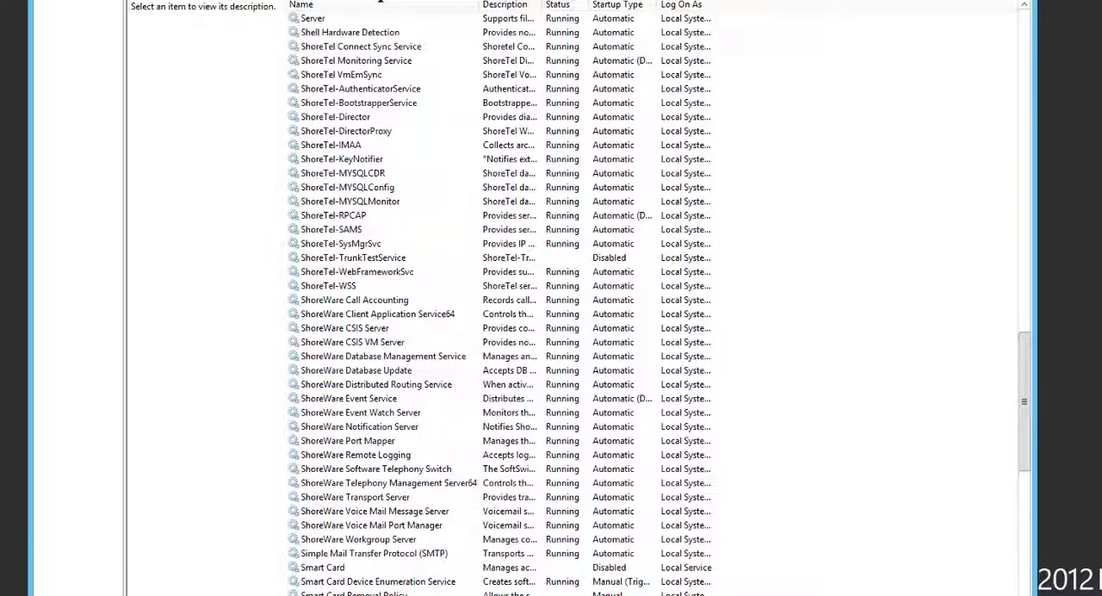
{"action": "mouse_move", "coordinate": [396, 493]}
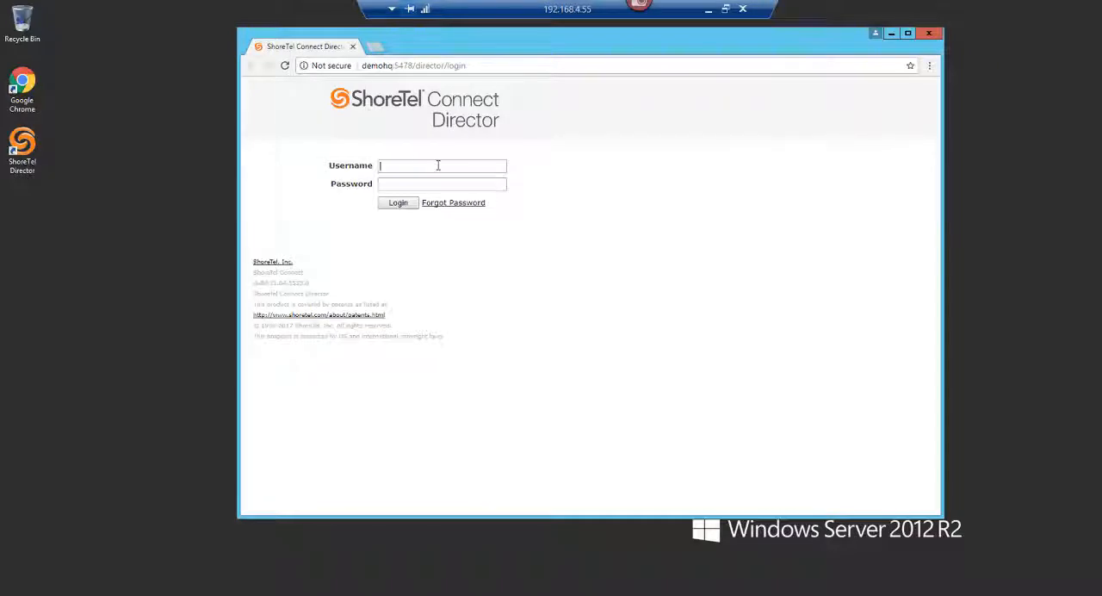
Sign in to Director as admin and postpone registering the system key
{"action": "type", "text": "admin"}
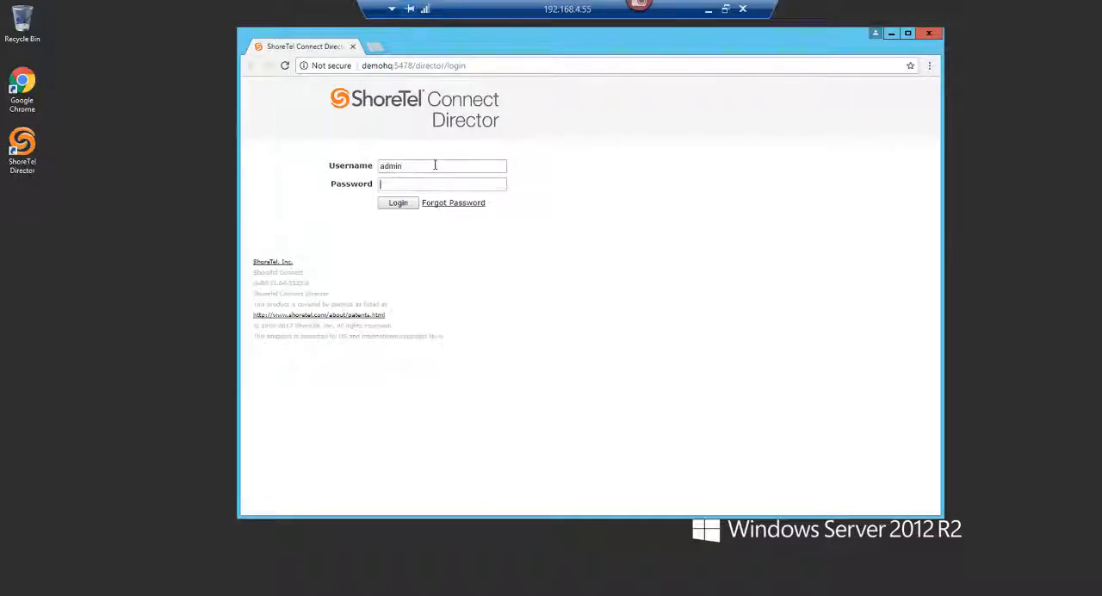
{"action": "left_click", "coordinate": [397, 202]}
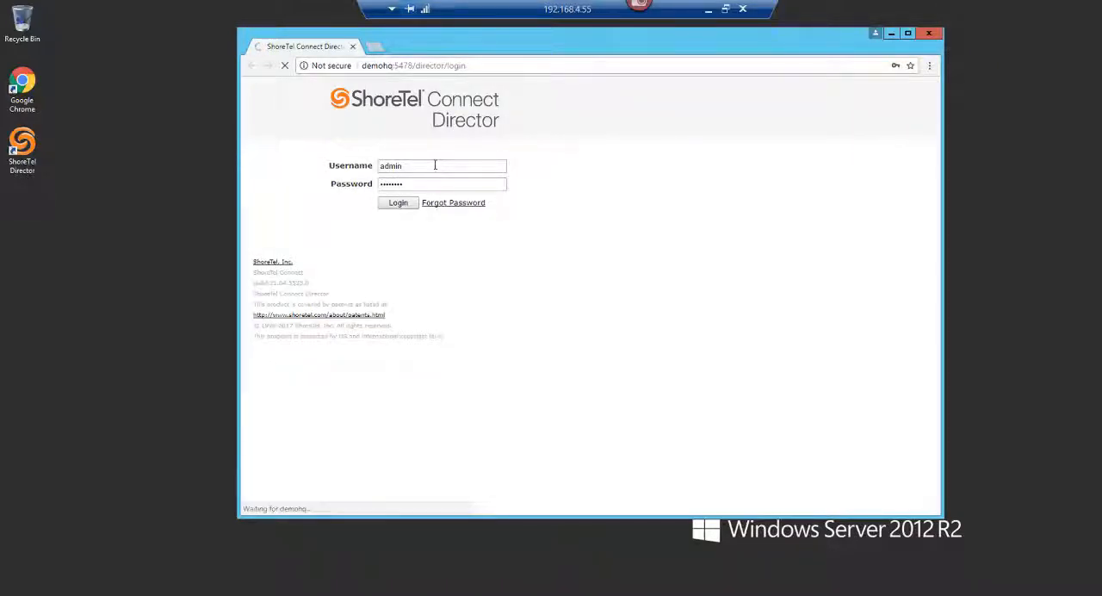
{"action": "left_click", "coordinate": [397, 202]}
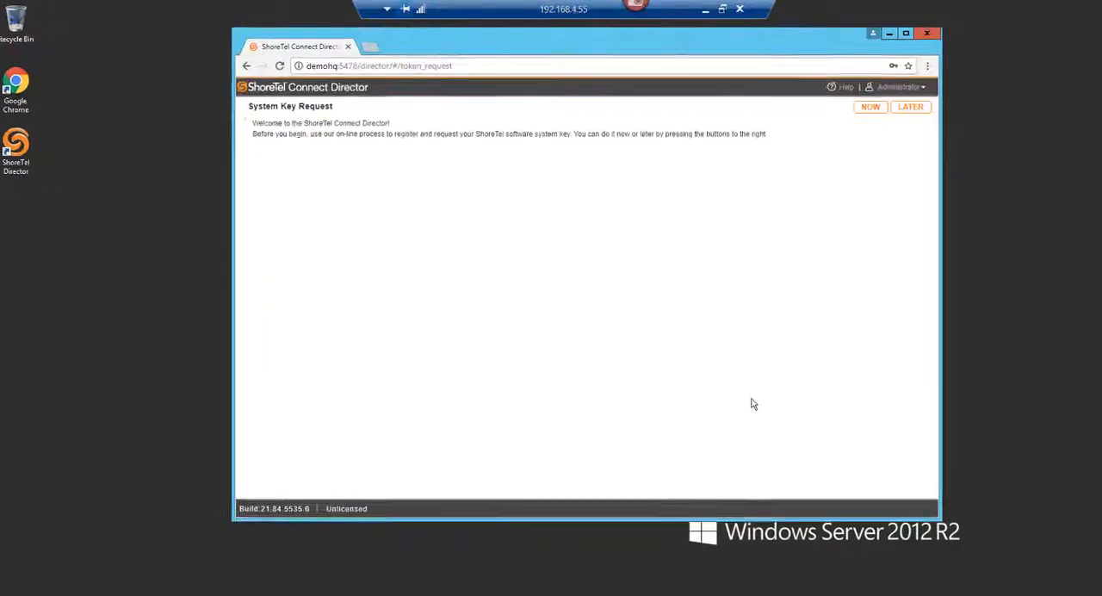
{"action": "left_click", "coordinate": [909, 106]}
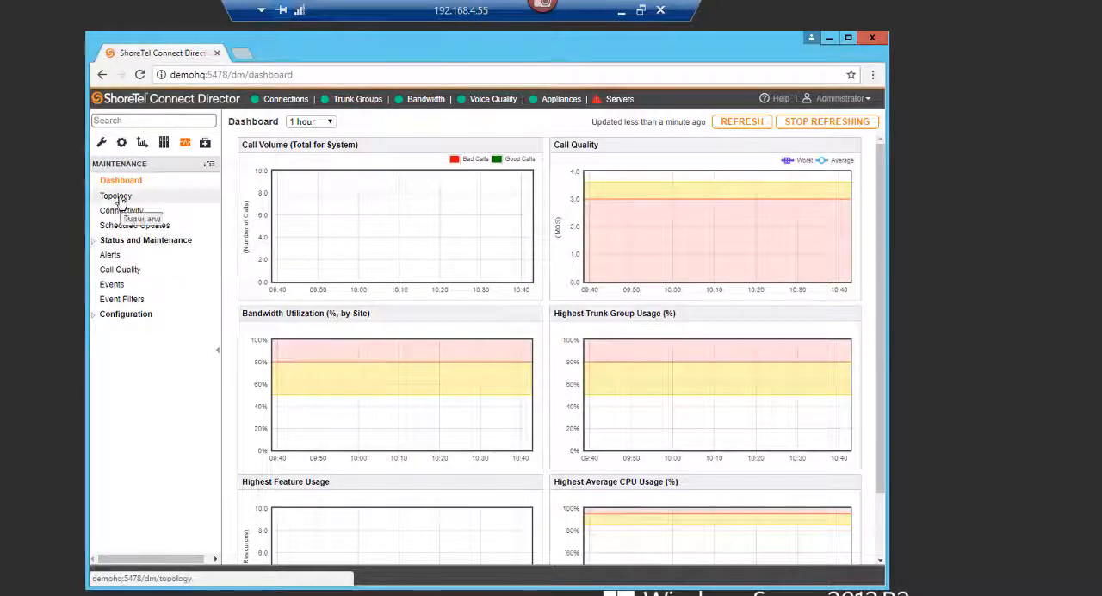
View switch connectivity, then Platform Equipment, and show the Headquarters switch details with IPs 192.168.20.225 and 192.168.4.55
{"action": "left_click", "coordinate": [124, 210]}
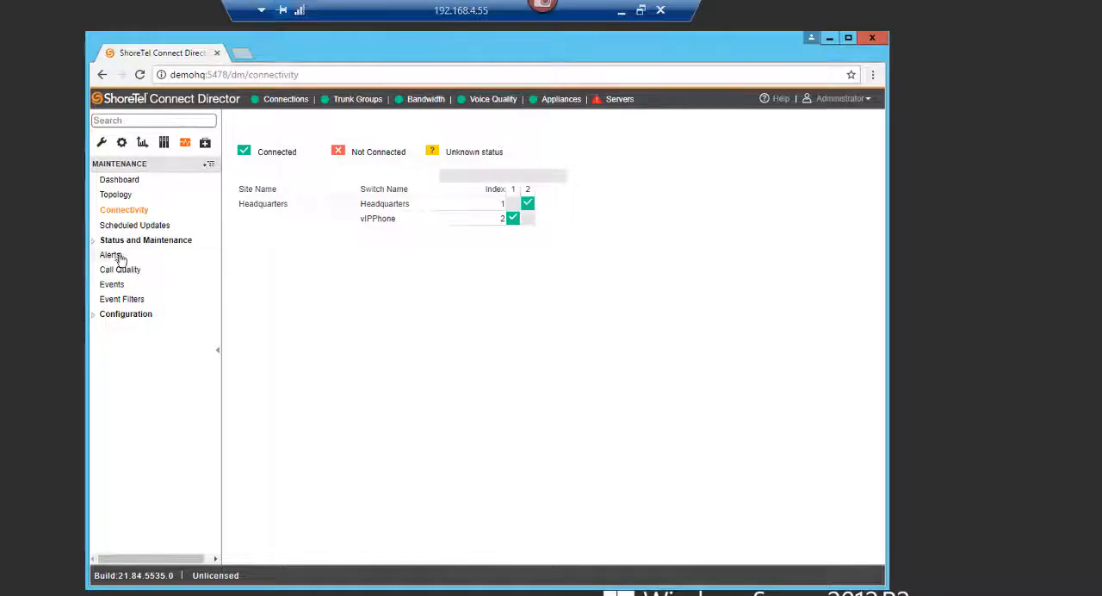
{"action": "left_click", "coordinate": [146, 239]}
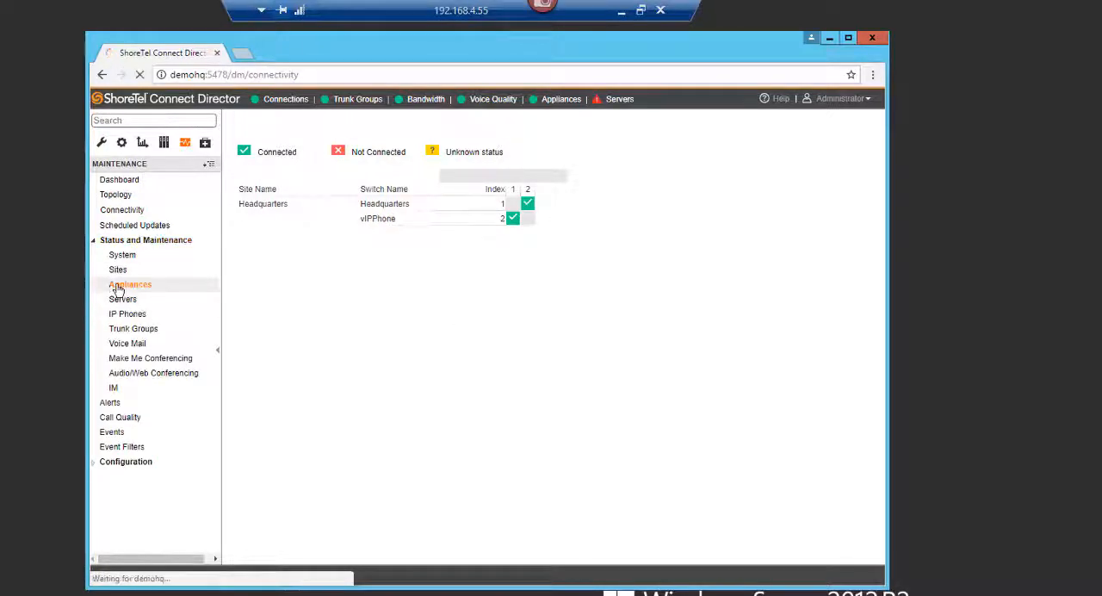
{"action": "left_click", "coordinate": [130, 284]}
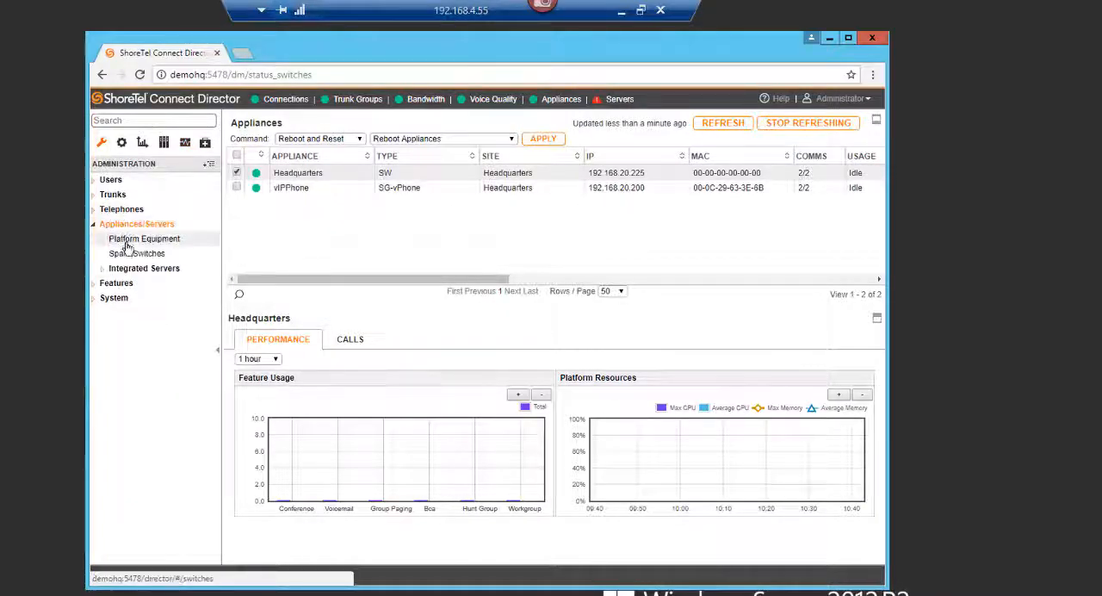
{"action": "left_click", "coordinate": [144, 239]}
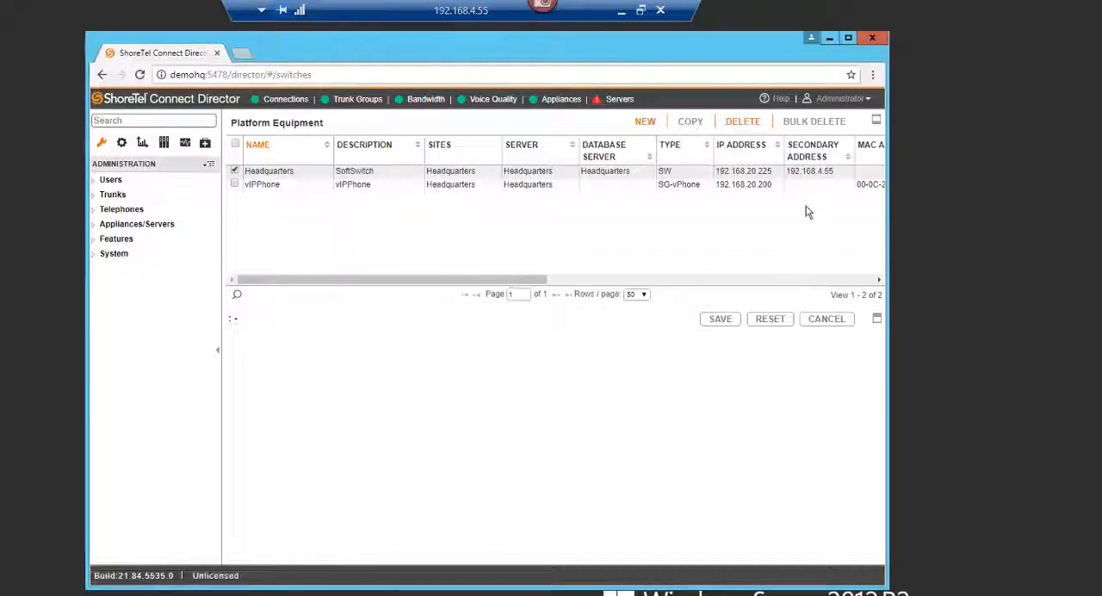
{"action": "left_click", "coordinate": [269, 170]}
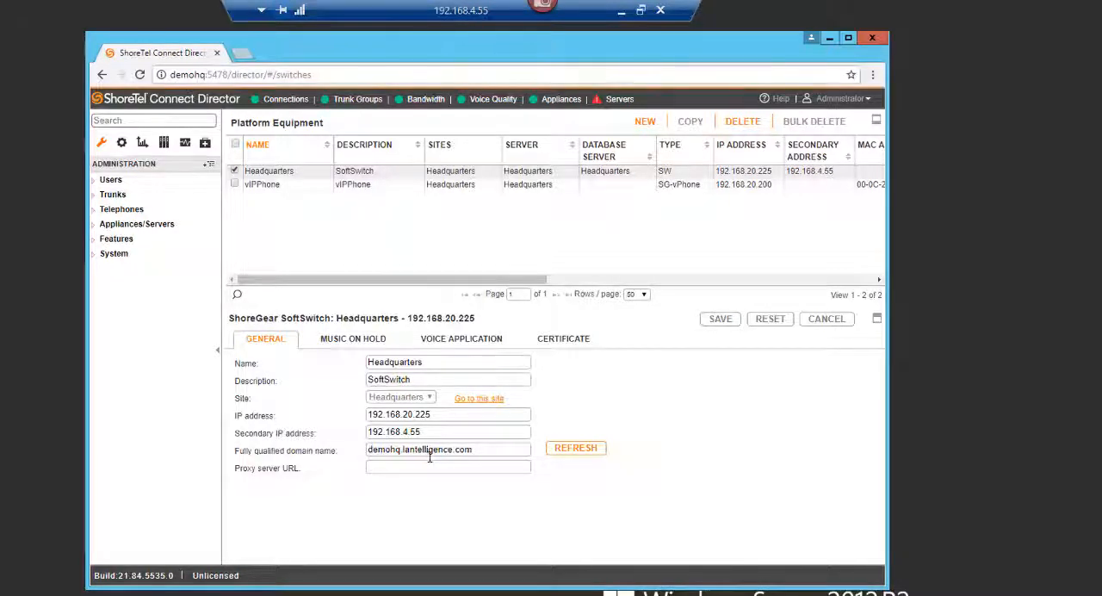
{"action": "mouse_move", "coordinate": [119, 502]}
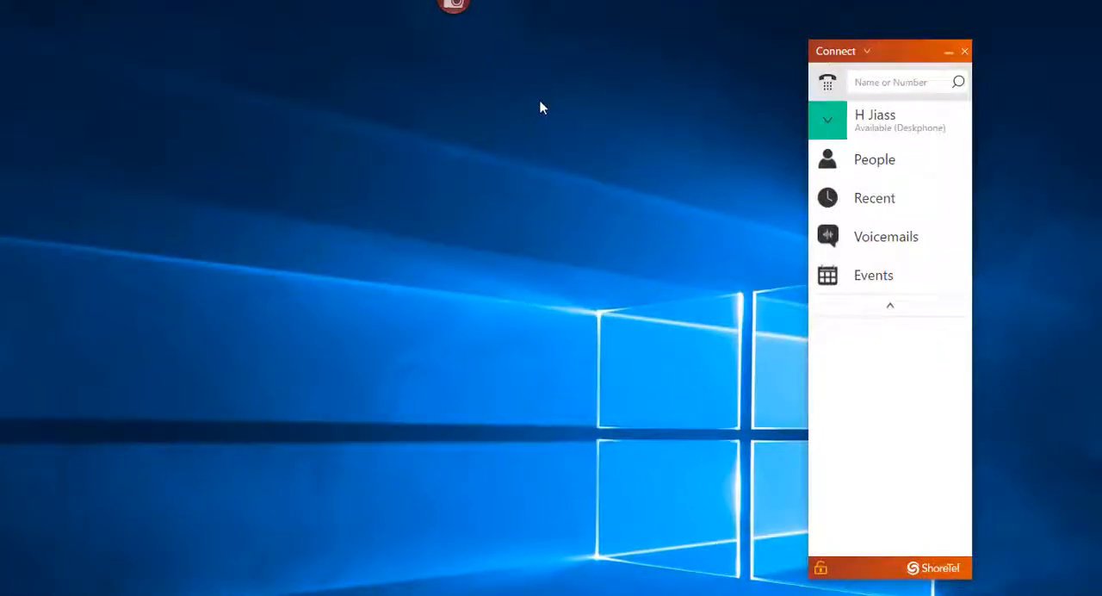
{"action": "mouse_move", "coordinate": [545, 149]}
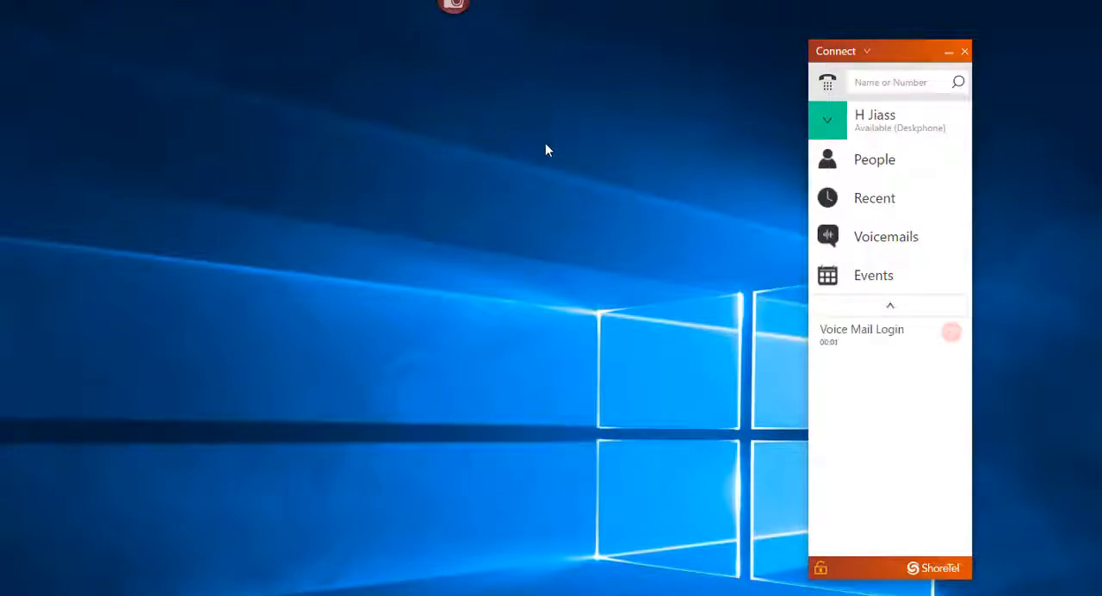
{"action": "mouse_move", "coordinate": [933, 333]}
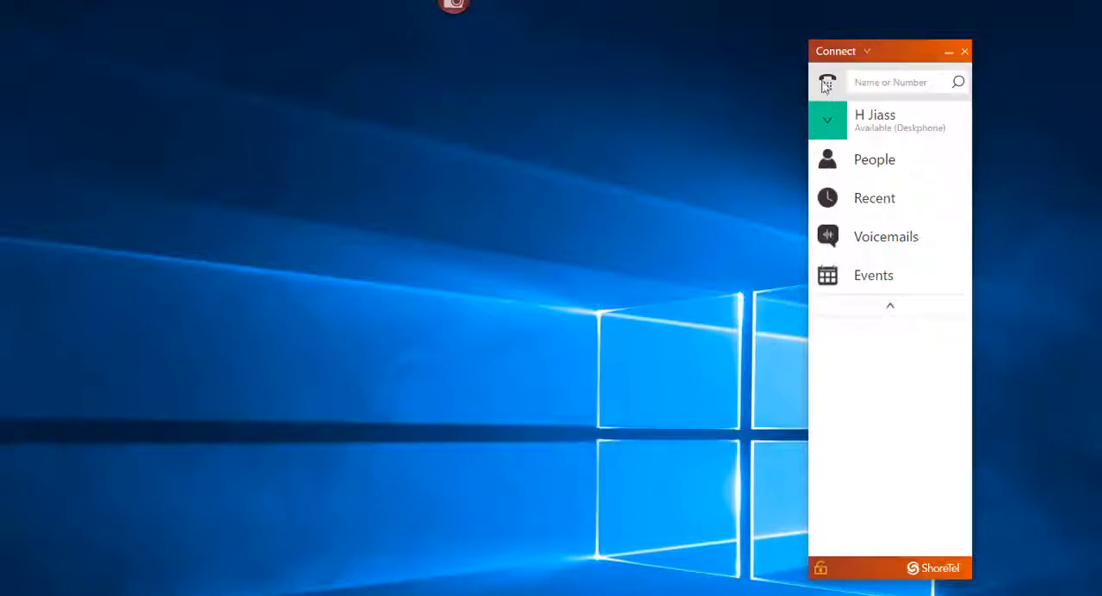
{"action": "mouse_move", "coordinate": [881, 127]}
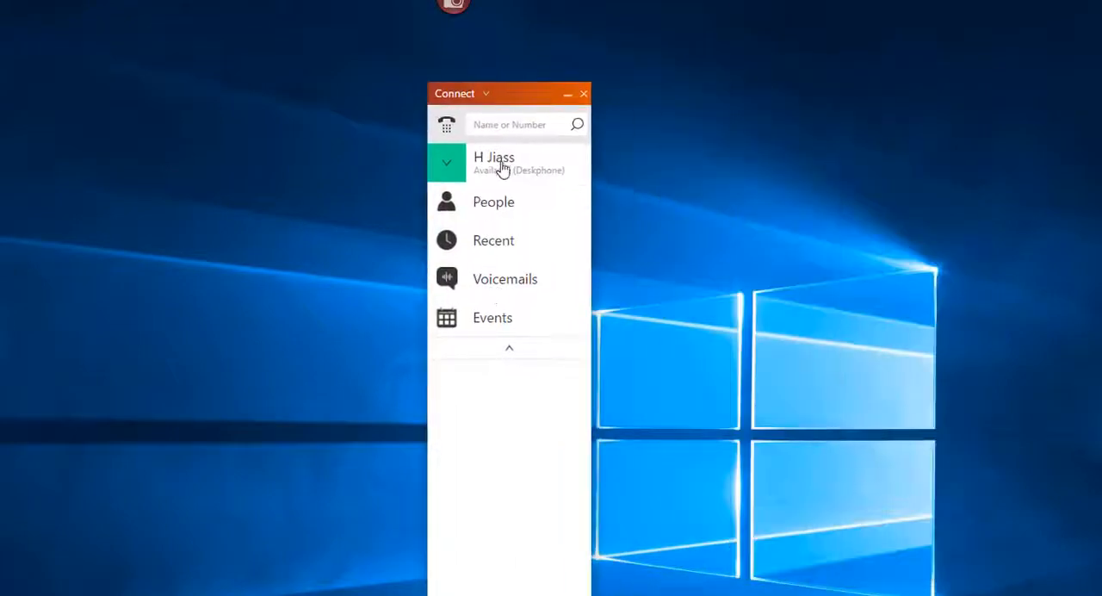
View the Connect client's account settings, confirming it is connected to demohq.lantelligence.com
{"action": "left_click", "coordinate": [493, 163]}
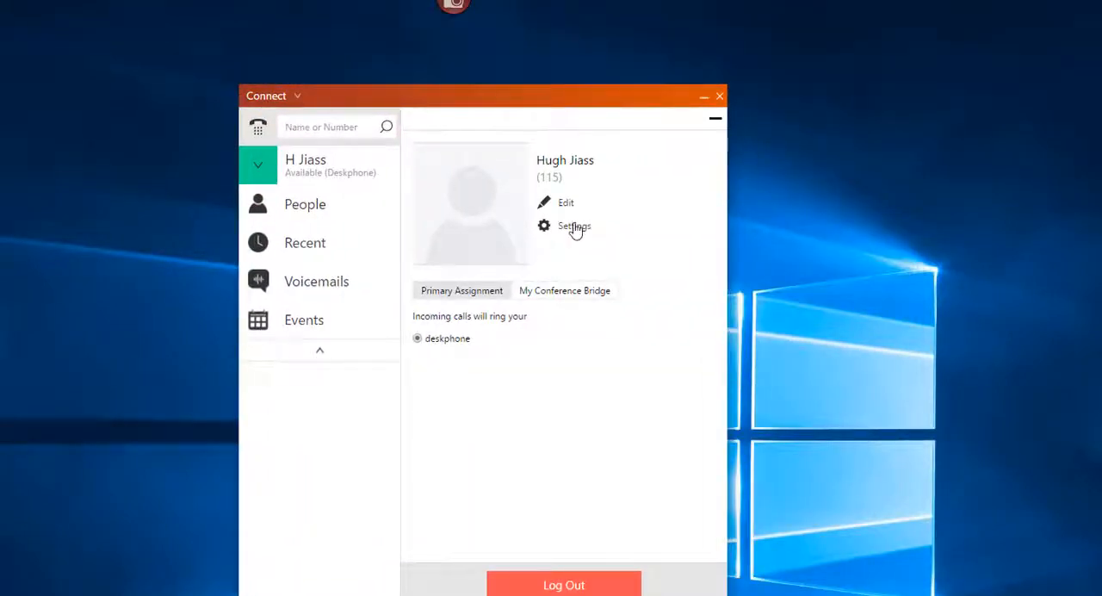
{"action": "left_click", "coordinate": [574, 226]}
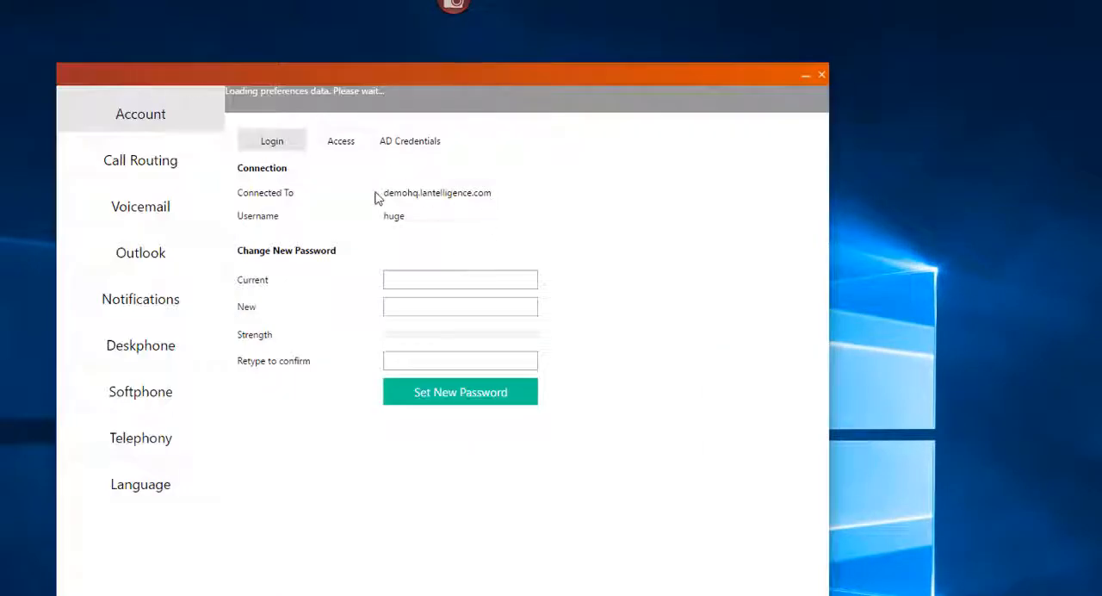
{"action": "mouse_move", "coordinate": [920, 323]}
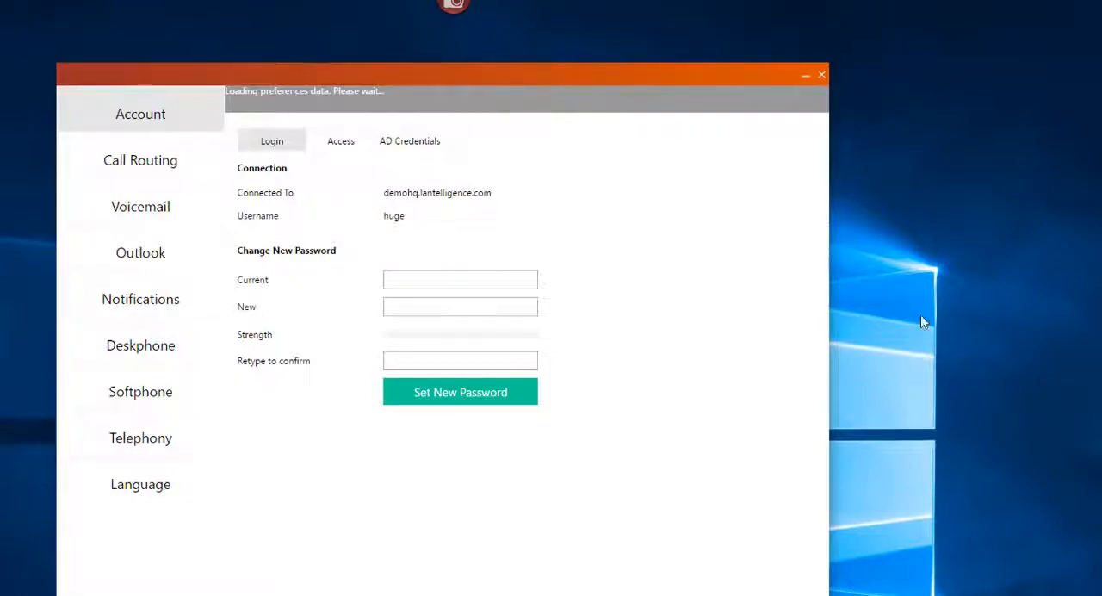
{"action": "left_click", "coordinate": [820, 74]}
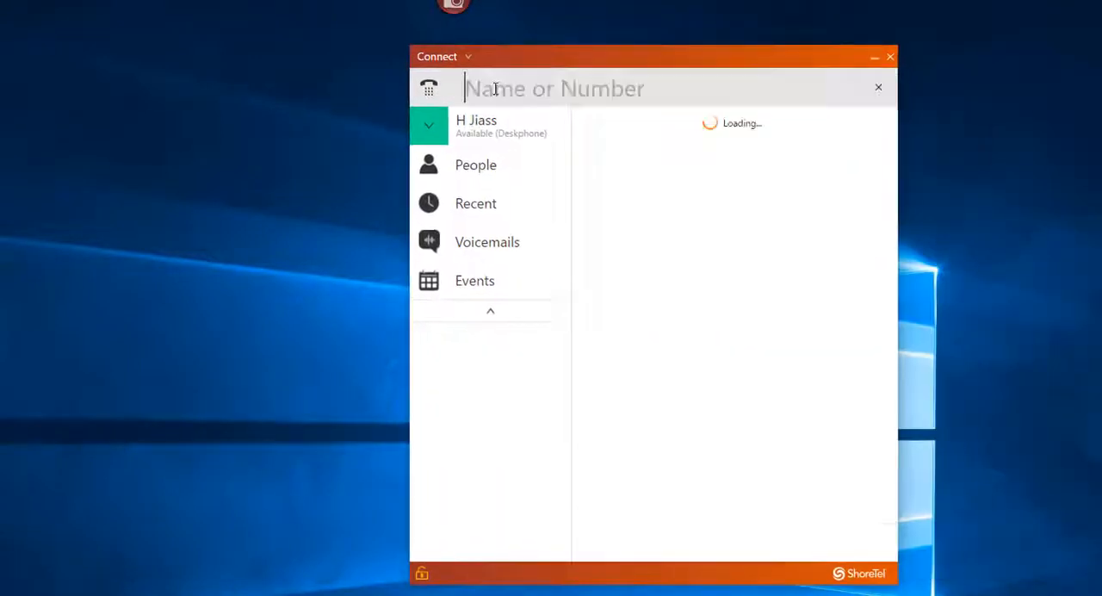
Search 'voice', call Voice Mail Login (102), and hang up
{"action": "type", "text": "voice"}
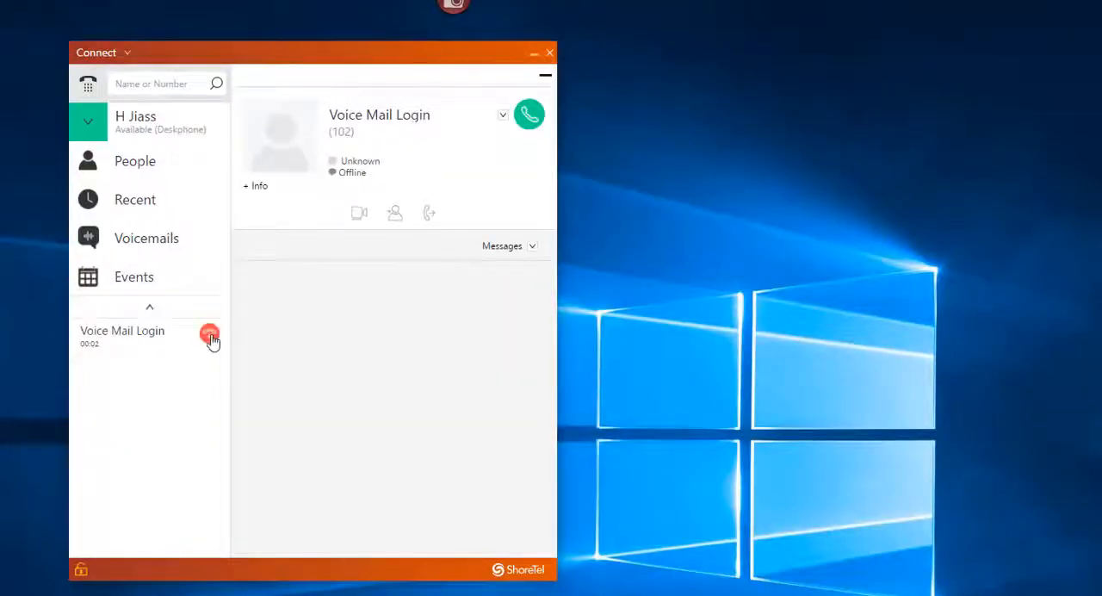
{"action": "mouse_move", "coordinate": [210, 335]}
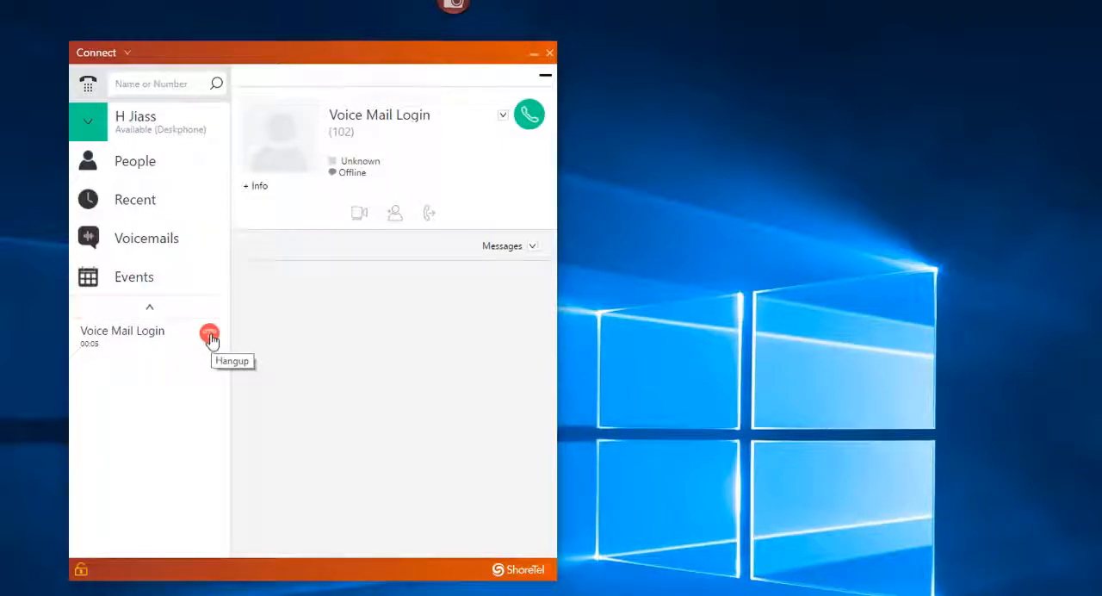
{"action": "left_click", "coordinate": [210, 334]}
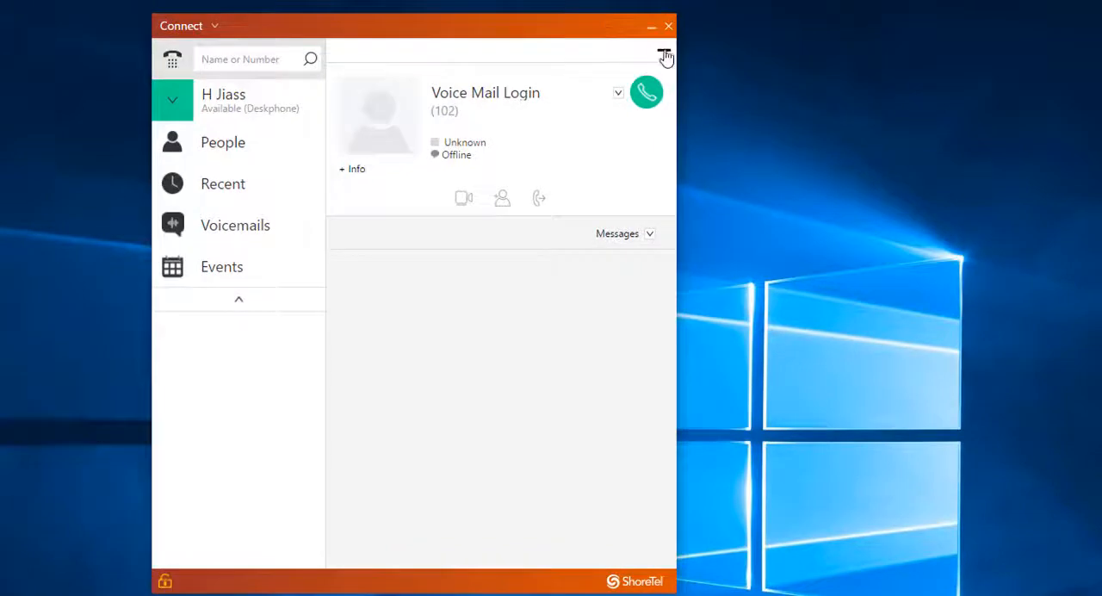
Show the voicemail list with the message from extension 115 dated 10/31/17 at 3:30 pm
{"action": "left_click", "coordinate": [665, 56]}
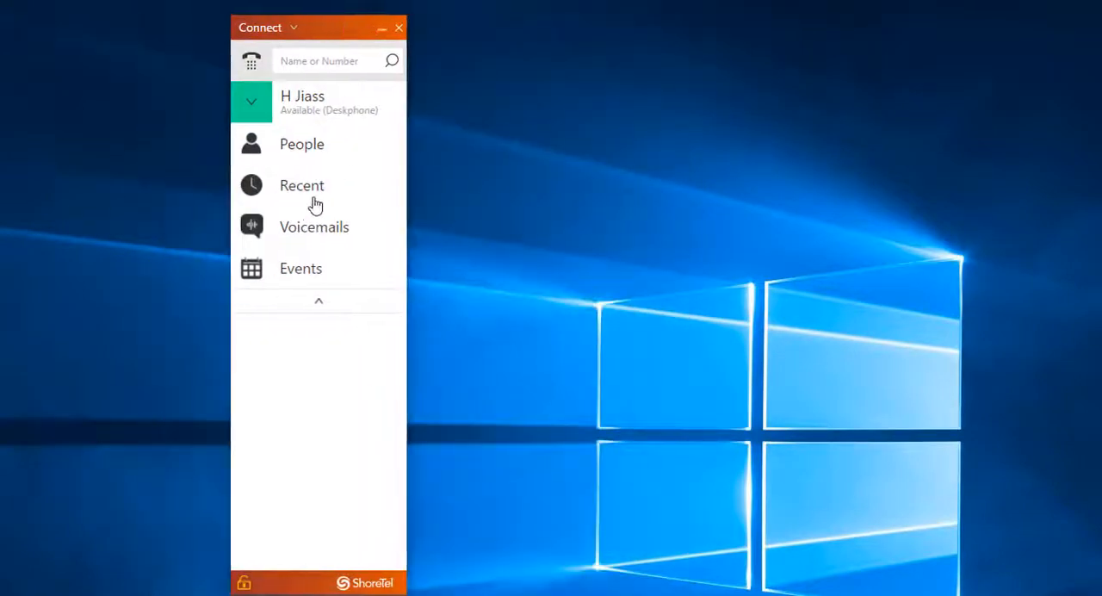
{"action": "left_click", "coordinate": [314, 226]}
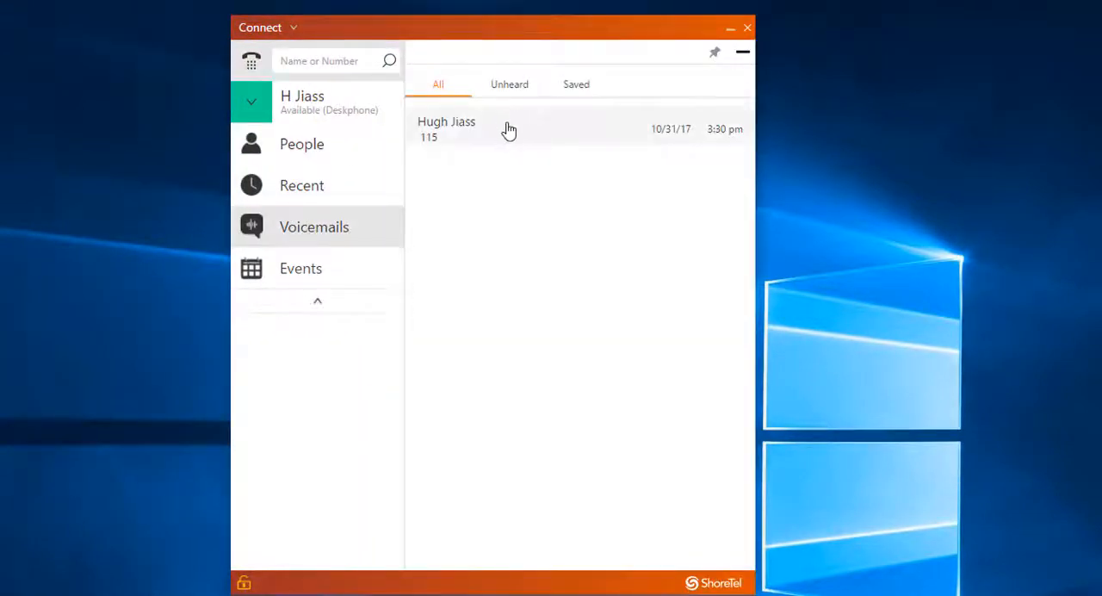
{"action": "mouse_move", "coordinate": [559, 134]}
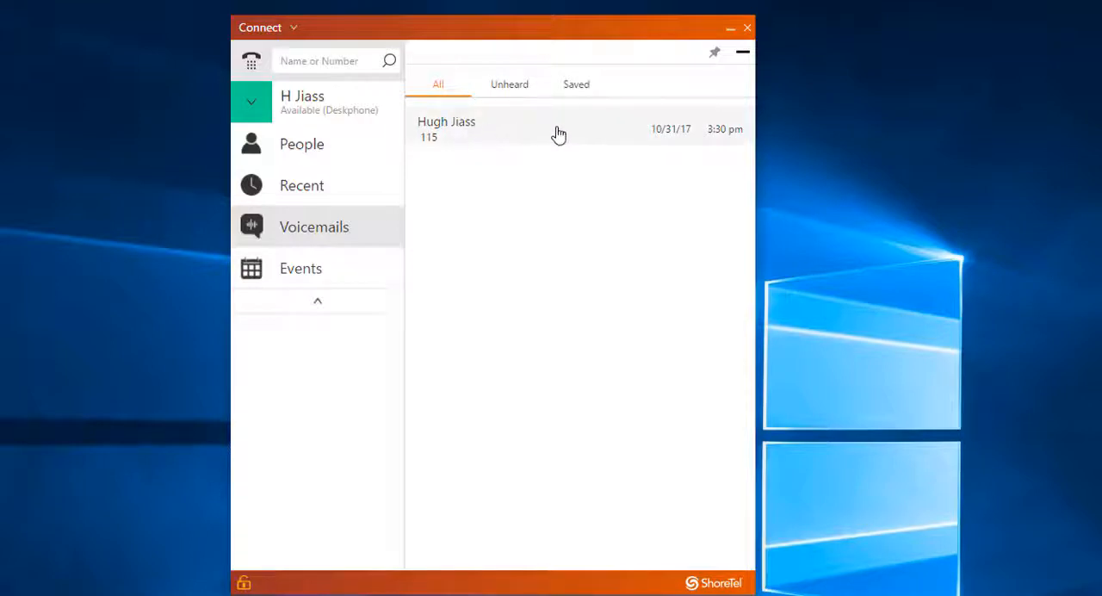
{"action": "mouse_move", "coordinate": [512, 136]}
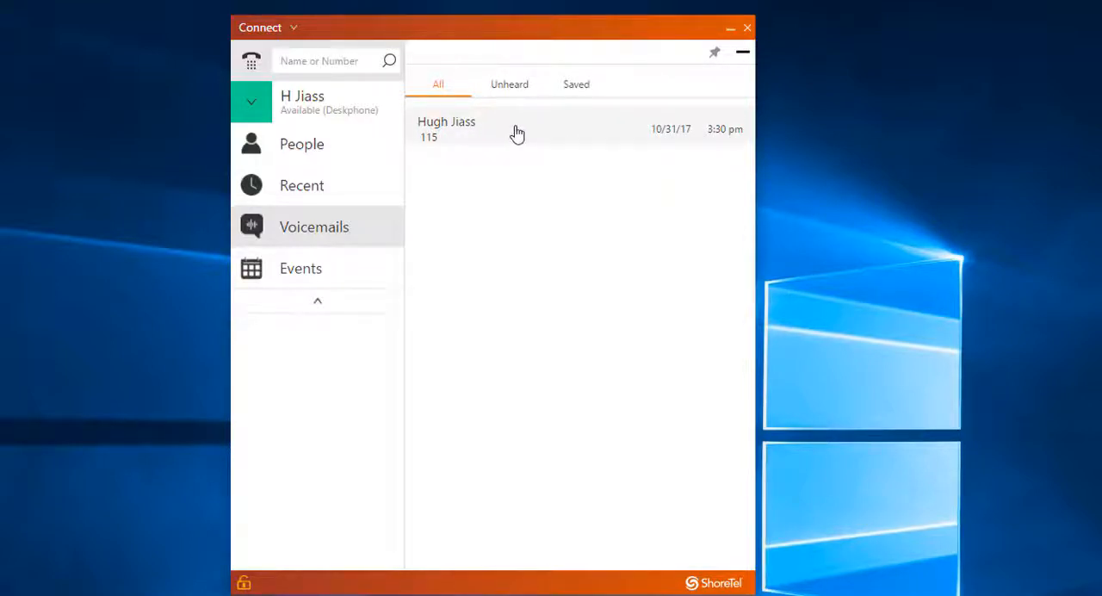
{"action": "mouse_move", "coordinate": [499, 39]}
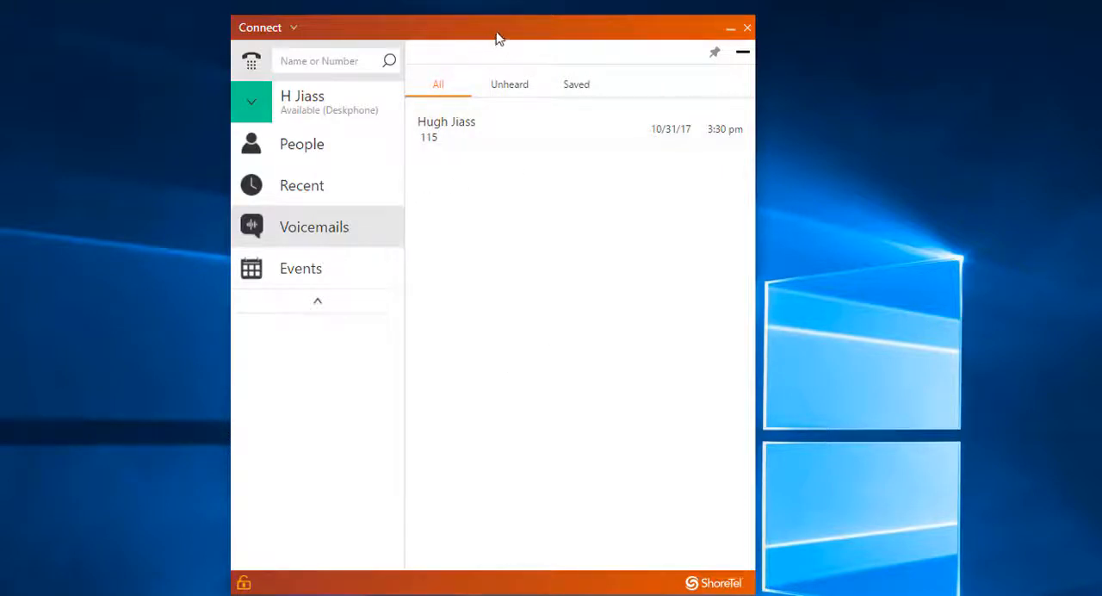
{"action": "left_click_drag", "start_coordinate": [495, 27], "coordinate": [491, 44]}
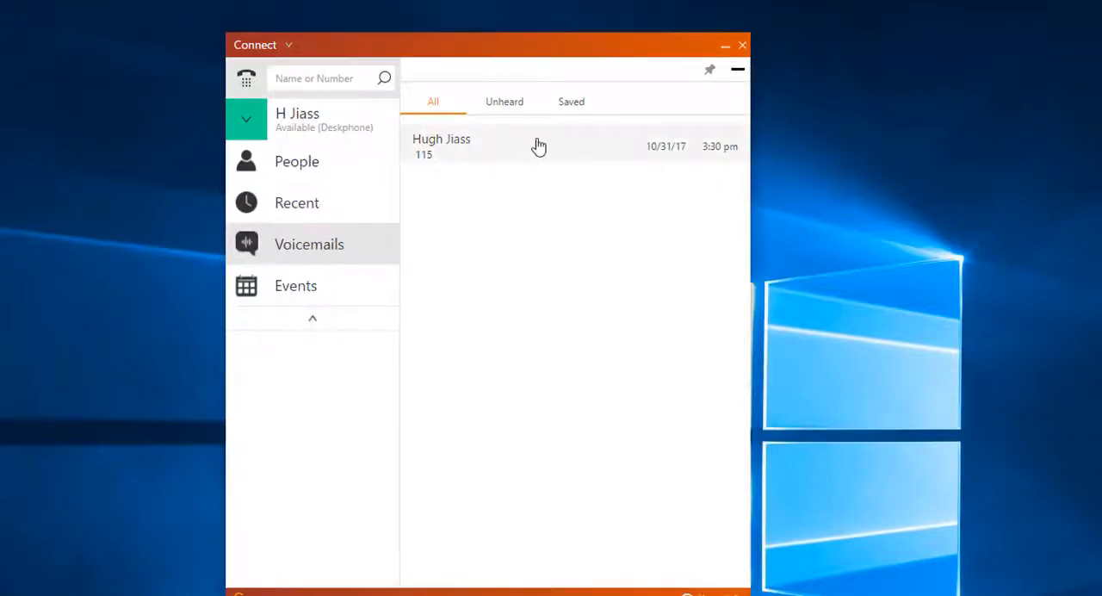
{"action": "mouse_move", "coordinate": [547, 150]}
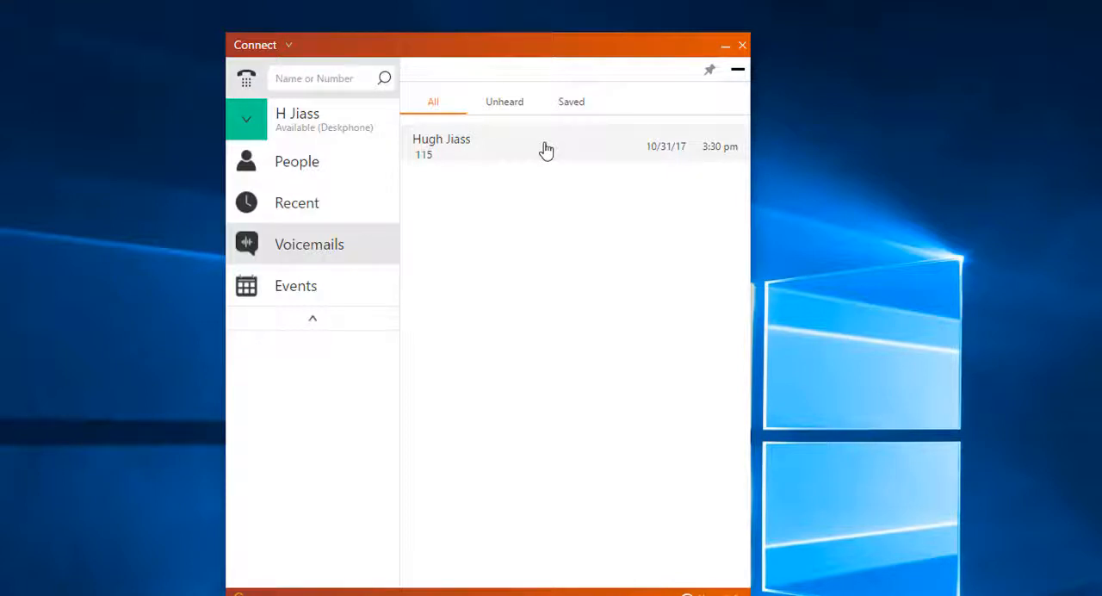
{"action": "mouse_move", "coordinate": [540, 162]}
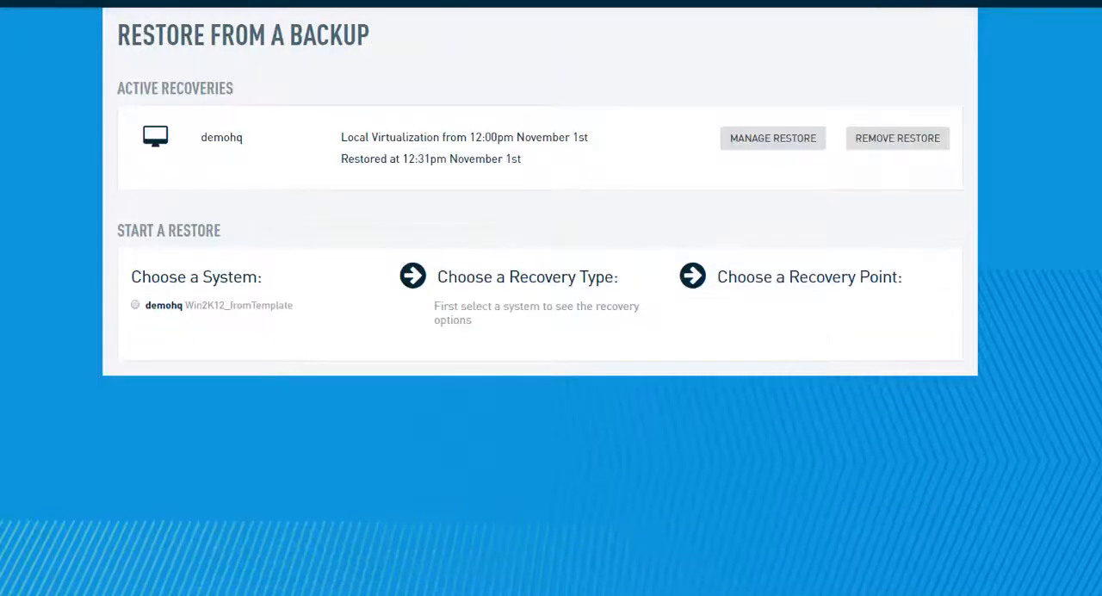
Choose demohq with Local Virtualization recovery, showing an active local virtualization already exists
{"action": "left_click", "coordinate": [136, 305]}
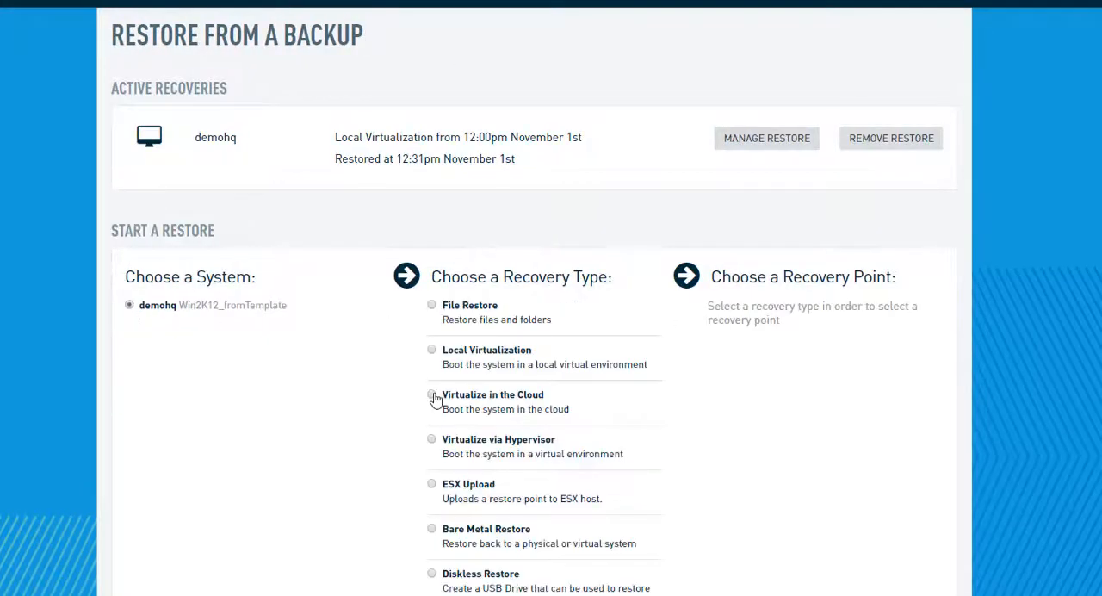
{"action": "left_click", "coordinate": [431, 349]}
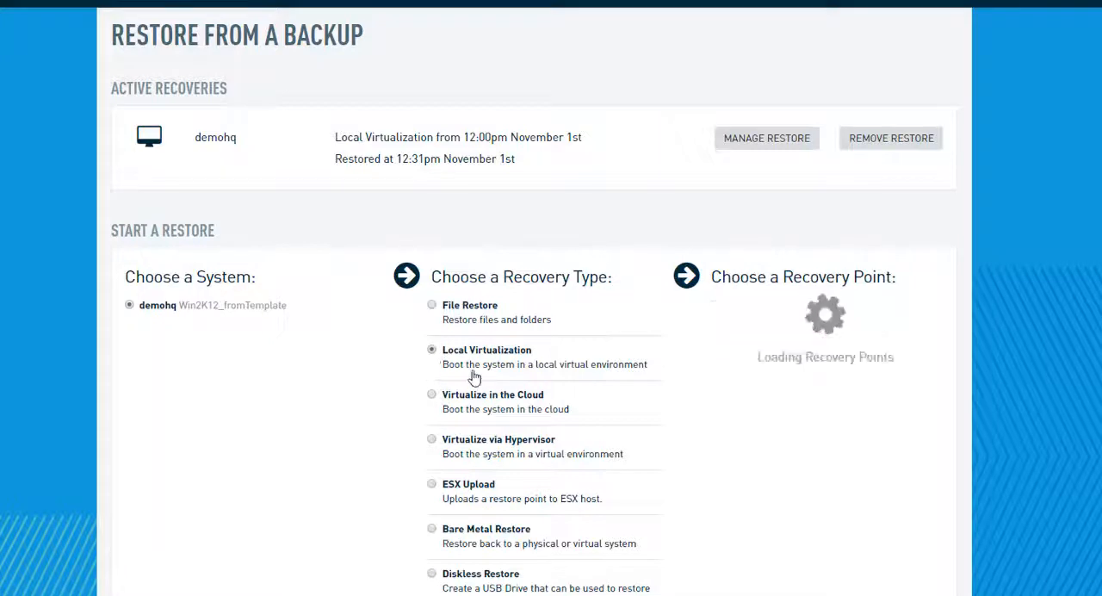
{"action": "left_click", "coordinate": [432, 349]}
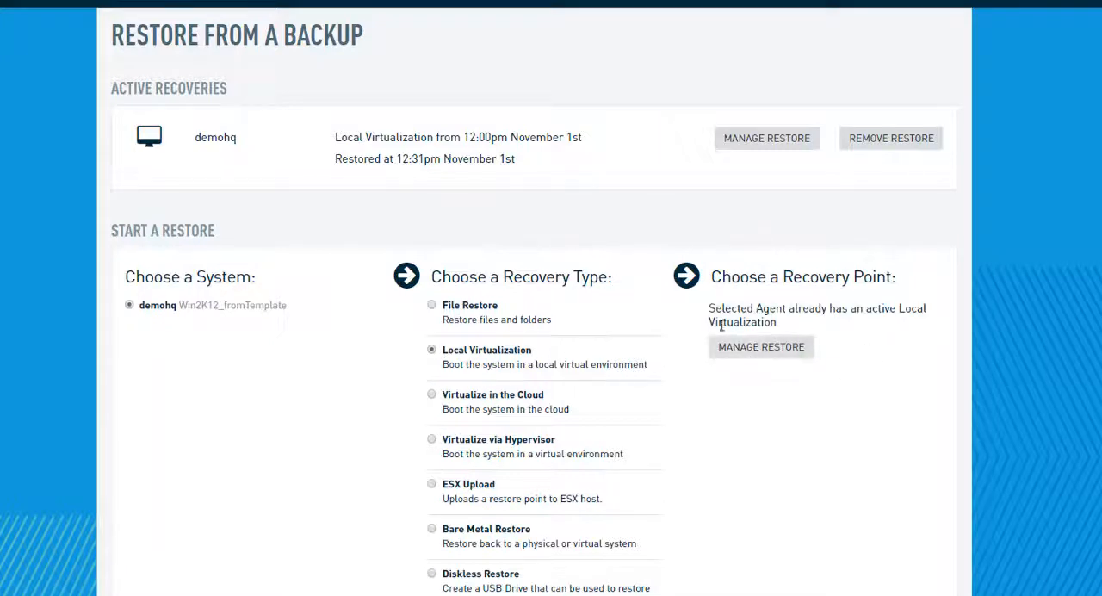
{"action": "mouse_move", "coordinate": [761, 347]}
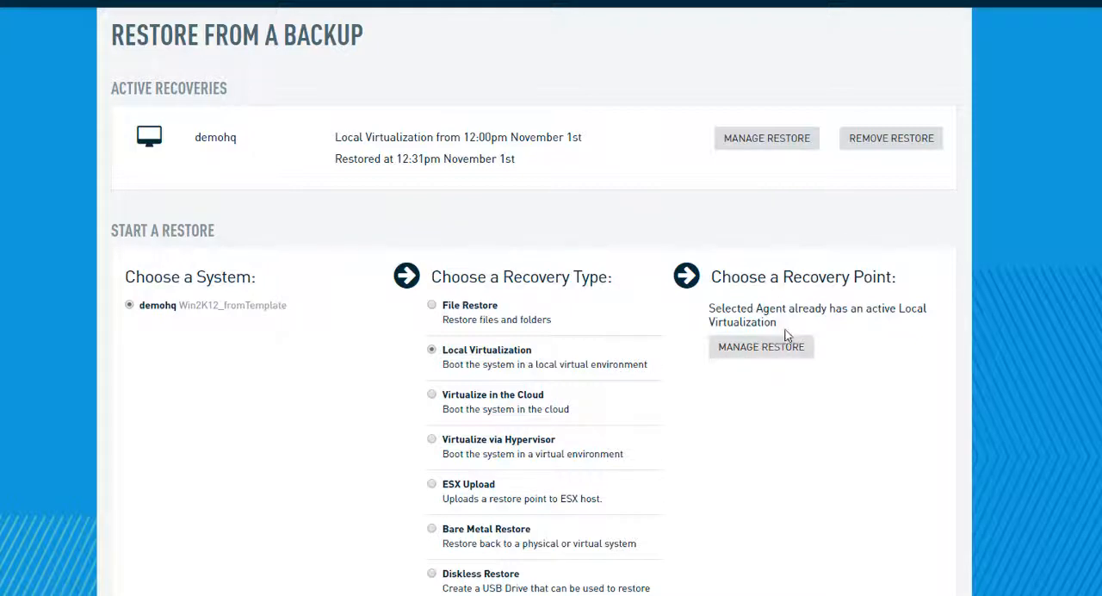
{"action": "mouse_move", "coordinate": [508, 214]}
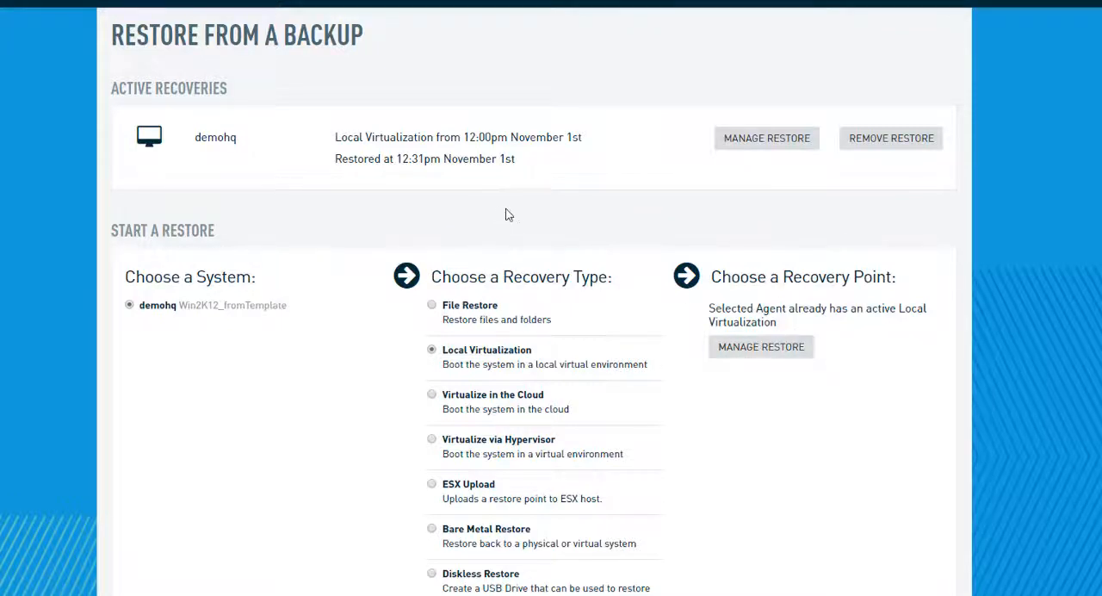
{"action": "mouse_move", "coordinate": [551, 205]}
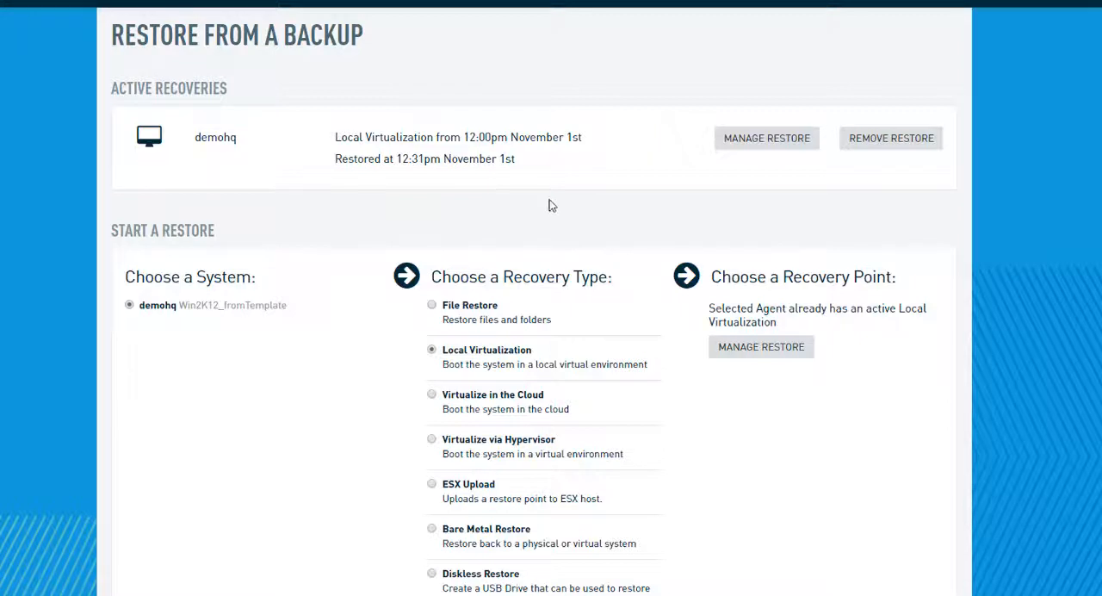
{"action": "mouse_move", "coordinate": [581, 121]}
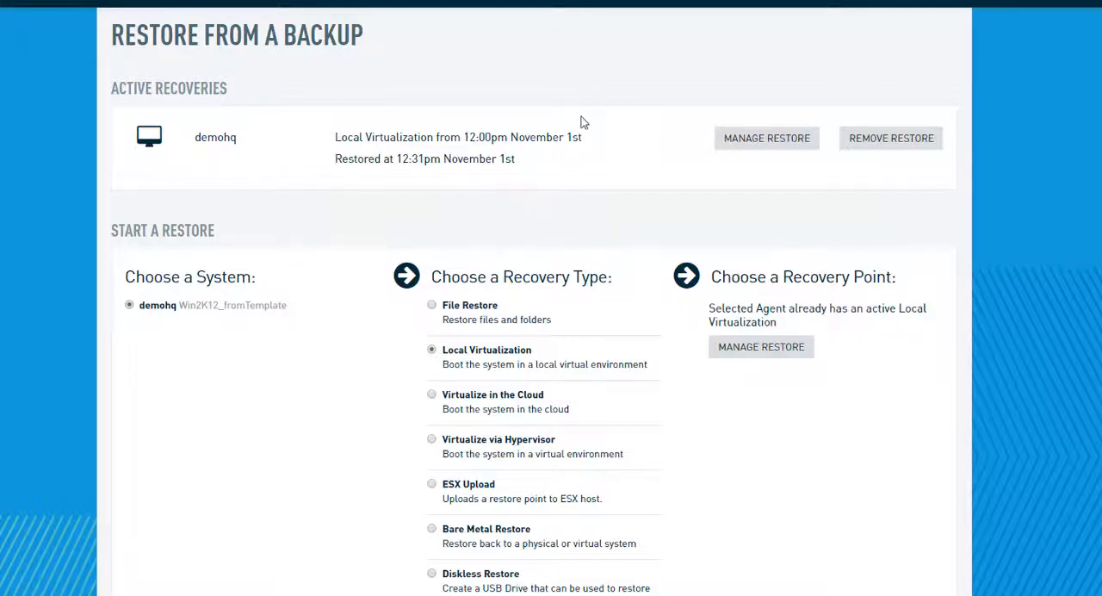
{"action": "mouse_move", "coordinate": [631, 97]}
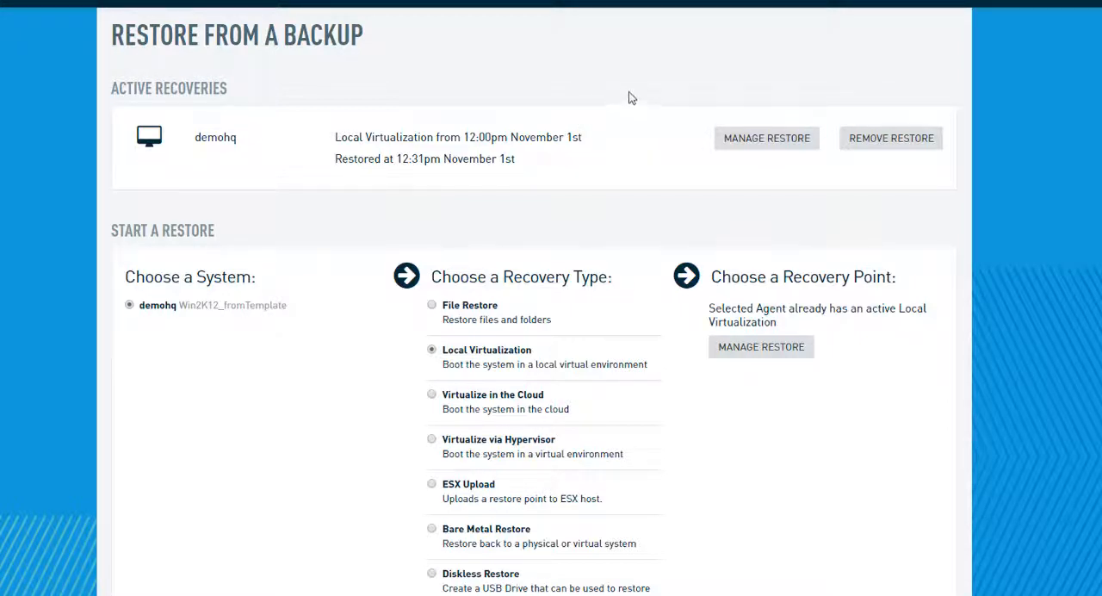
{"action": "mouse_move", "coordinate": [658, 84]}
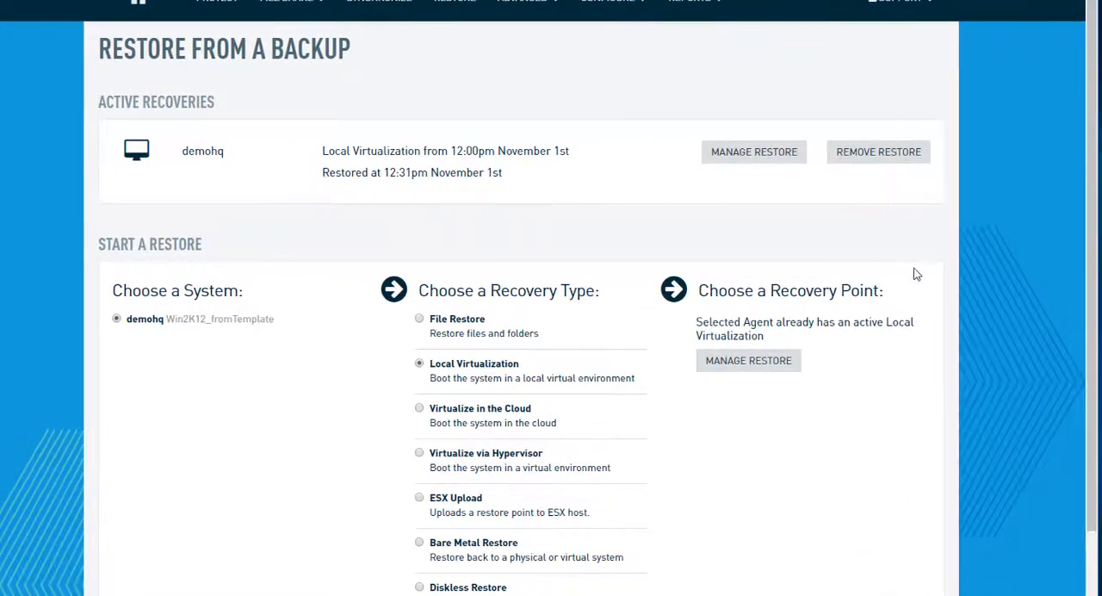
{"action": "mouse_move", "coordinate": [959, 336]}
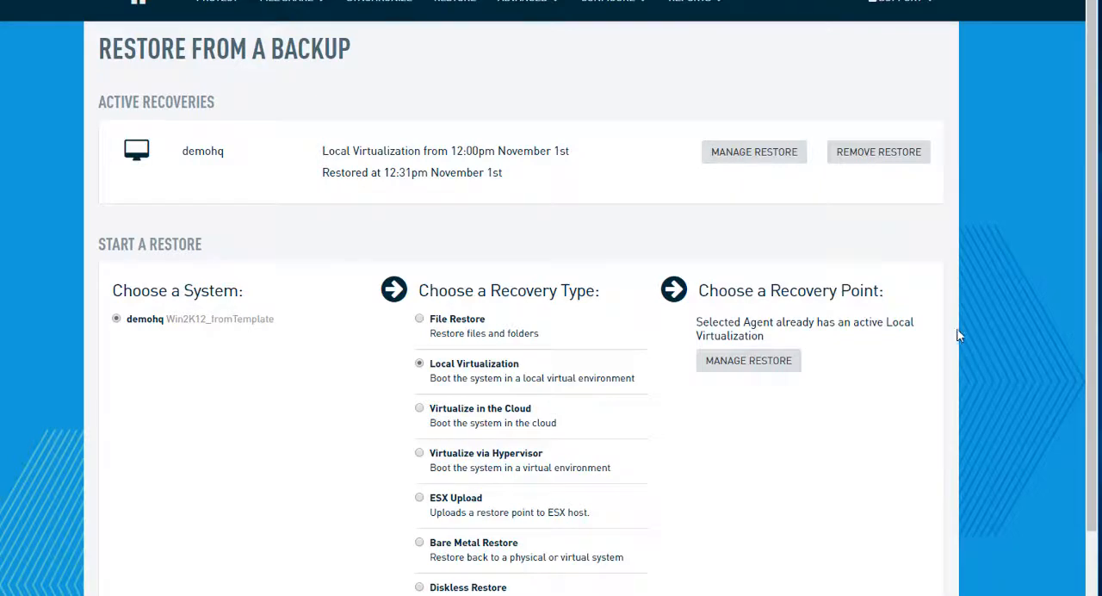
{"action": "mouse_move", "coordinate": [975, 329]}
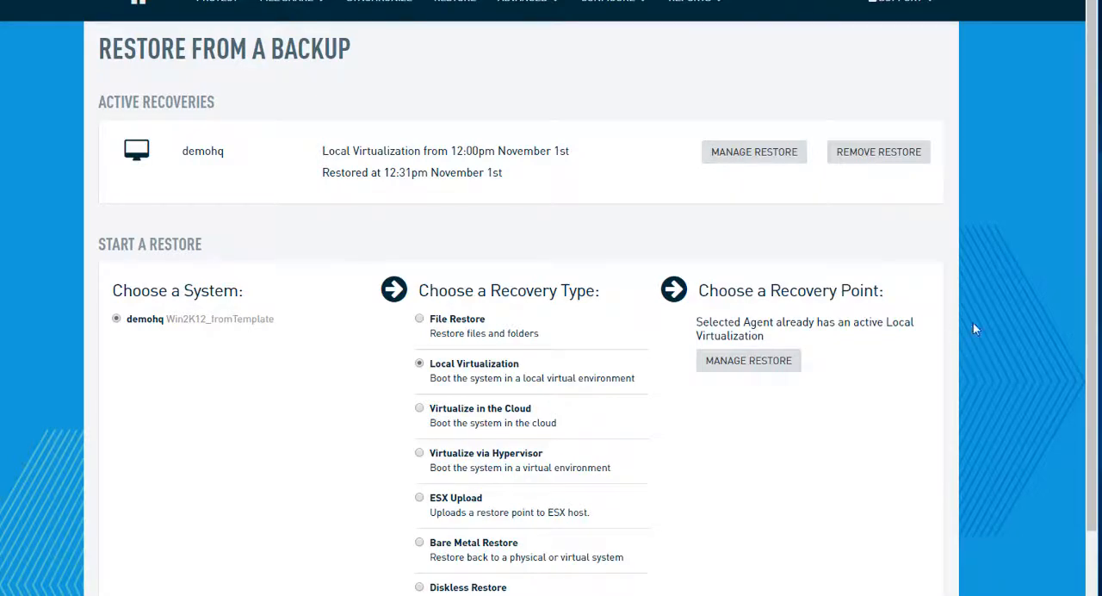